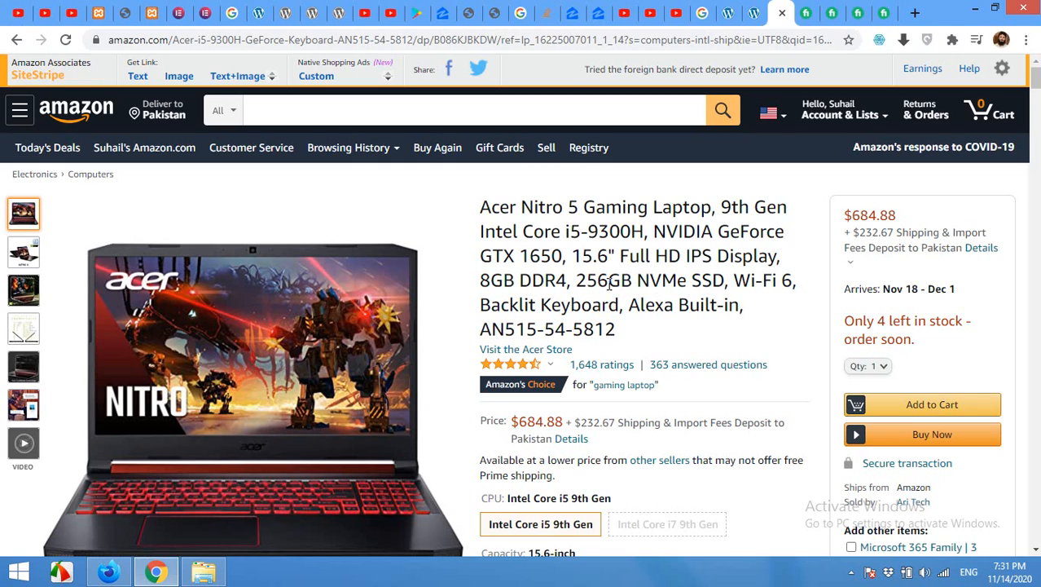
Step: Switch from the Amazon tabs to the TopProductsDirect storefront and scroll the shop listing
scroll("down", 3)
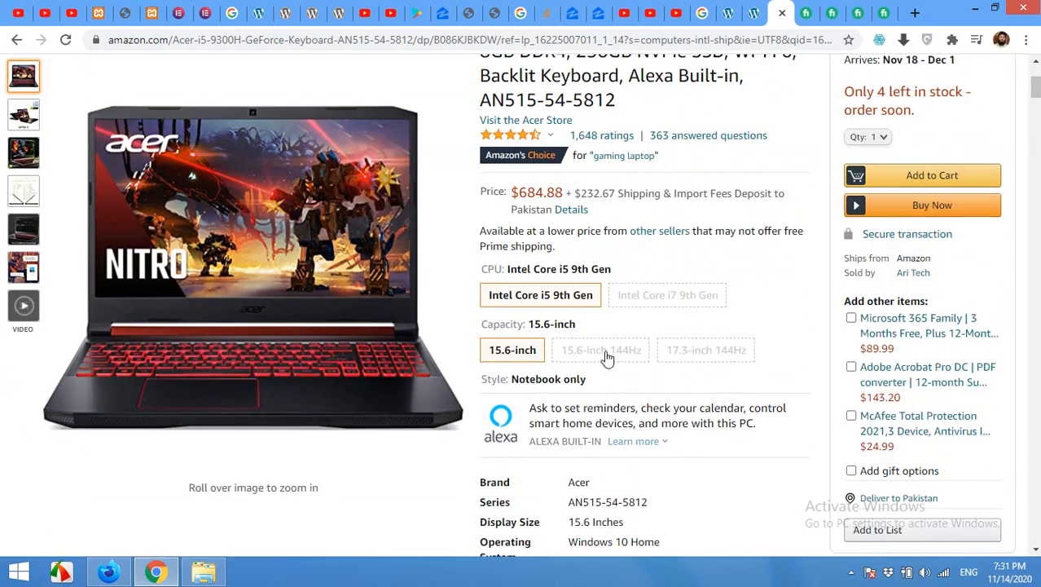
scroll("down", 3)
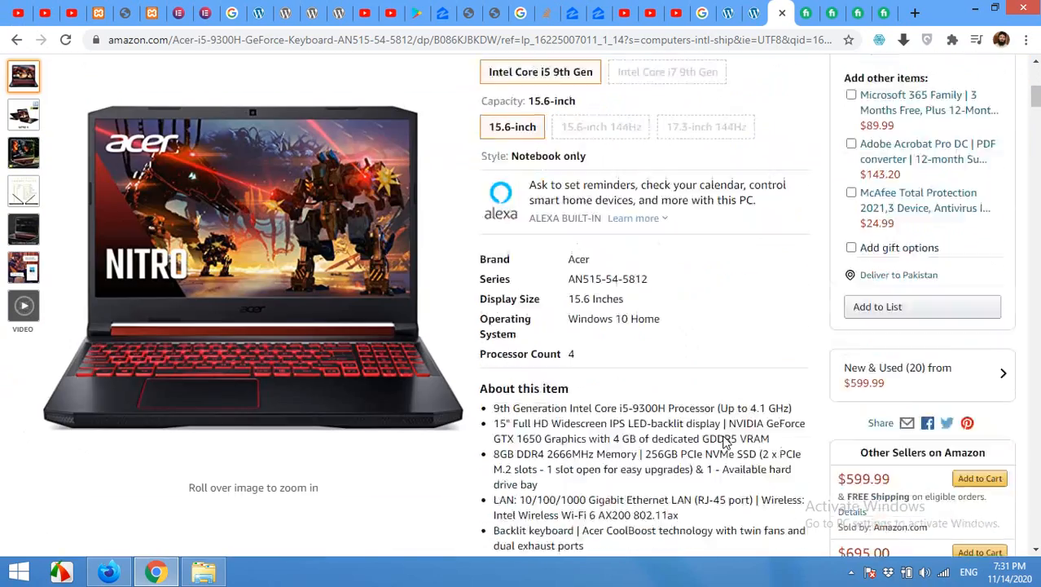
scroll("down", 3)
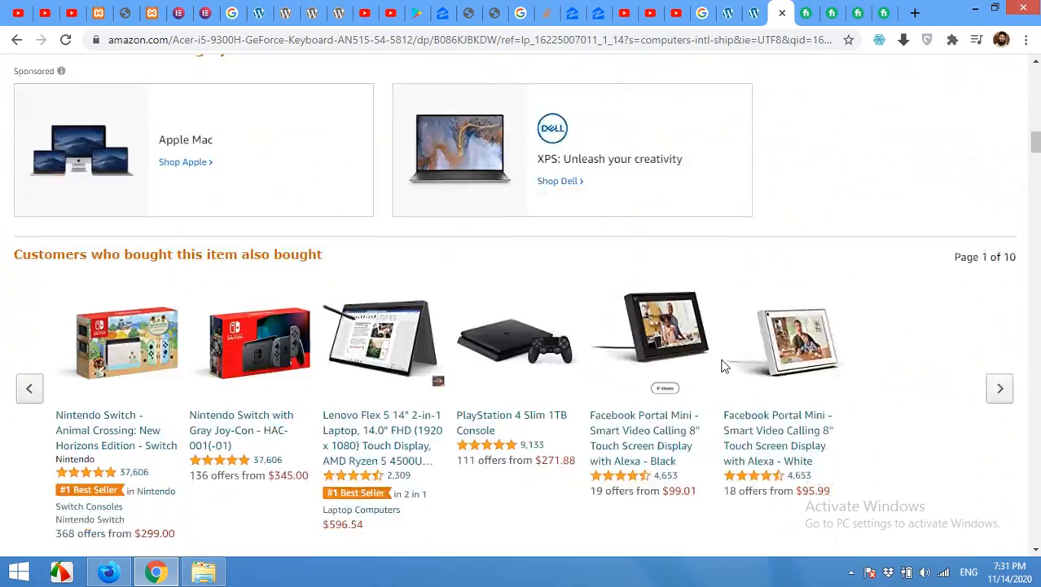
scroll("up", 3)
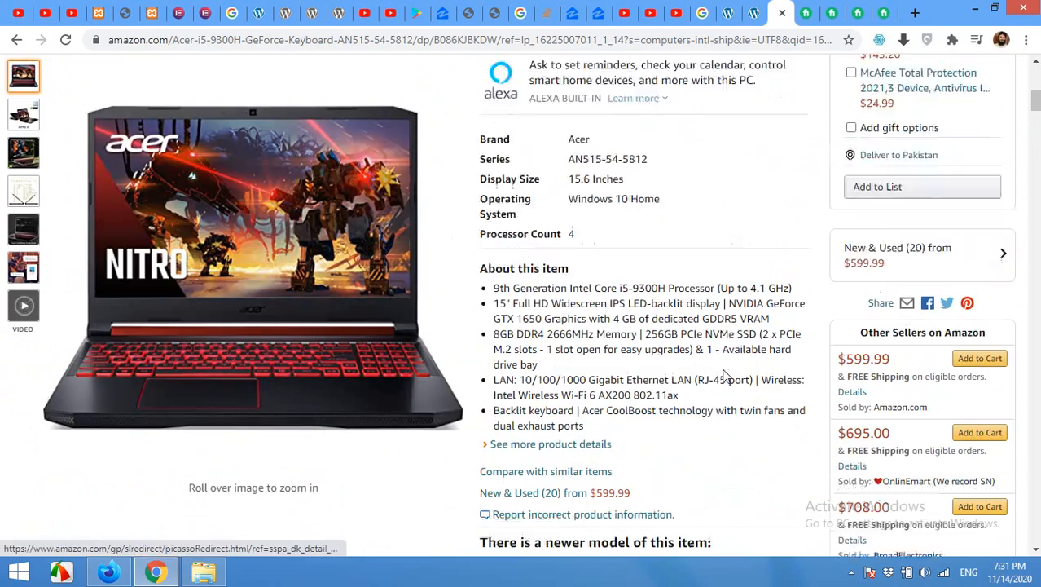
scroll("up", 3)
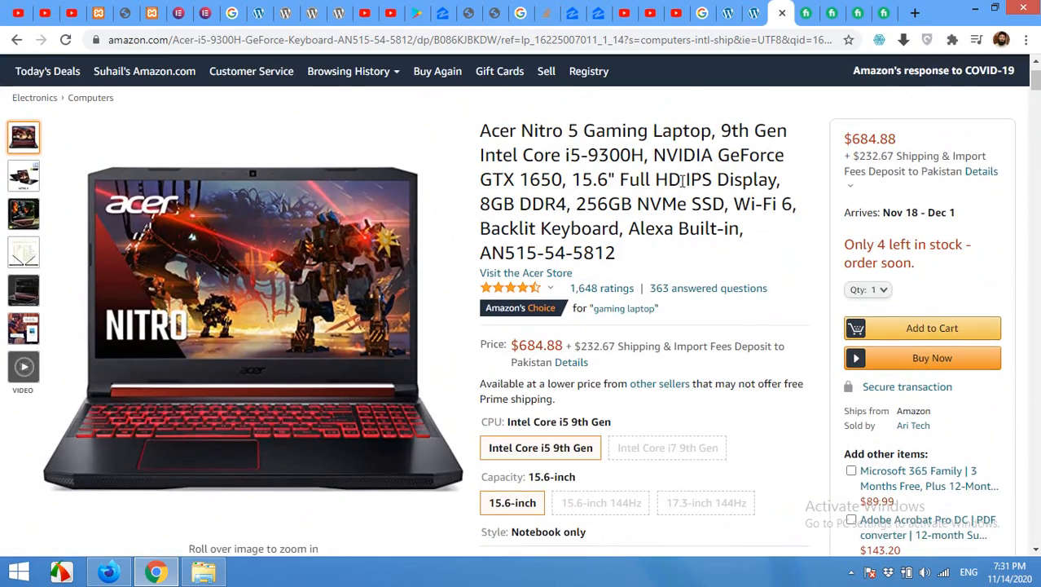
left_click(753, 13)
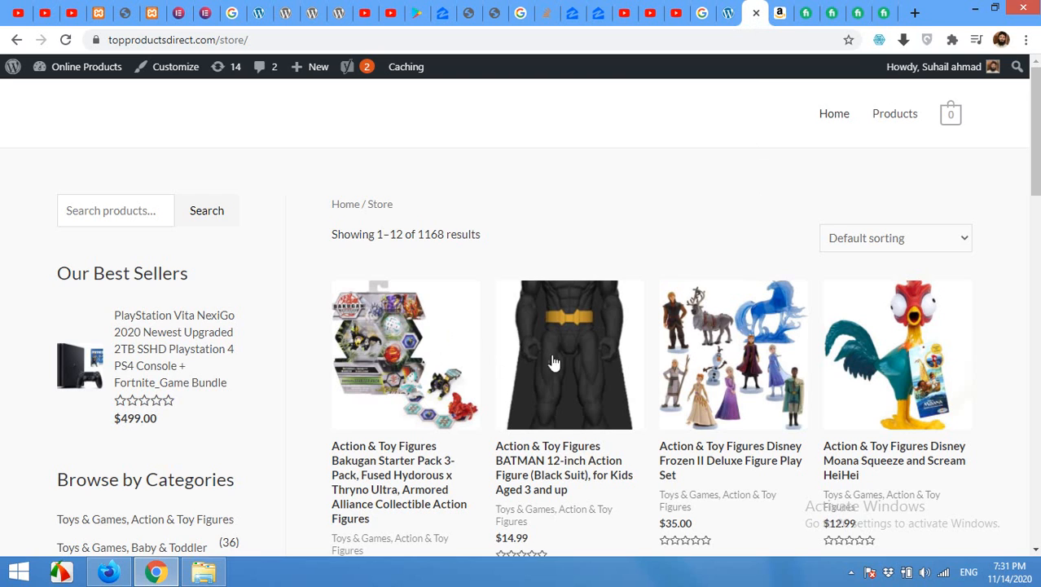
mouse_move(502, 400)
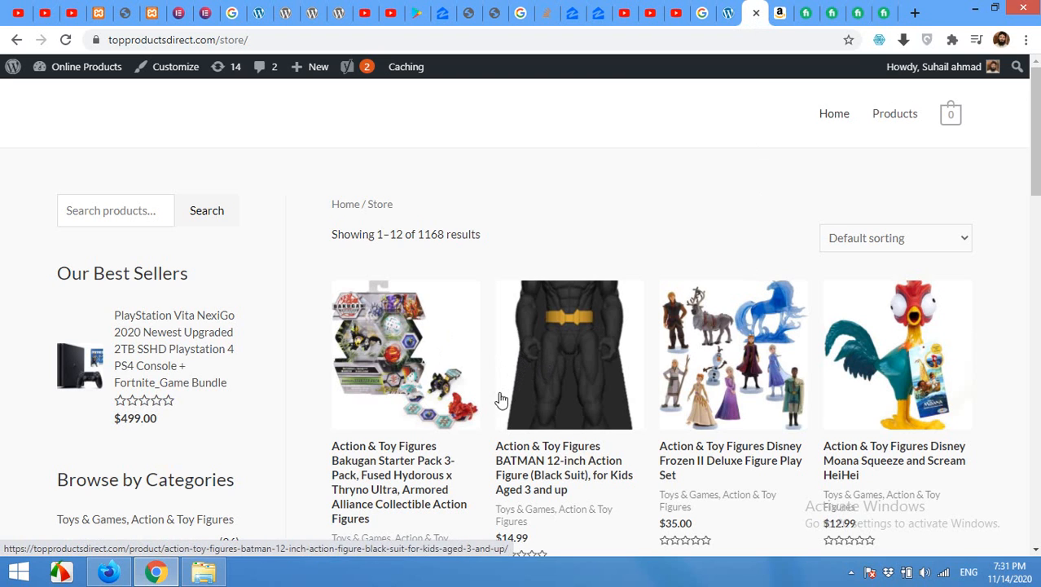
left_click(780, 13)
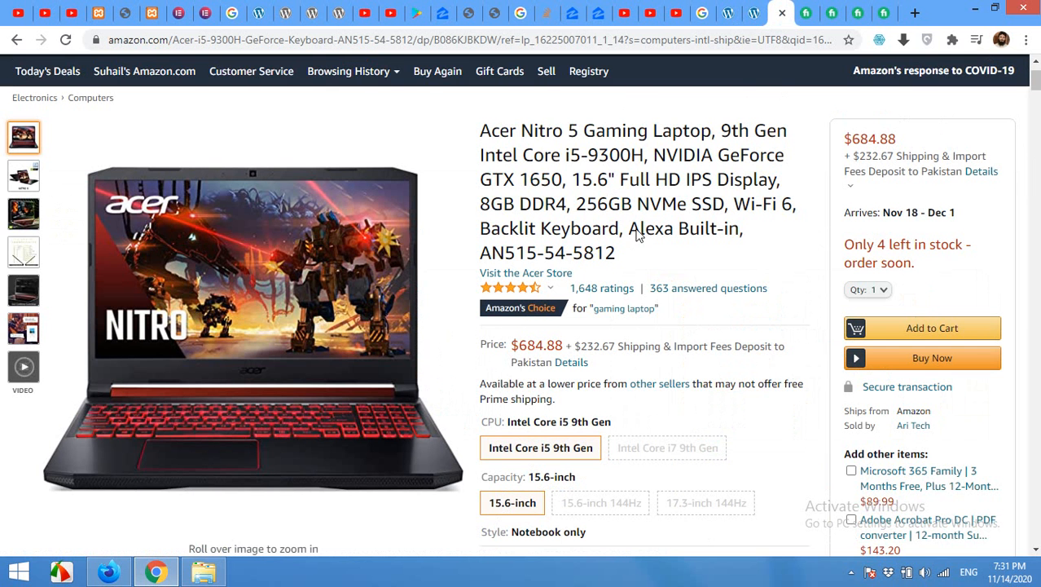
left_click(753, 13)
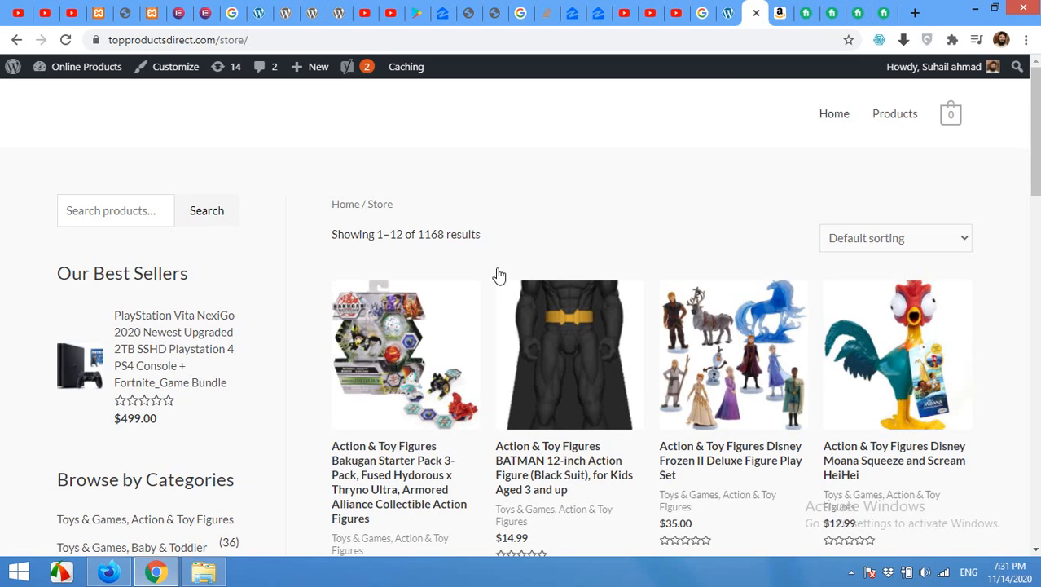
mouse_move(453, 331)
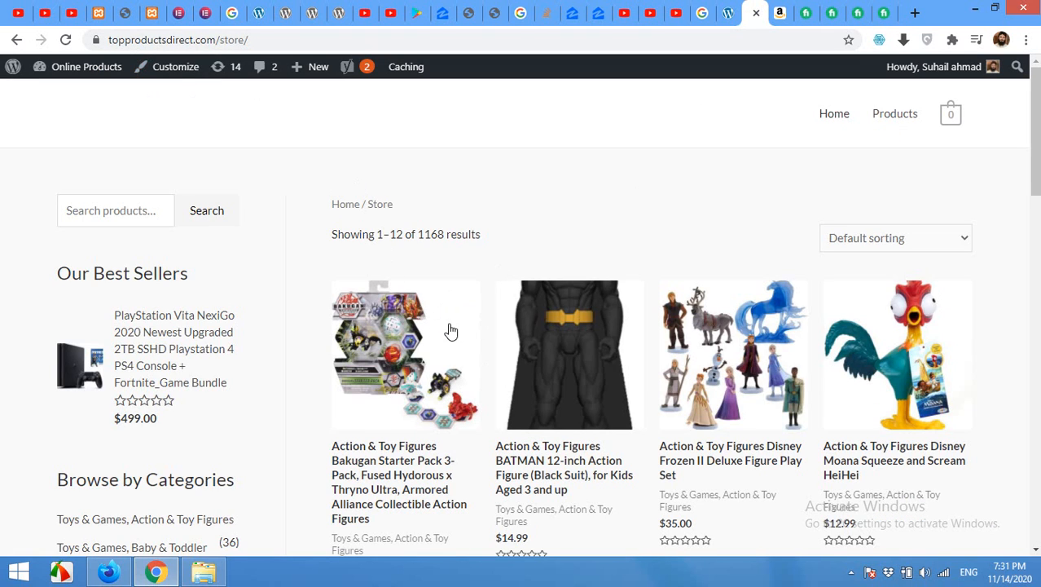
scroll("down", 3)
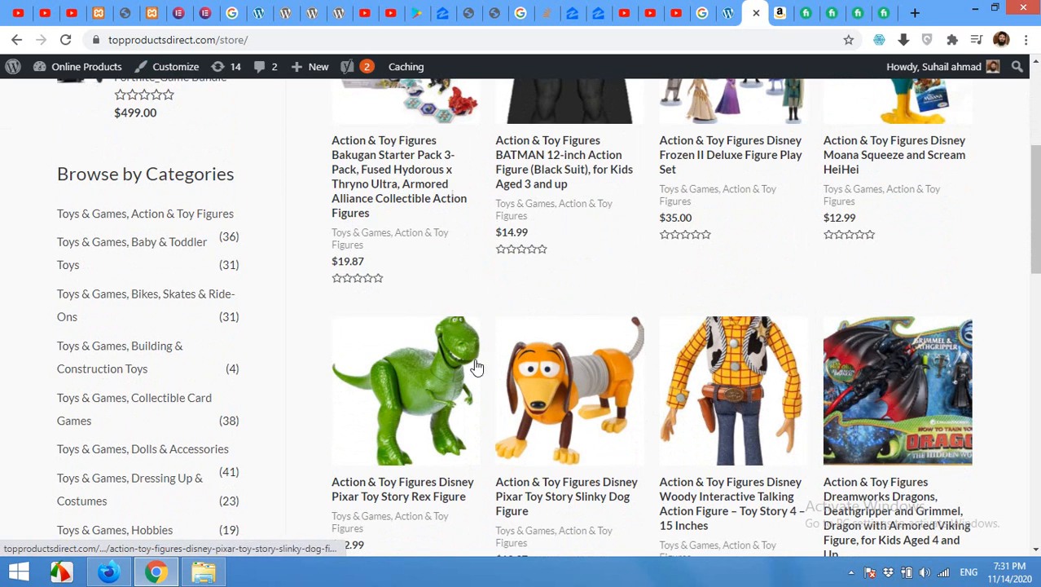
Step: View the Toy Story Rex Figure product page and follow its Buy product link to Amazon
left_click(405, 389)
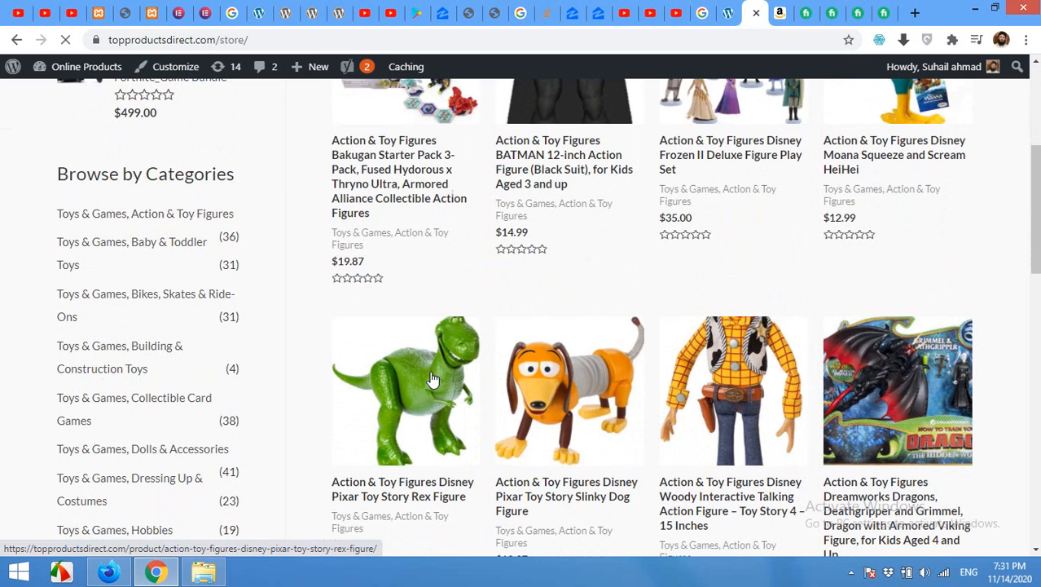
left_click(405, 389)
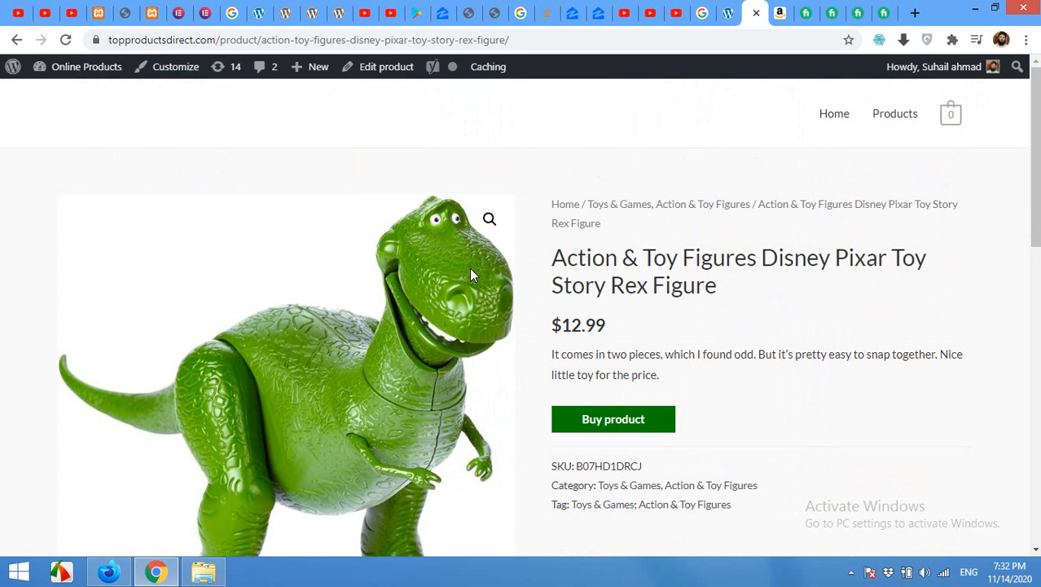
mouse_move(733, 225)
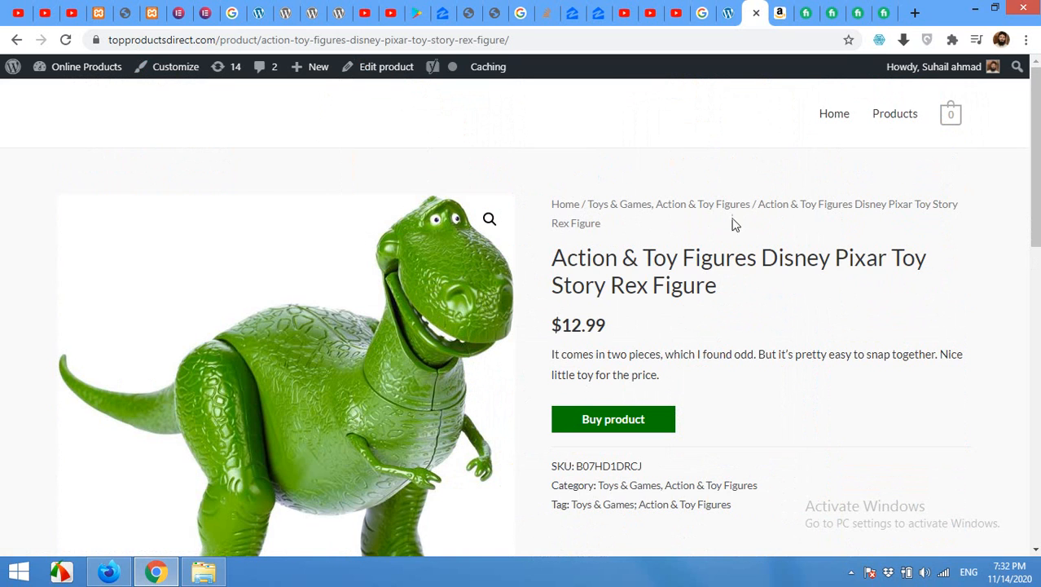
scroll("down", 3)
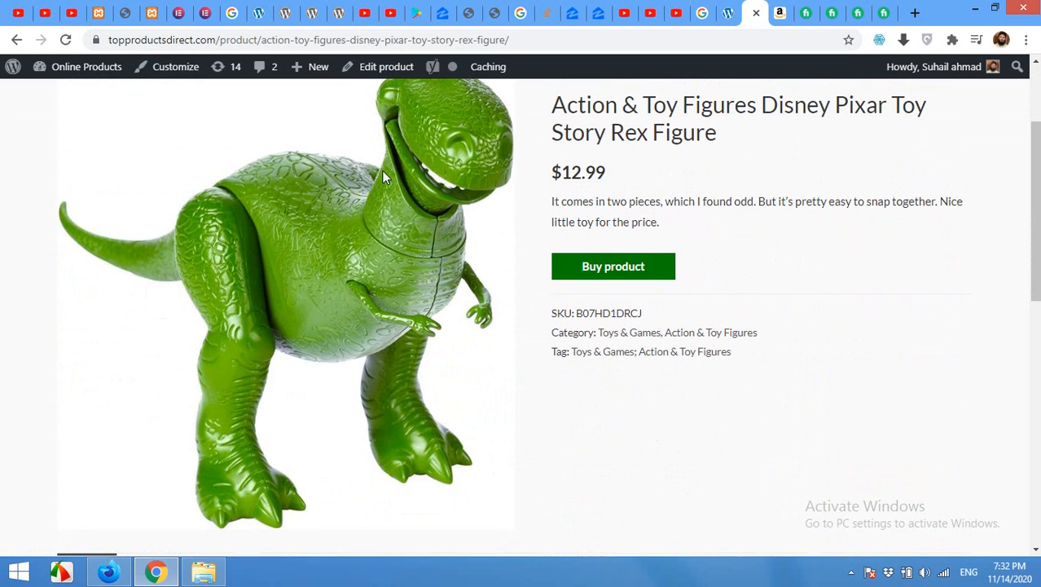
mouse_move(612, 267)
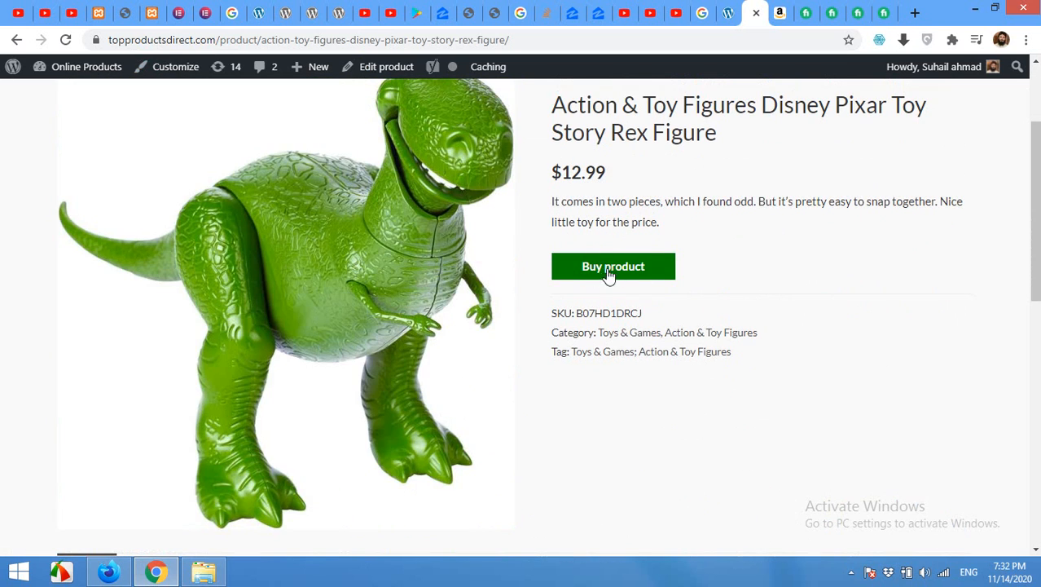
mouse_move(616, 274)
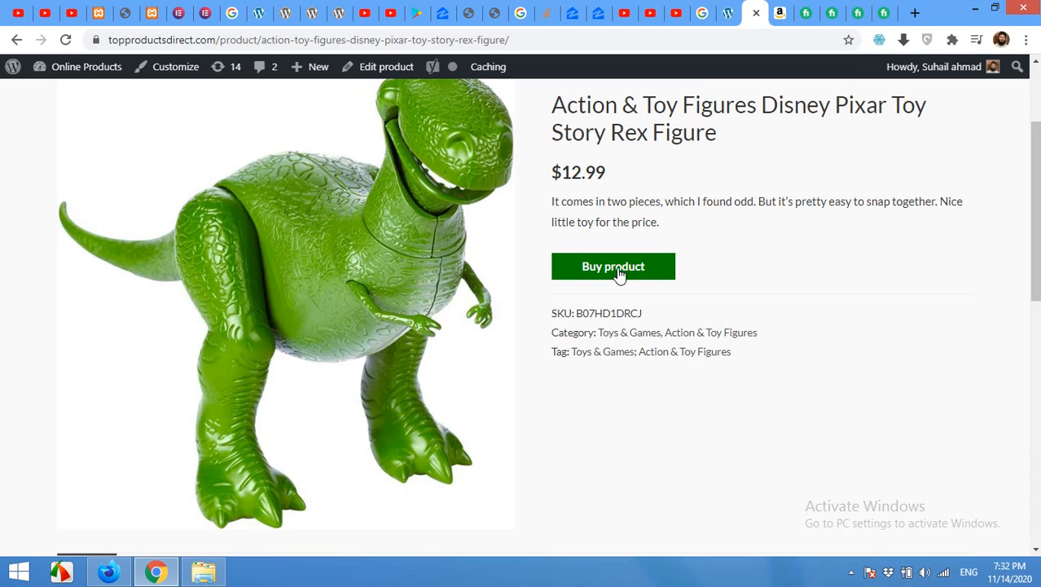
mouse_move(652, 274)
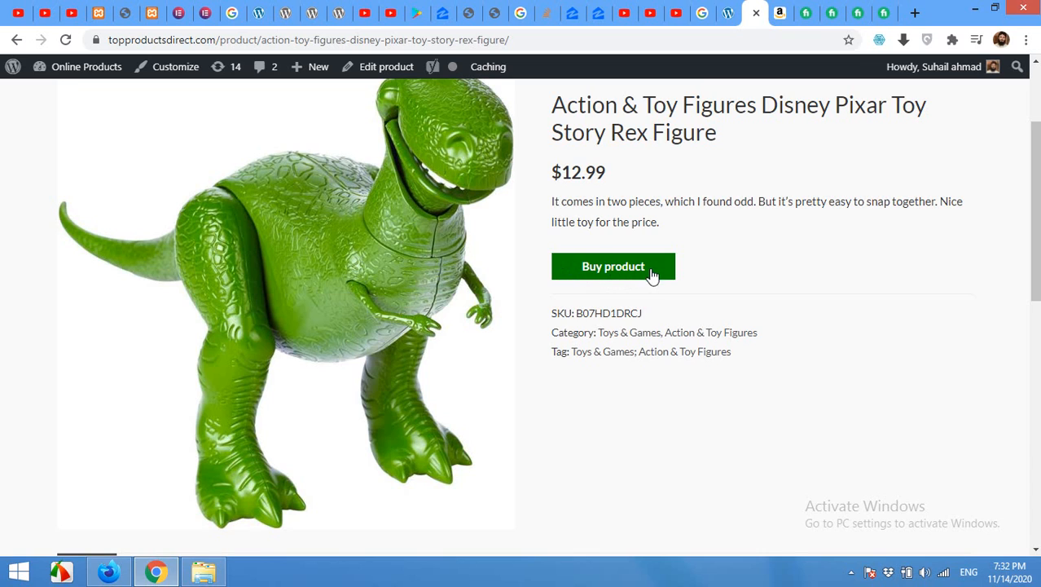
mouse_move(607, 273)
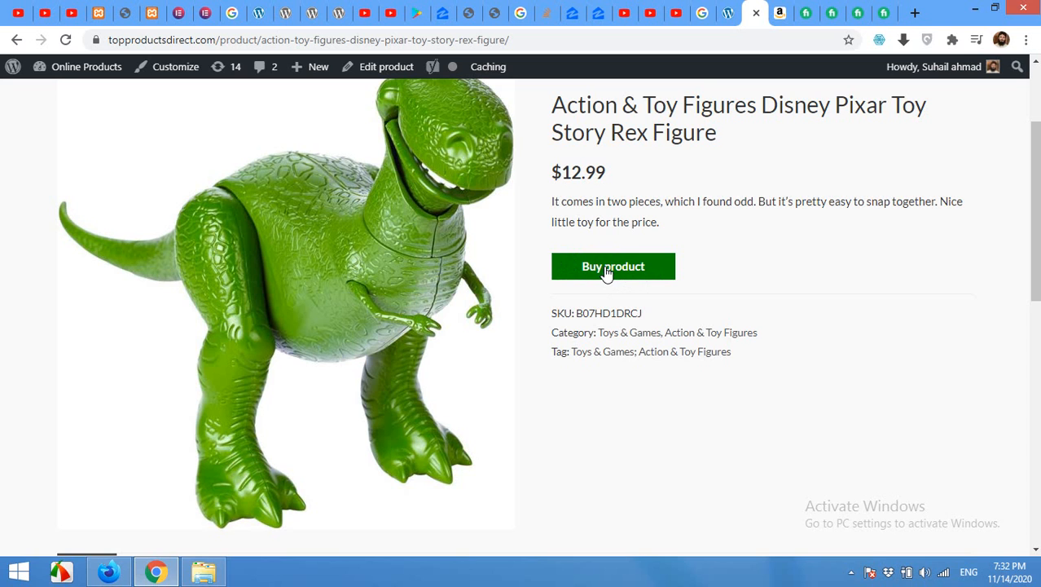
left_click(613, 266)
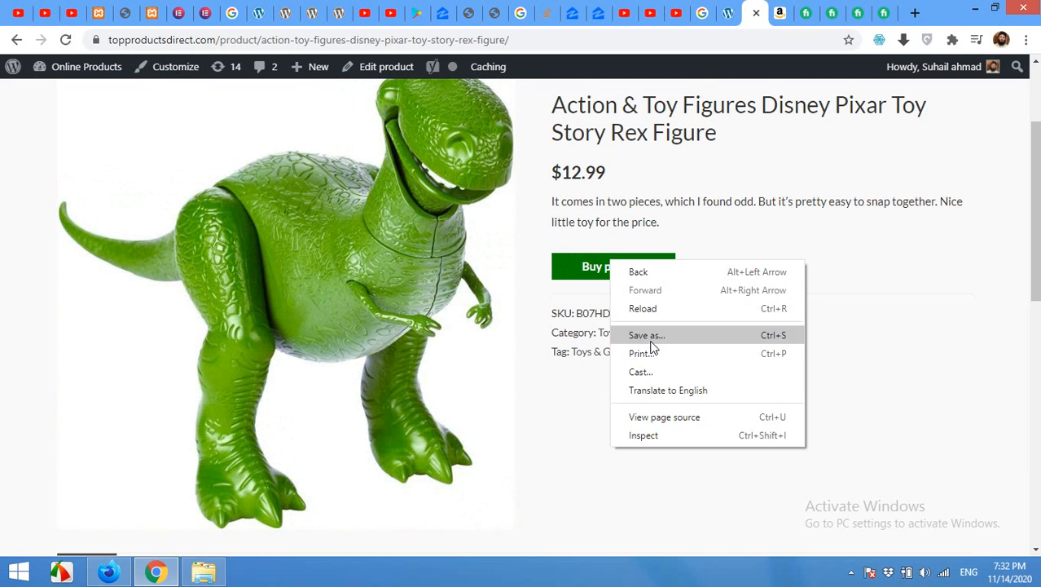
left_click(642, 308)
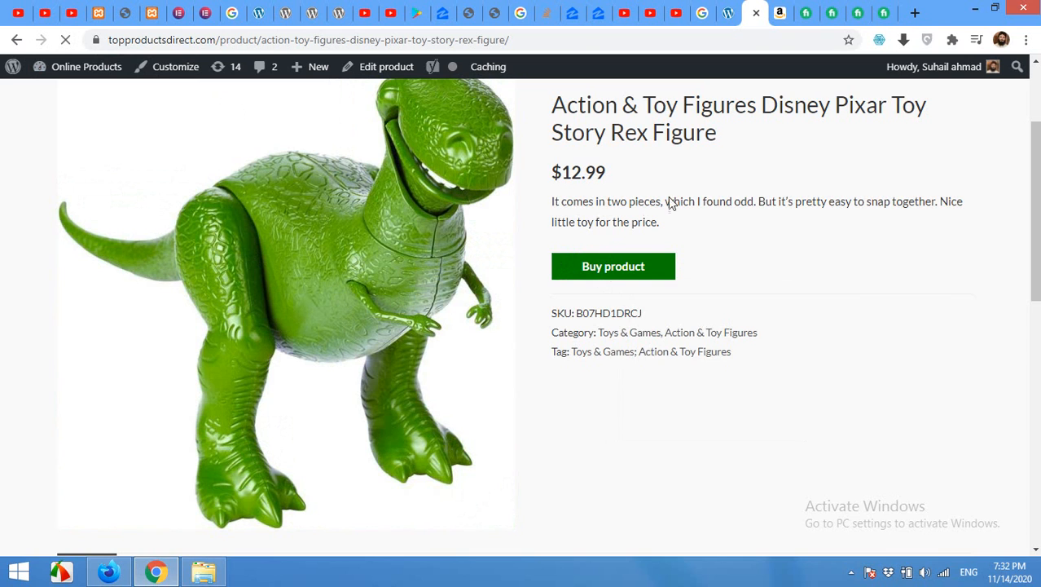
left_click(613, 265)
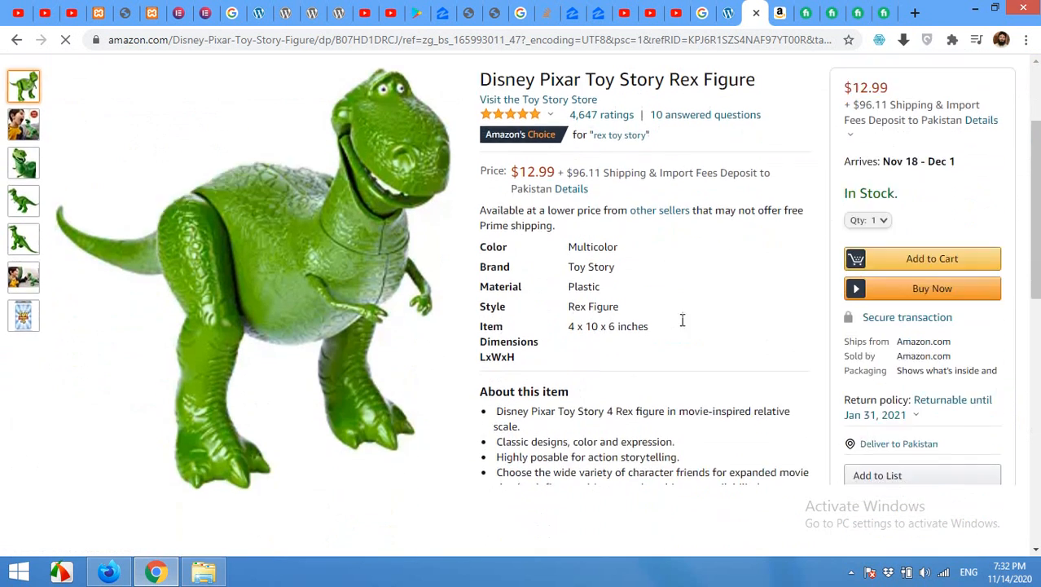
Step: Review the Rex figure's Amazon listing and its affiliate-tagged link
scroll("down", 3)
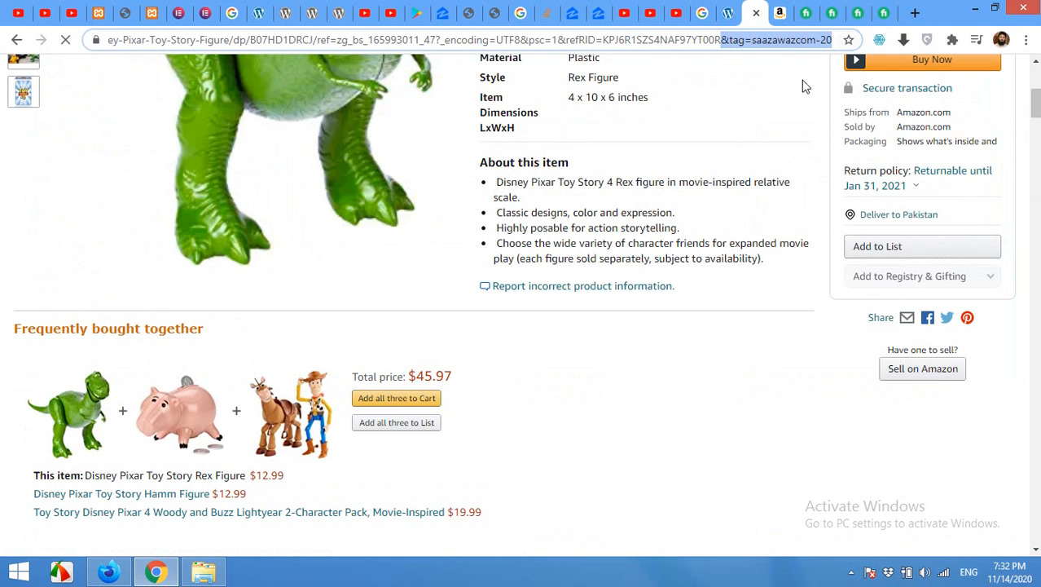
scroll("up", 3)
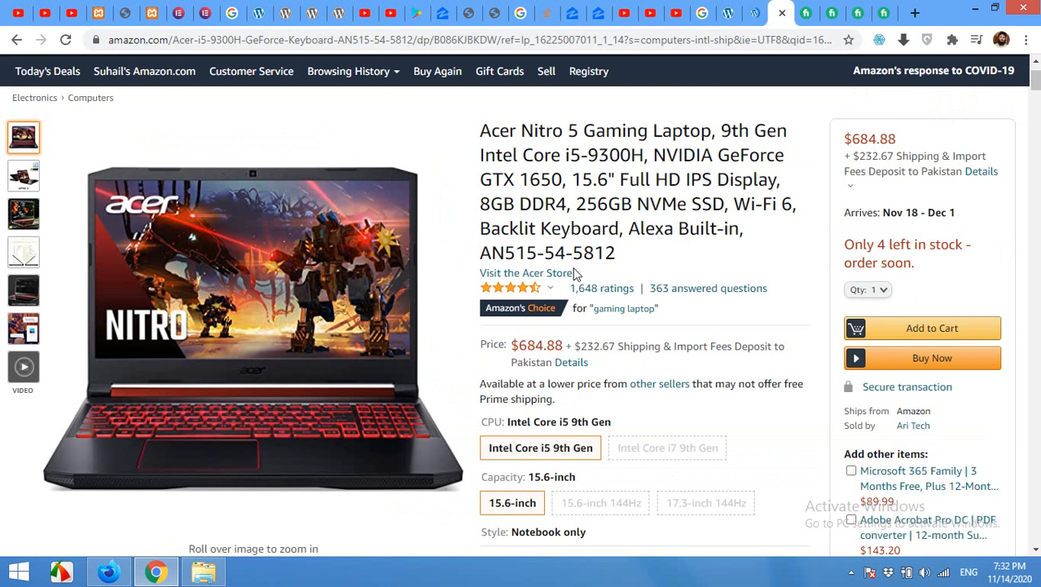
Step: Start a blank Add new product in WordPress and copy the Acer Nitro 5 title from Amazon
left_click(726, 13)
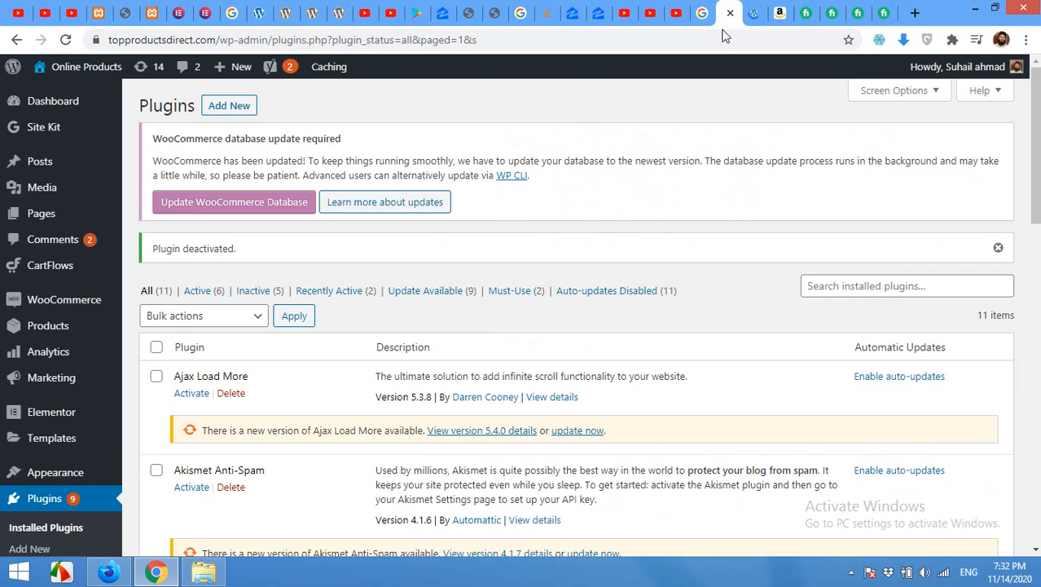
mouse_move(39, 162)
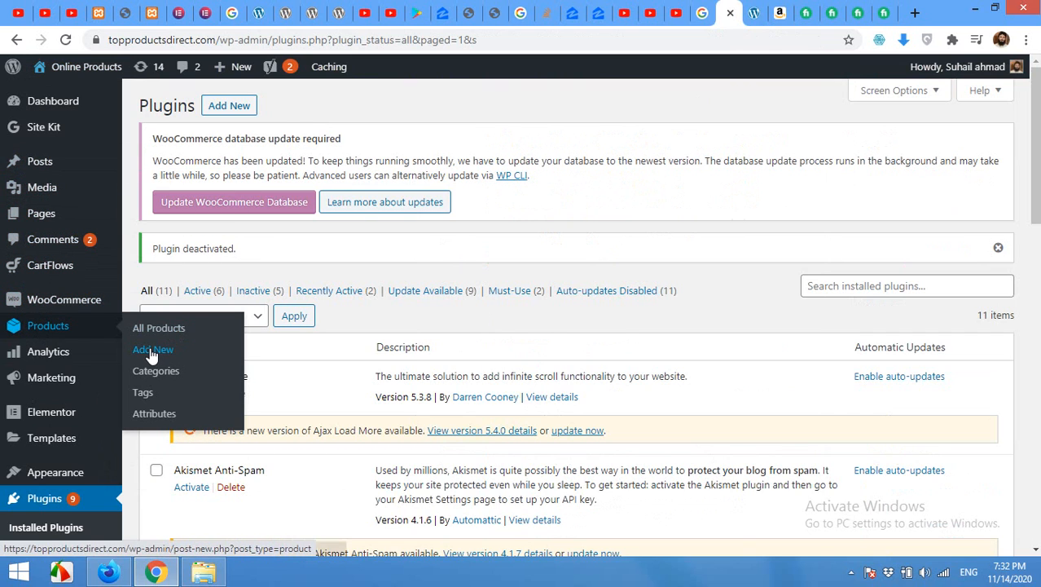
left_click(153, 349)
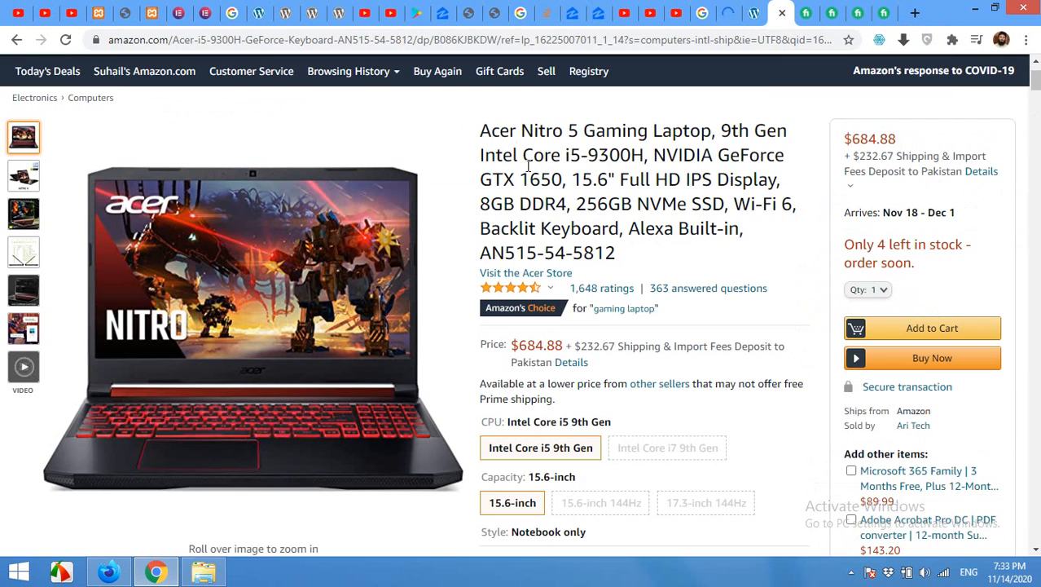
mouse_move(560, 248)
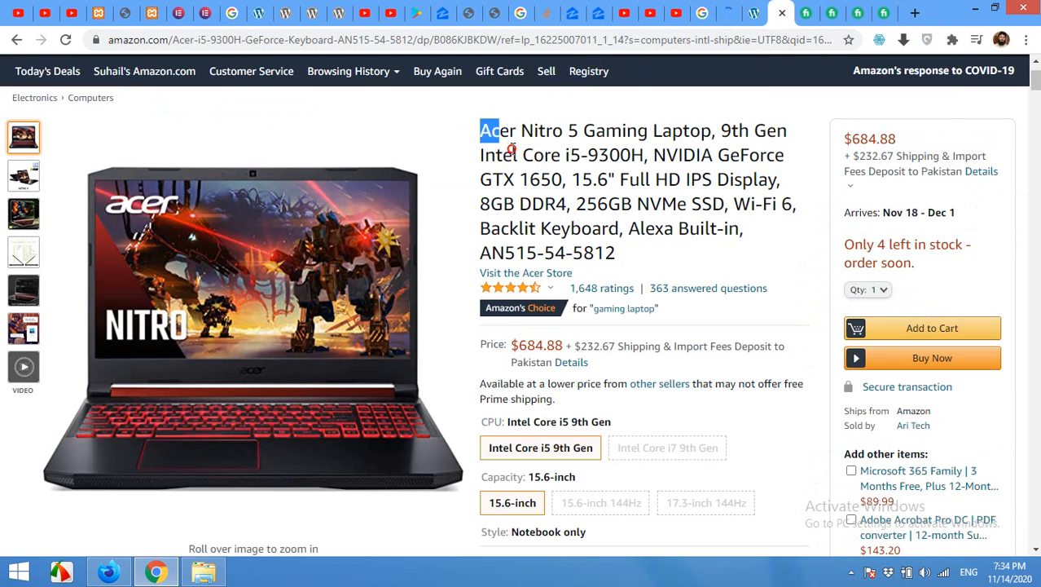
left_click_drag(479, 131, 621, 180)
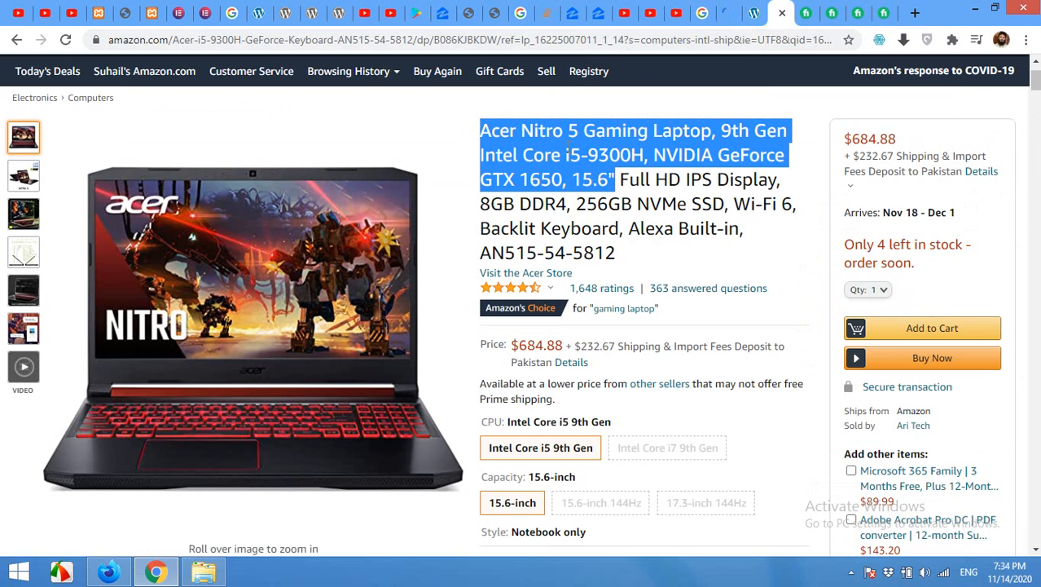
right_click(551, 176)
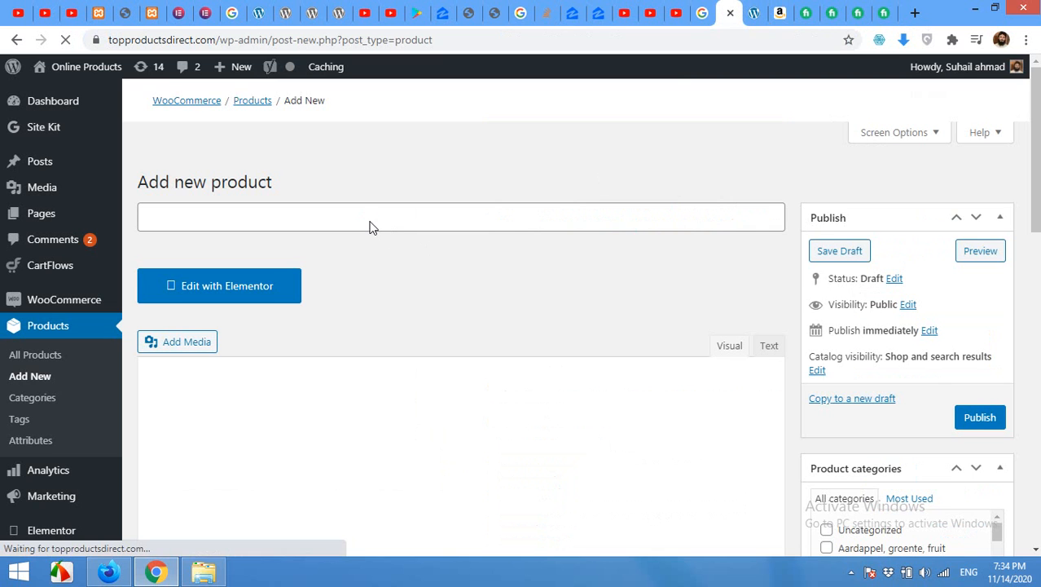
mouse_move(342, 221)
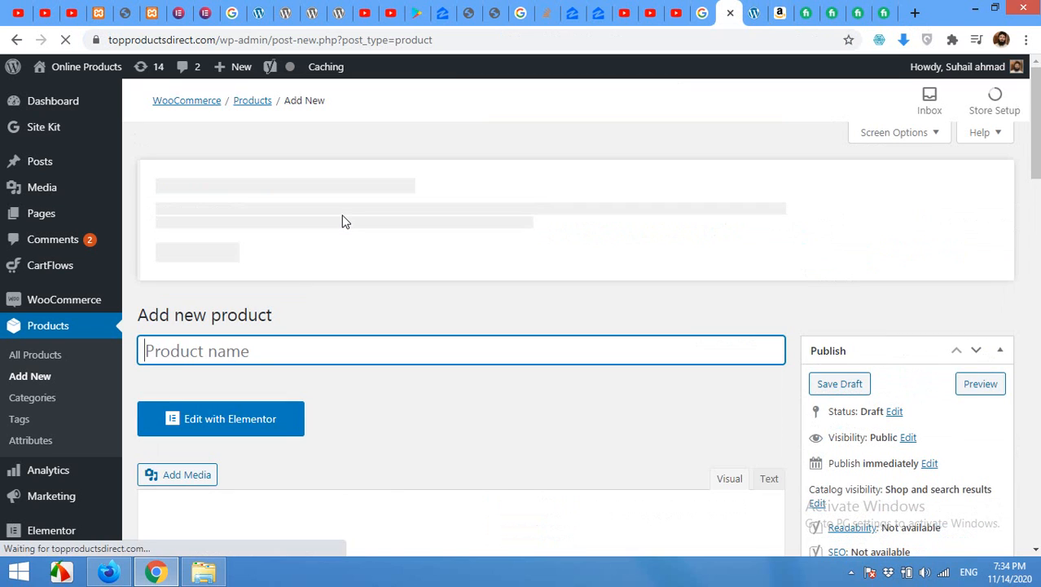
Step: Name the product 'Laptop Nitro 5 Gaming Laptop, 9th Gen Intel Core i5-9300H, NVIDIA GeForce GTX 1650, 15.6" - Positive Reviews'
type("Laptop")
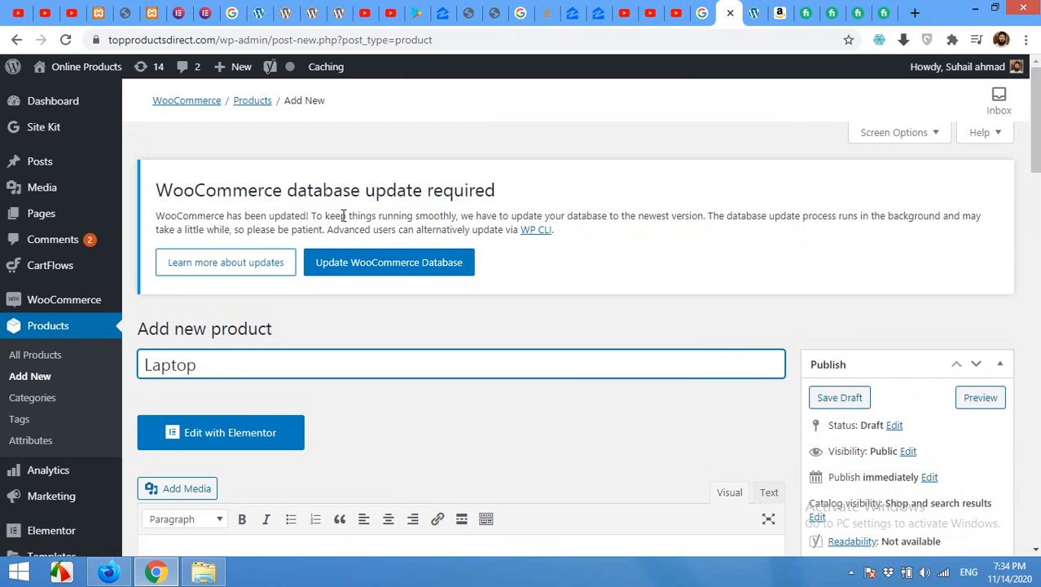
type("Nitro 5 Gaming Laptop, 9th Gen Intel Core i5-9300H, NVIDIA GeForce GTX 1650, 15.6\"")
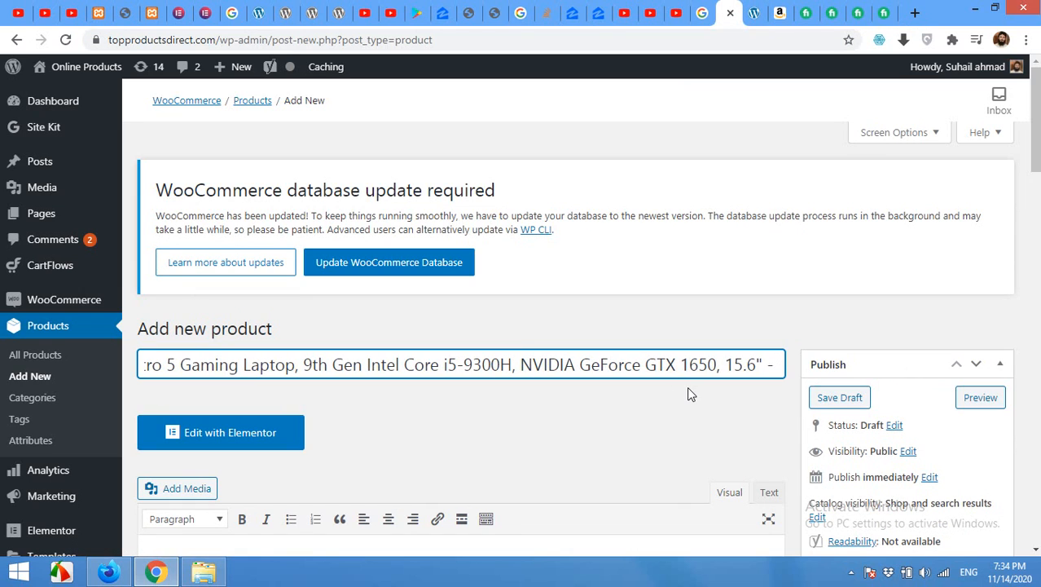
type("Positive Reviews")
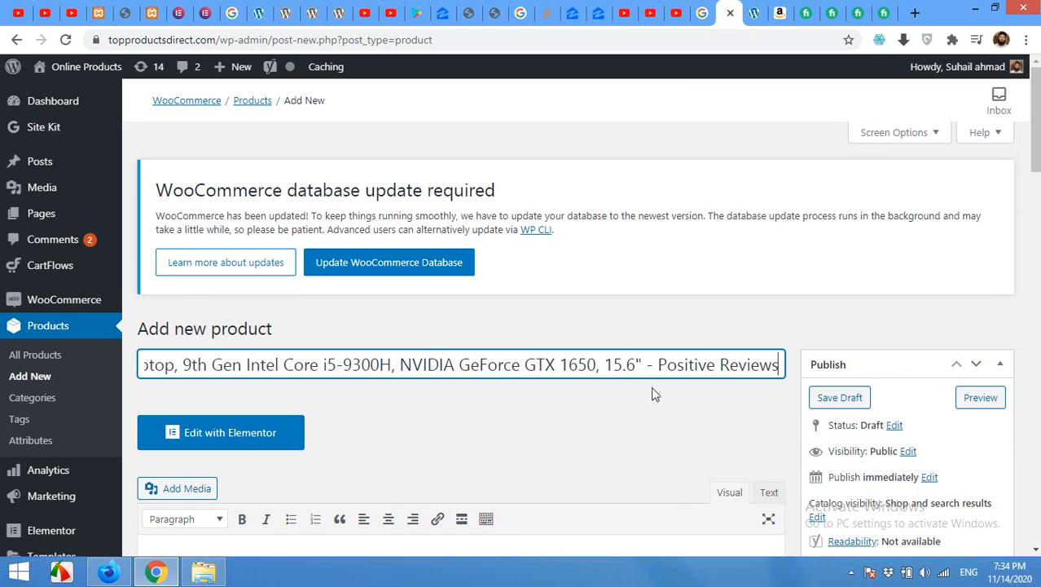
mouse_move(481, 399)
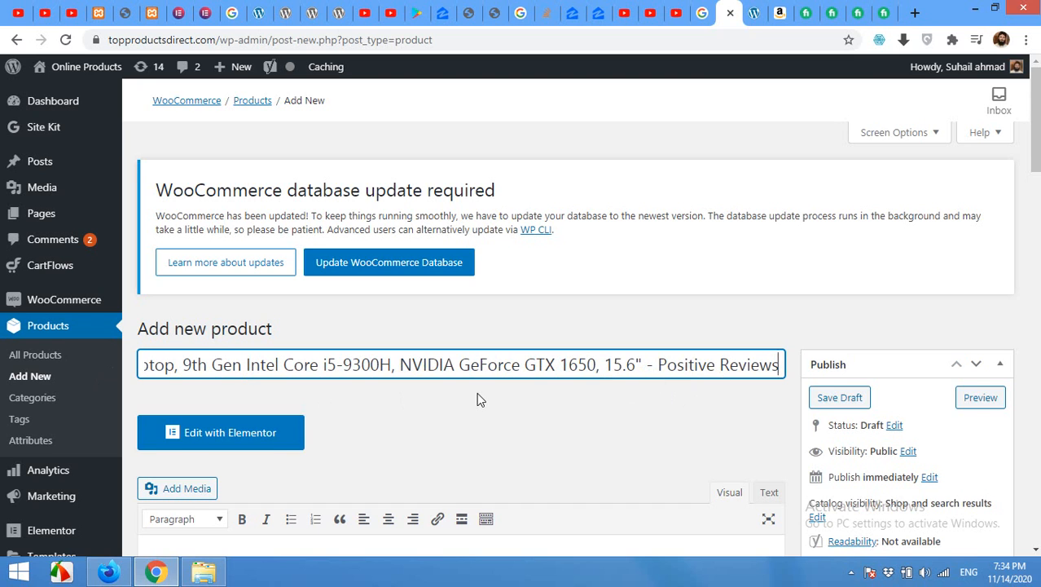
scroll("down", 3)
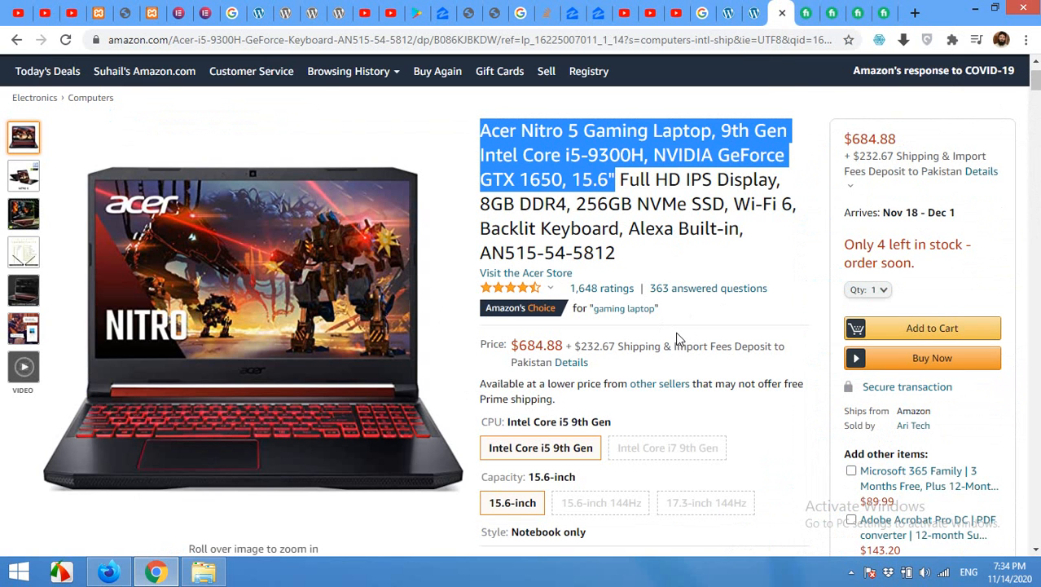
Step: Paste Amazon's 'About this item' feature bullets into the Product short description
scroll("down", 3)
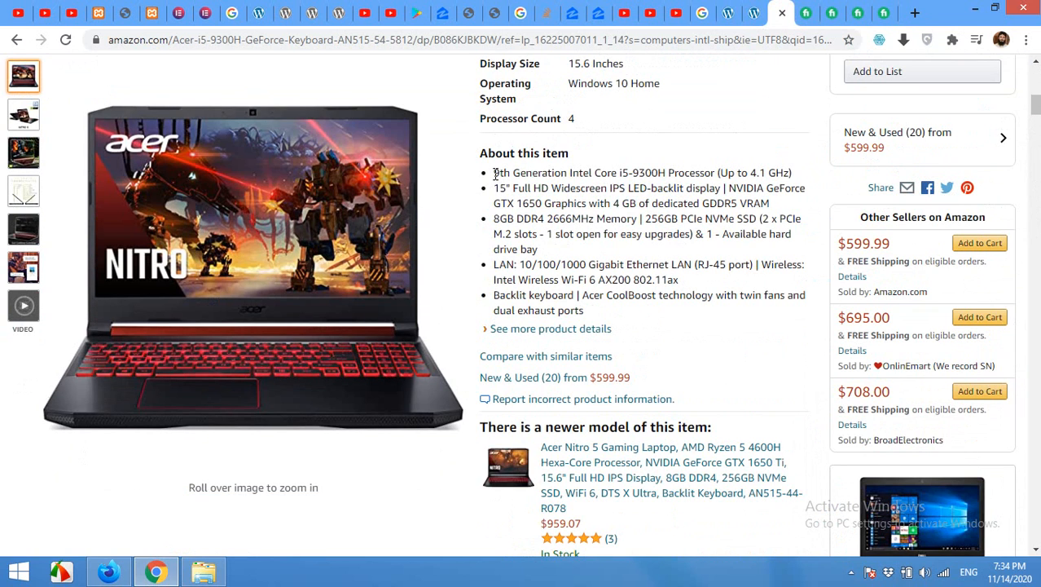
left_click_drag(492, 172, 583, 310)
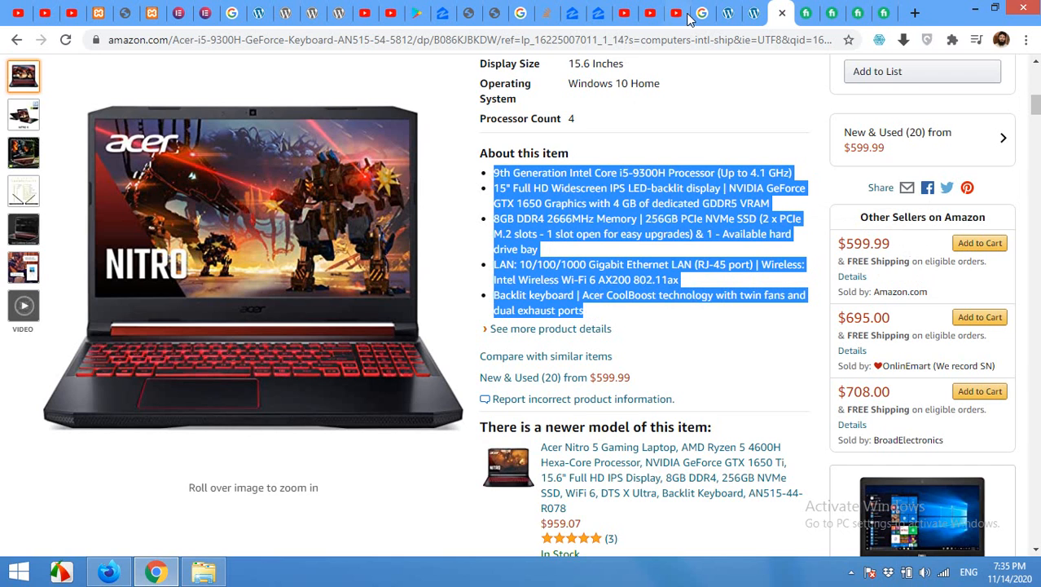
left_click(730, 13)
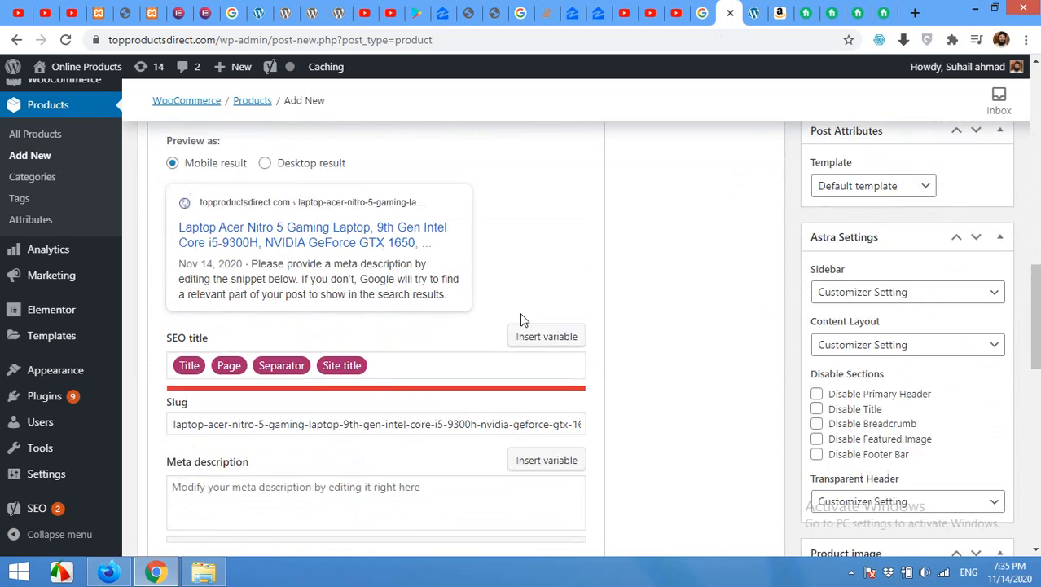
scroll("down", 3)
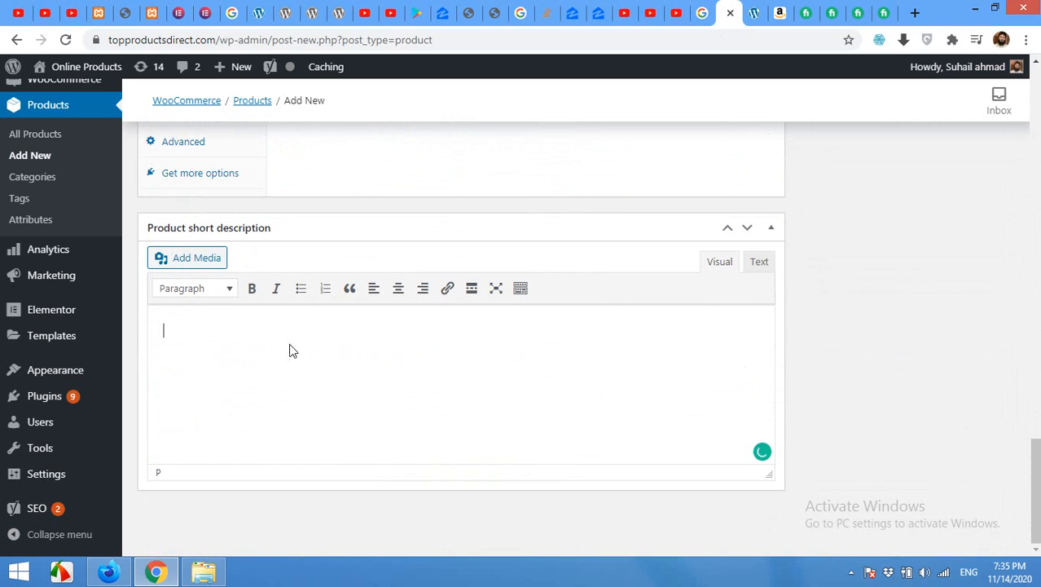
right_click(294, 350)
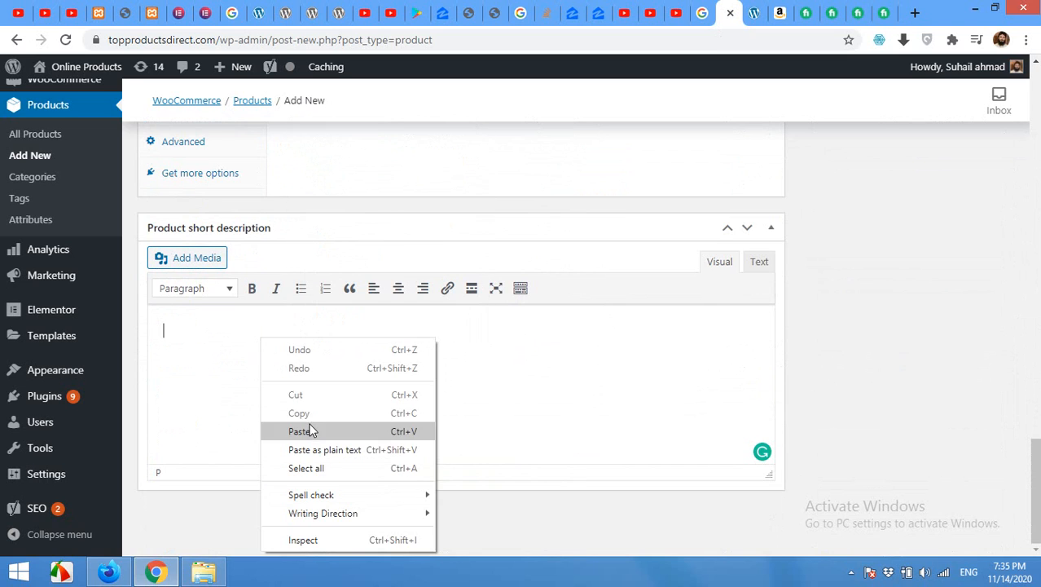
left_click(300, 430)
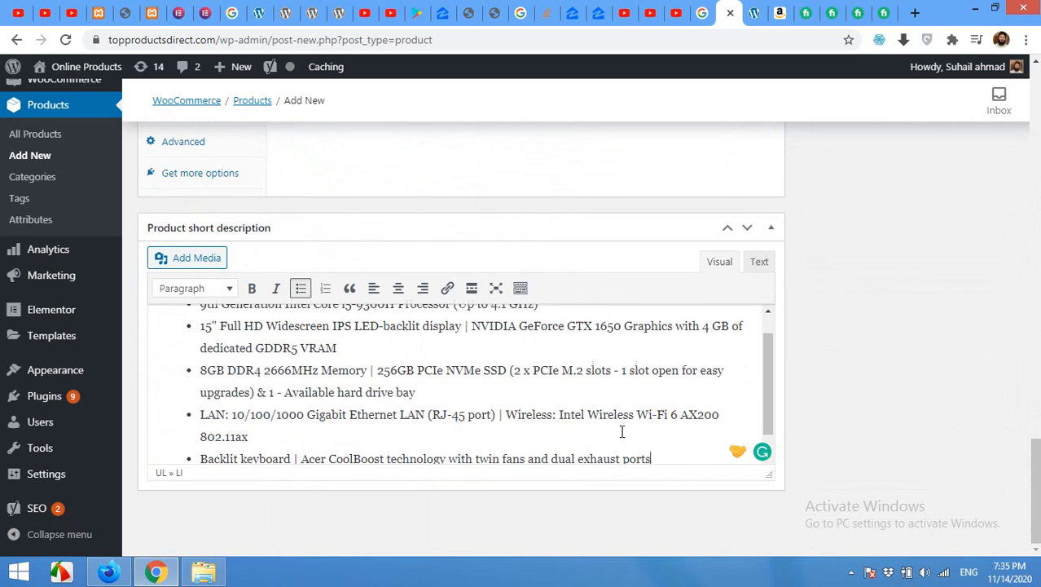
scroll("down", 3)
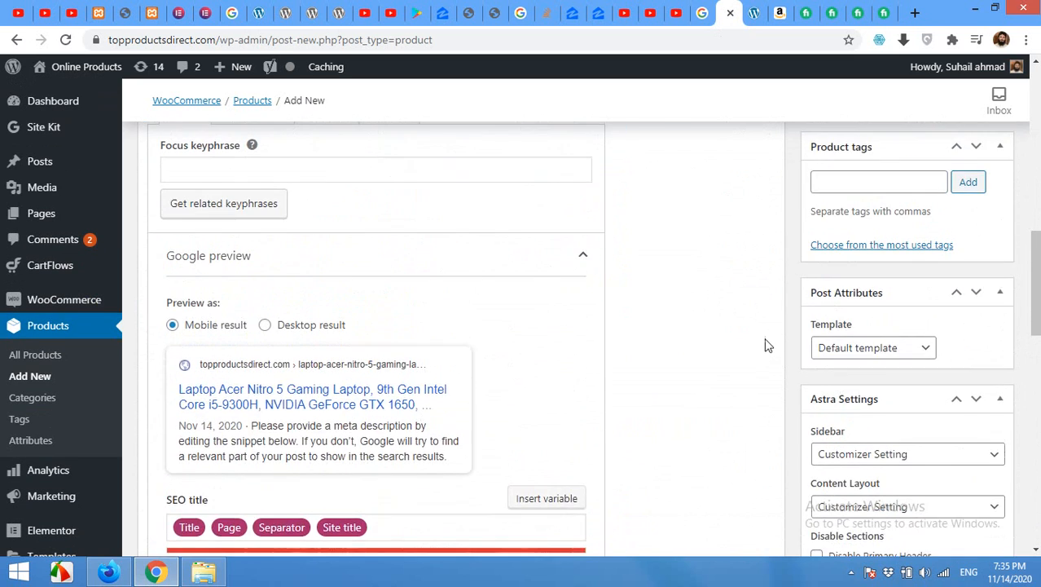
scroll("up", 3)
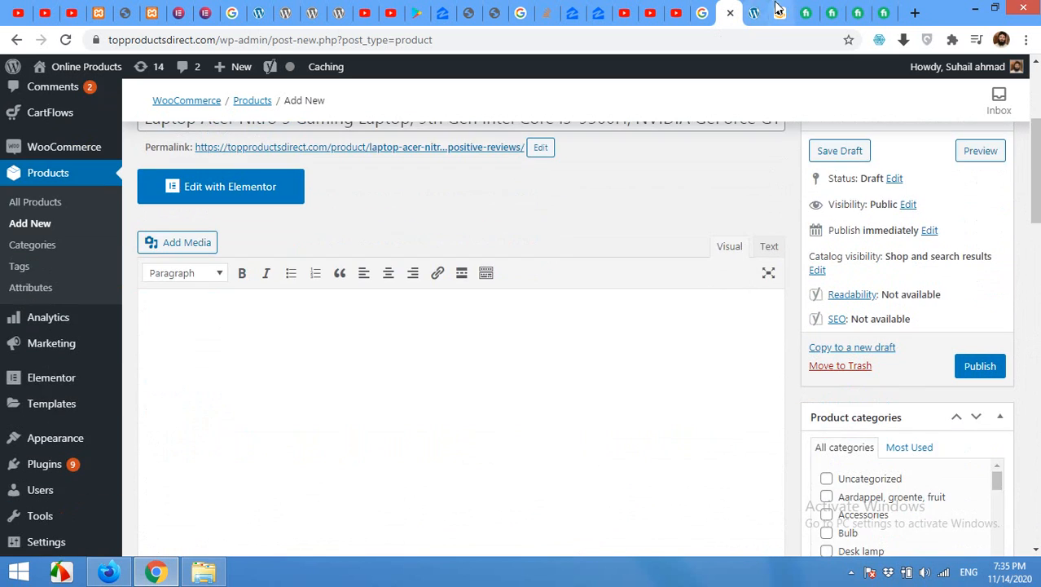
Step: Find and select the customer review about upgrading the laptop's RAM in the Amazon reviews
left_click(781, 13)
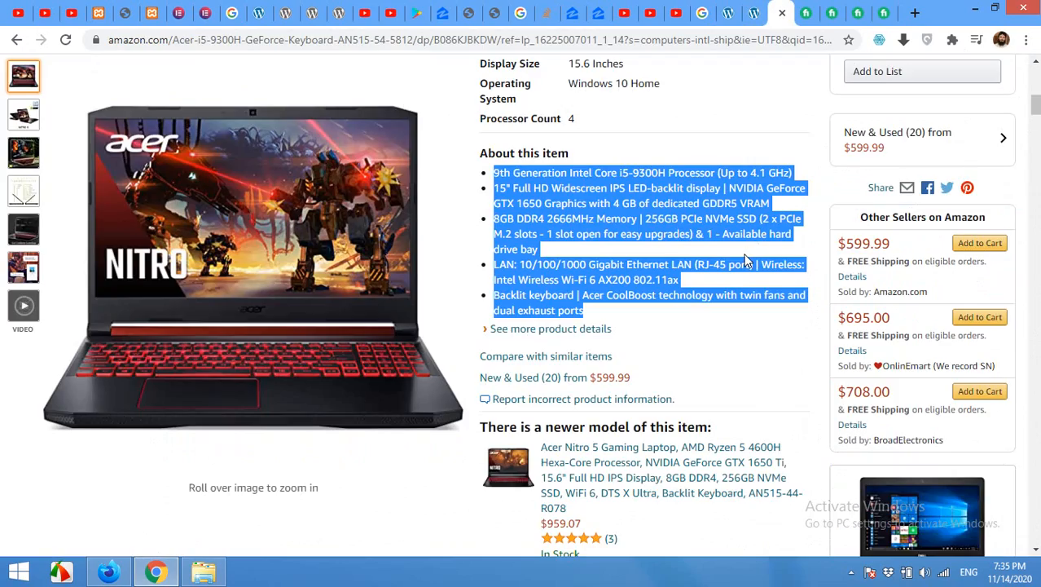
scroll("down", 3)
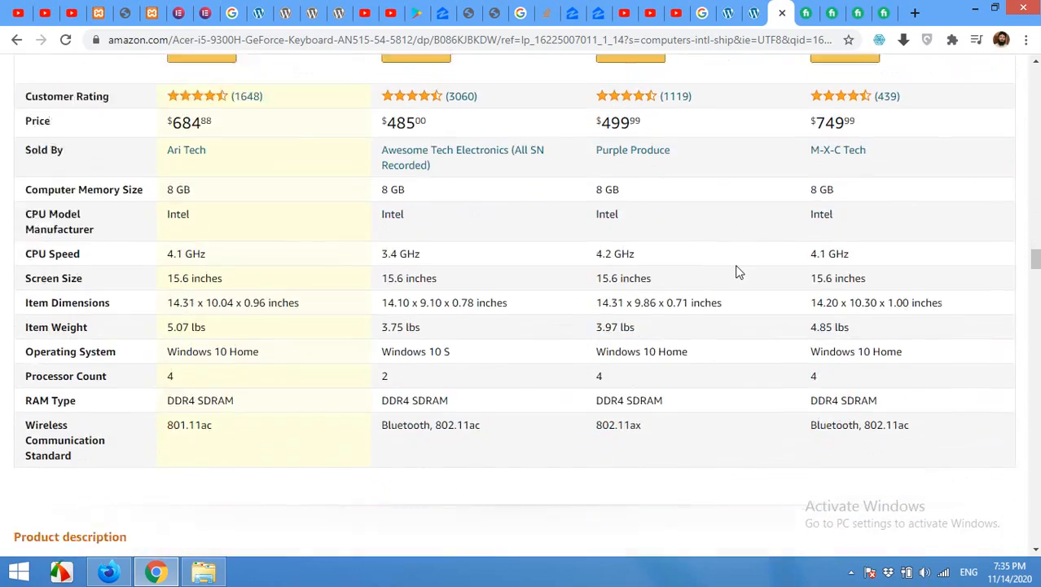
scroll("down", 3)
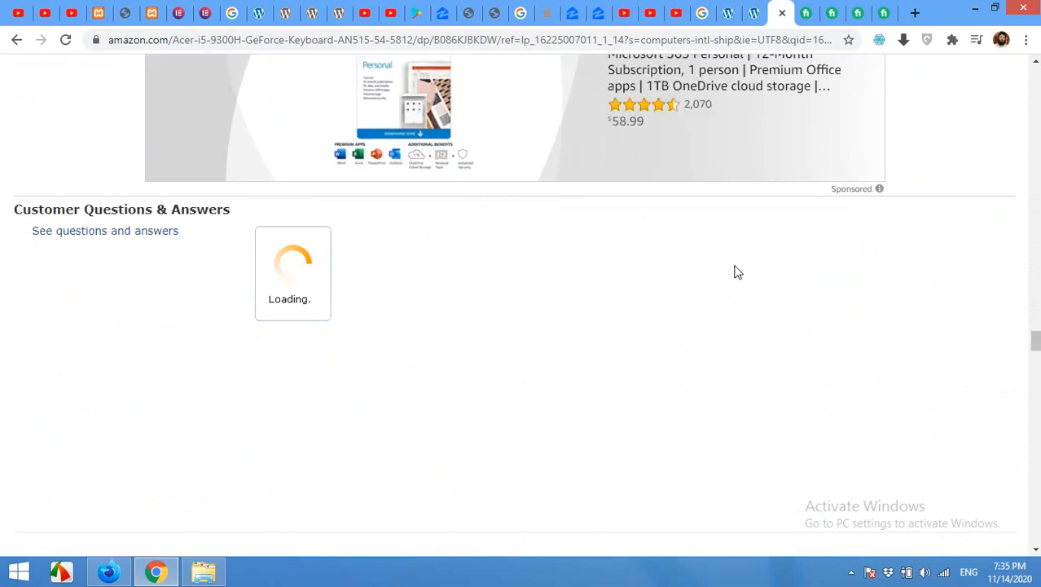
scroll("down", 3)
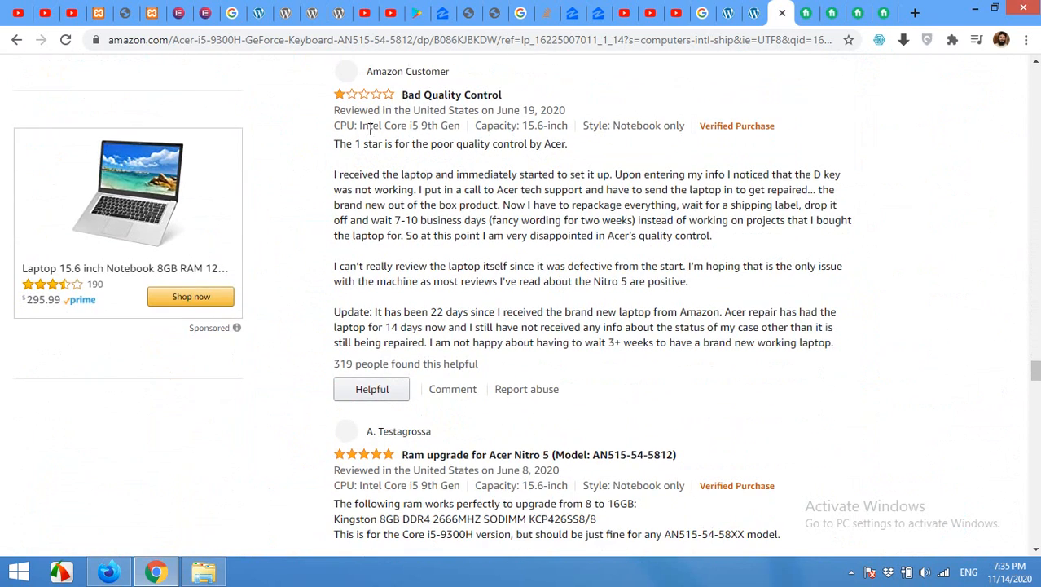
scroll("down", 3)
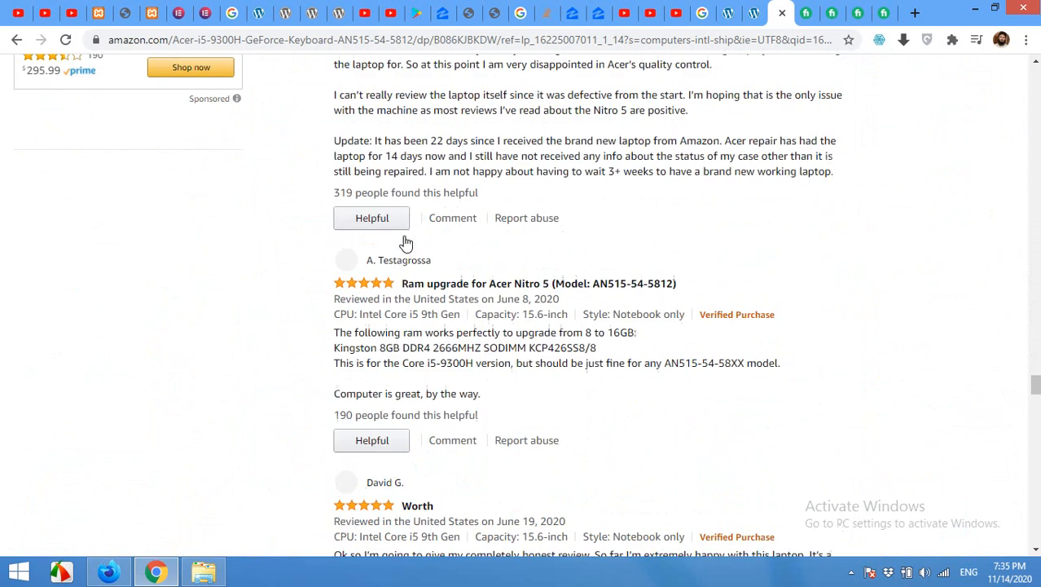
scroll("down", 3)
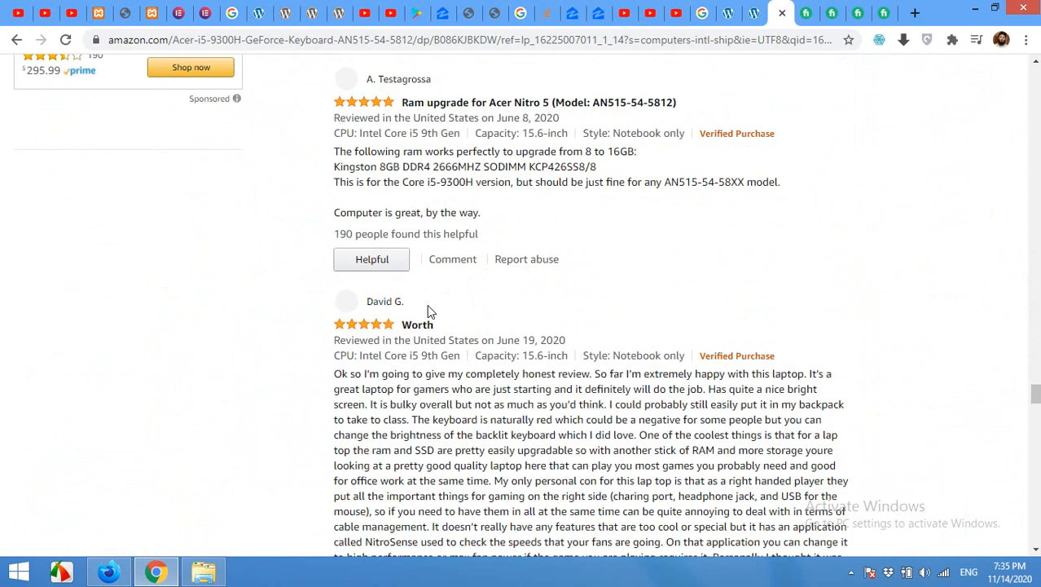
scroll("up", 3)
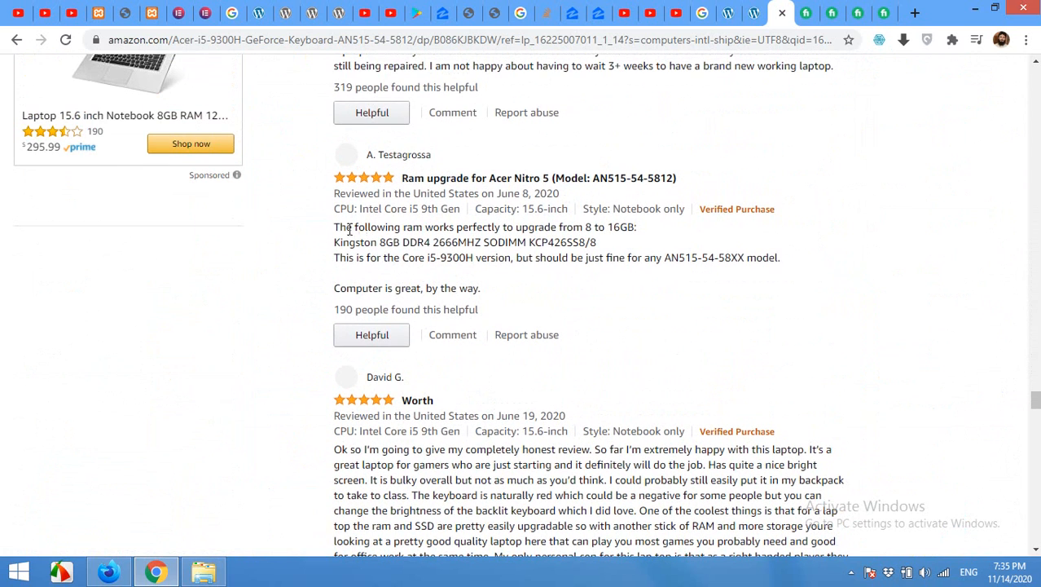
left_click_drag(332, 227, 597, 241)
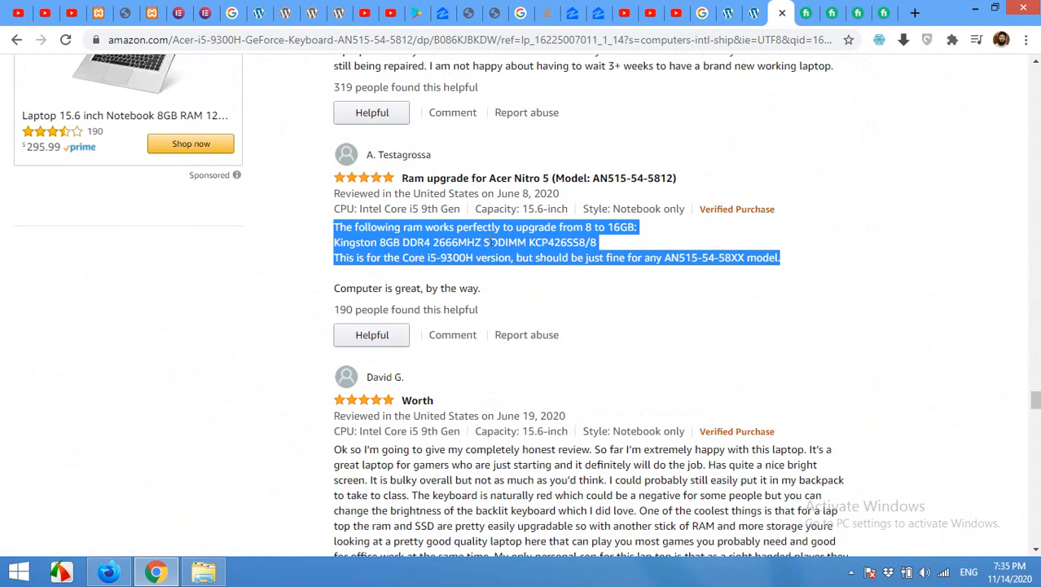
left_click_drag(333, 226, 481, 287)
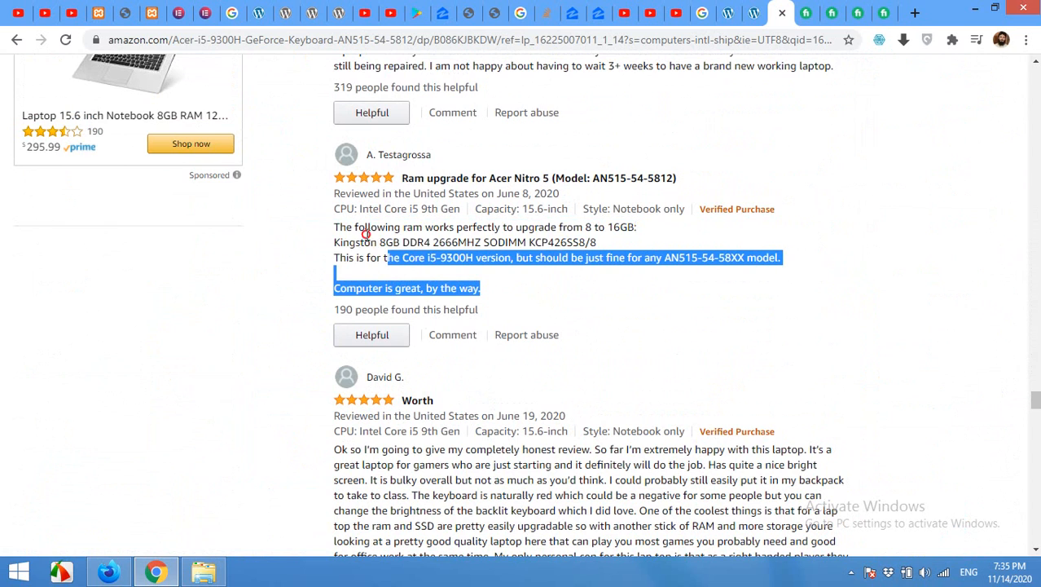
left_click_drag(388, 258, 333, 227)
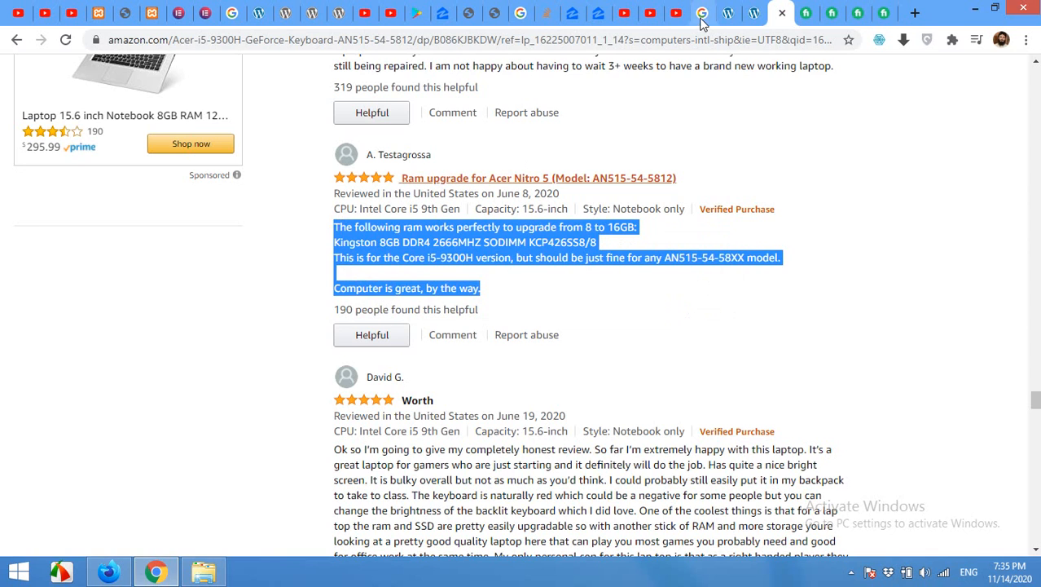
Step: Paste the RAM upgrade review into the product's main description and go back to Amazon
left_click(730, 13)
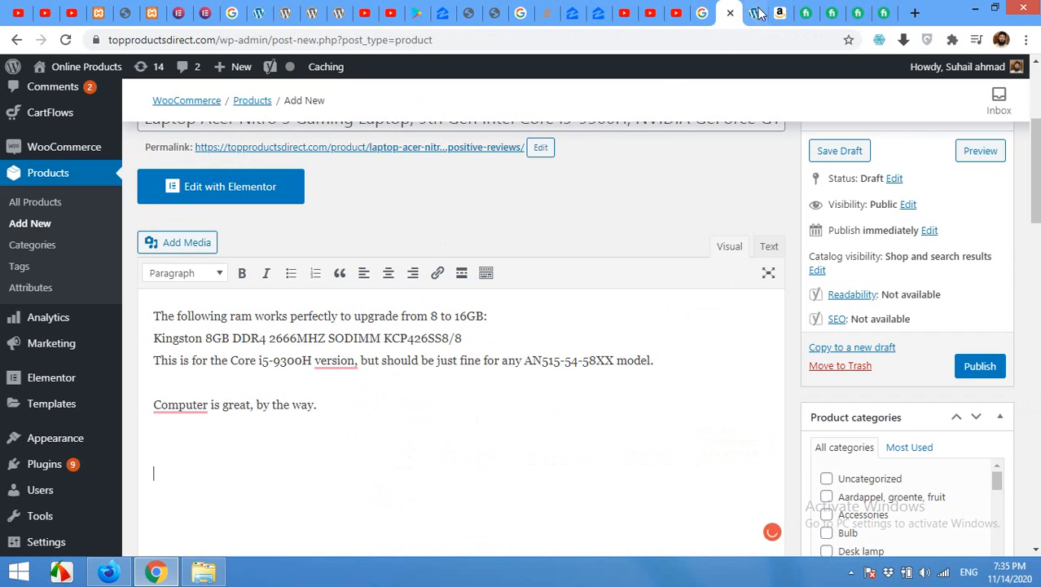
left_click(781, 13)
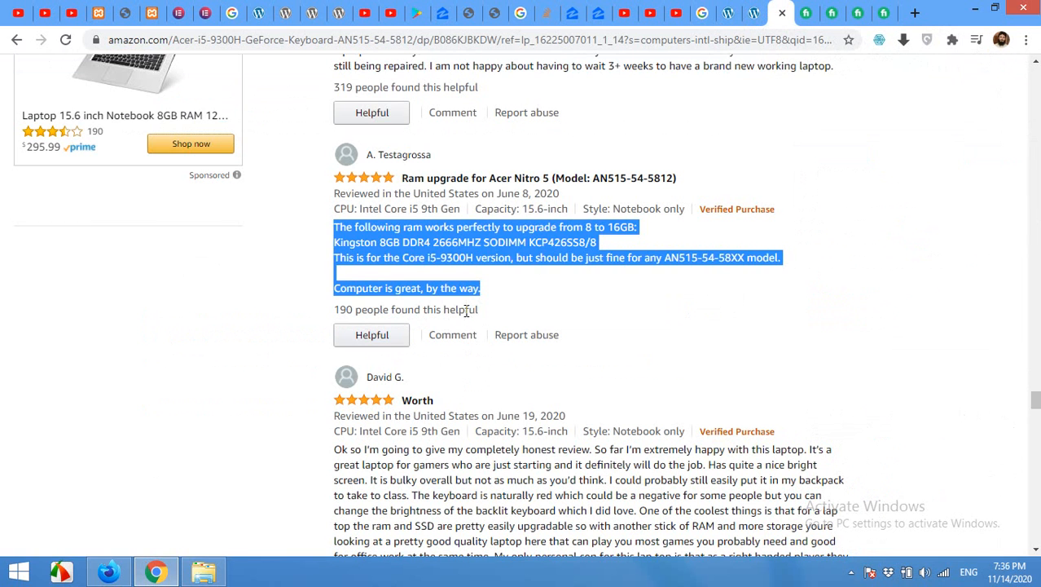
scroll("up", 3)
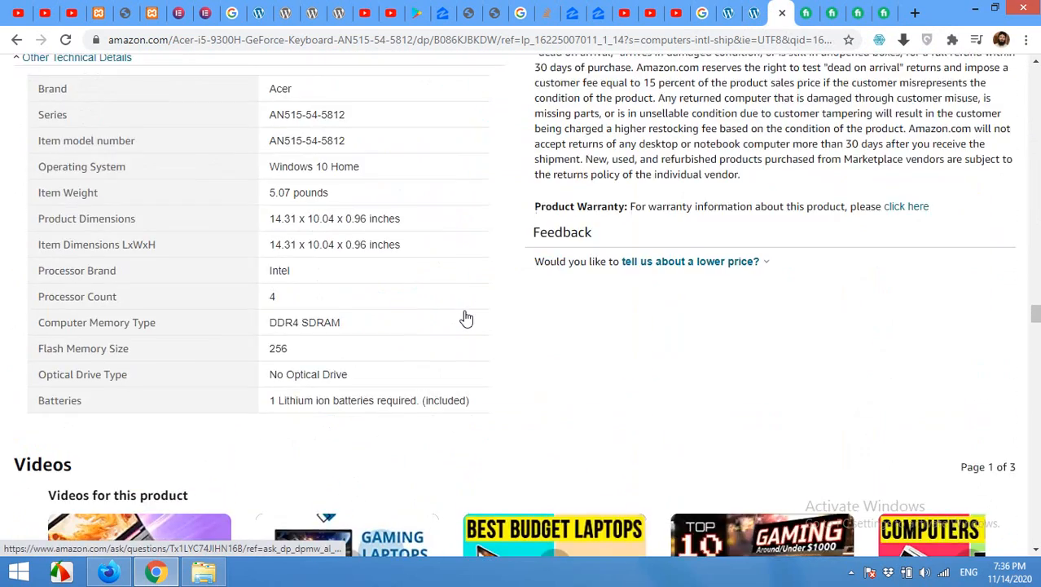
Step: Paste Amazon's product description paragraph below the RAM review in the main description
scroll("up", 3)
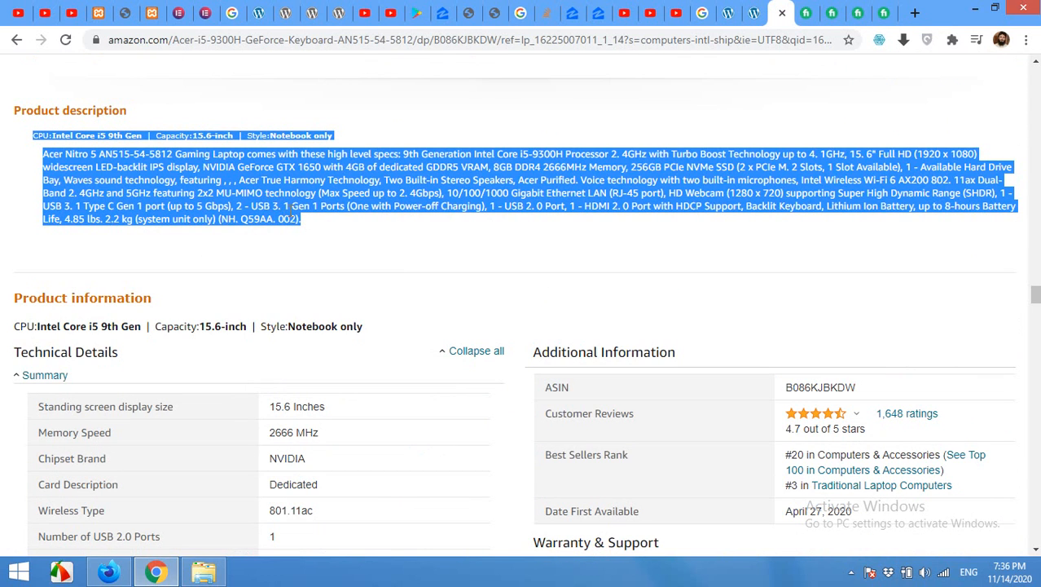
mouse_move(737, 13)
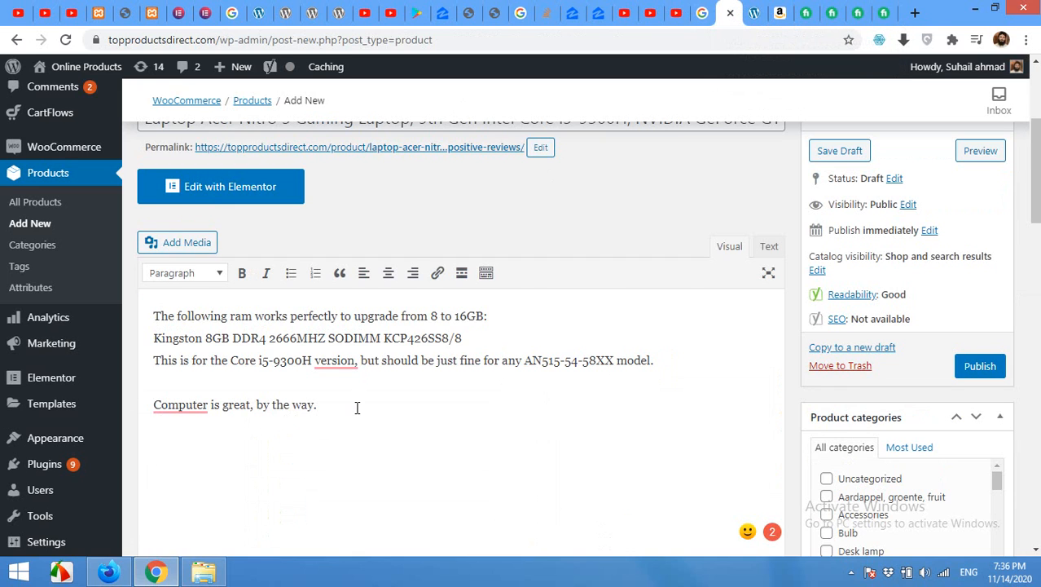
scroll("down", 3)
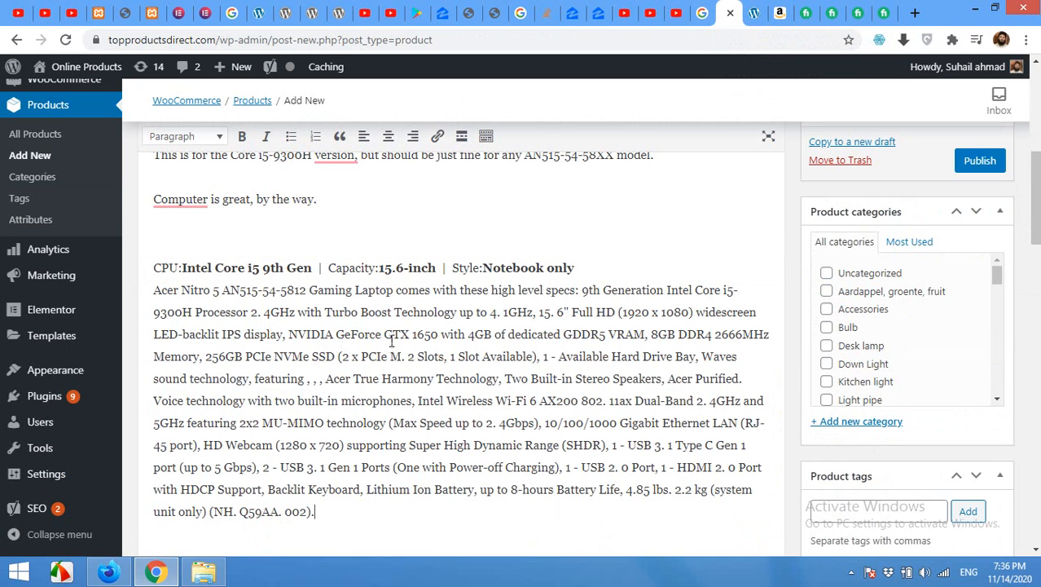
left_click(728, 13)
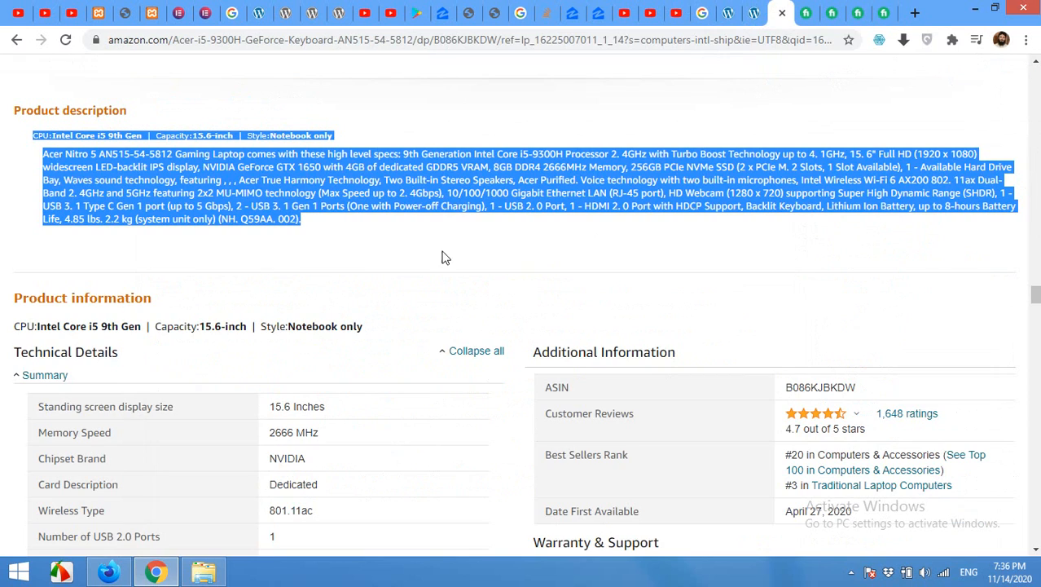
Step: Copy the Technical Details Summary table into the product description below the pasted text
scroll("down", 3)
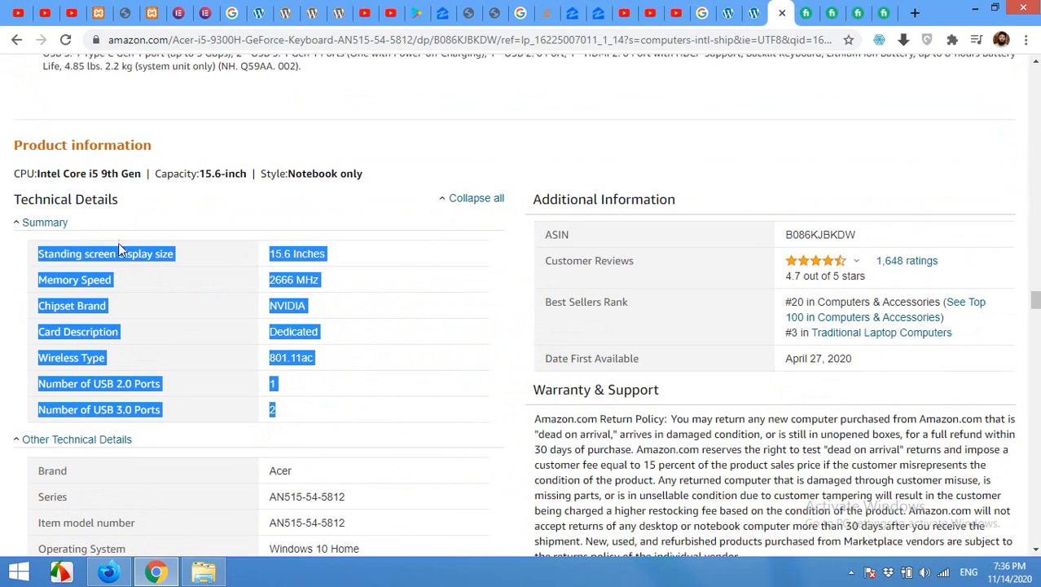
right_click(117, 253)
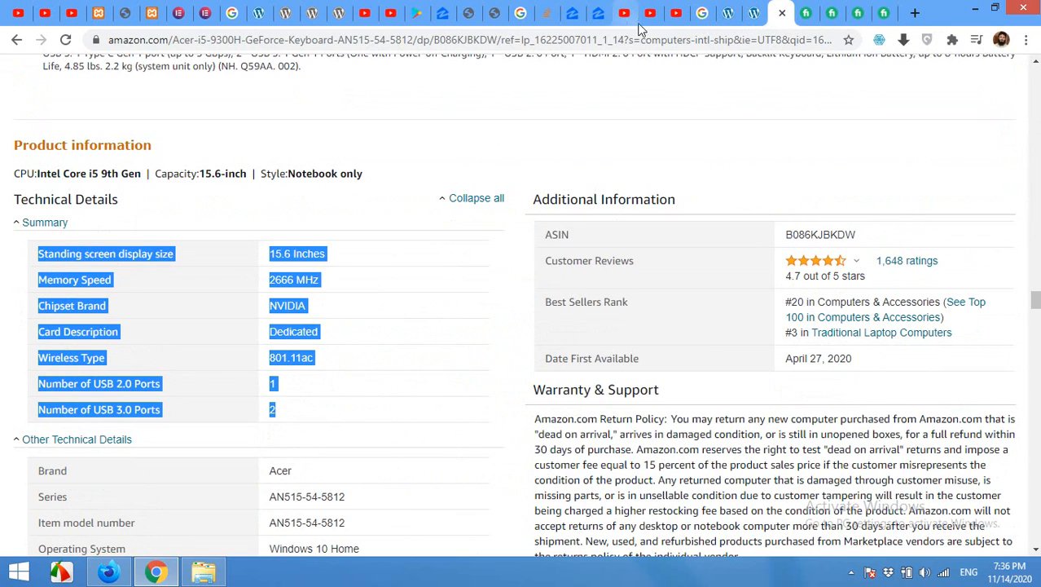
left_click(729, 13)
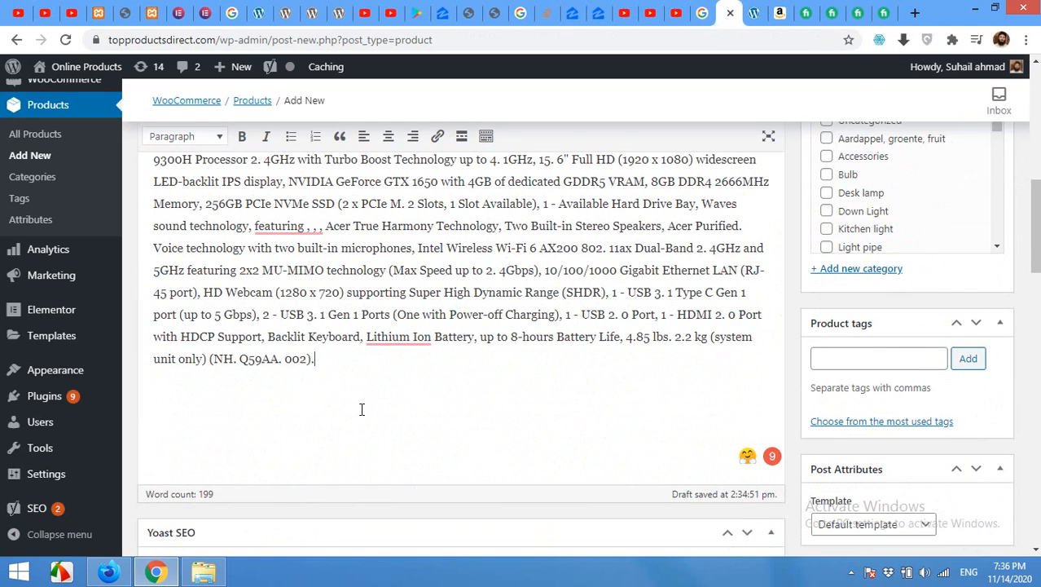
scroll("down", 3)
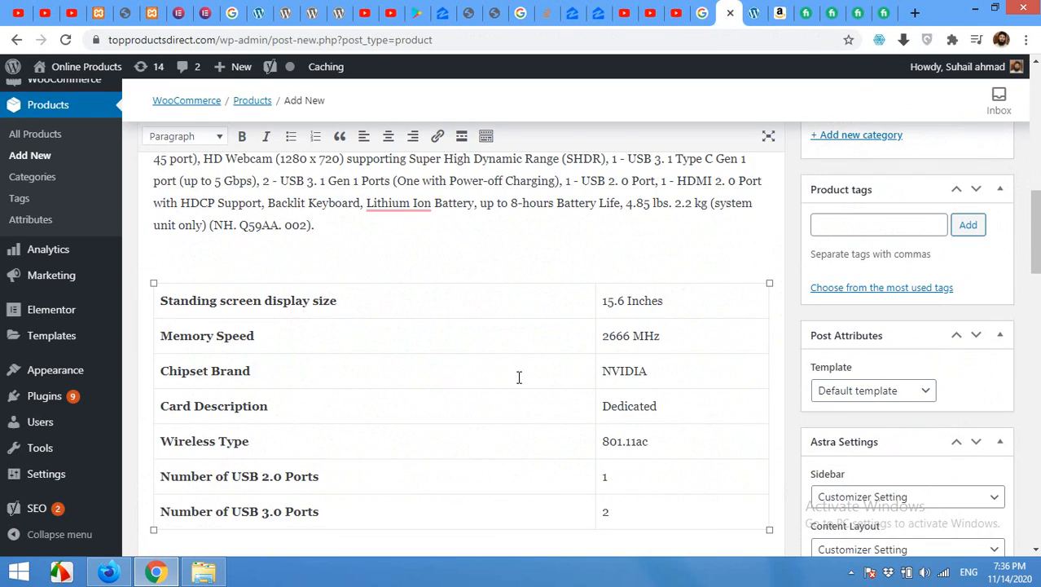
scroll("down", 3)
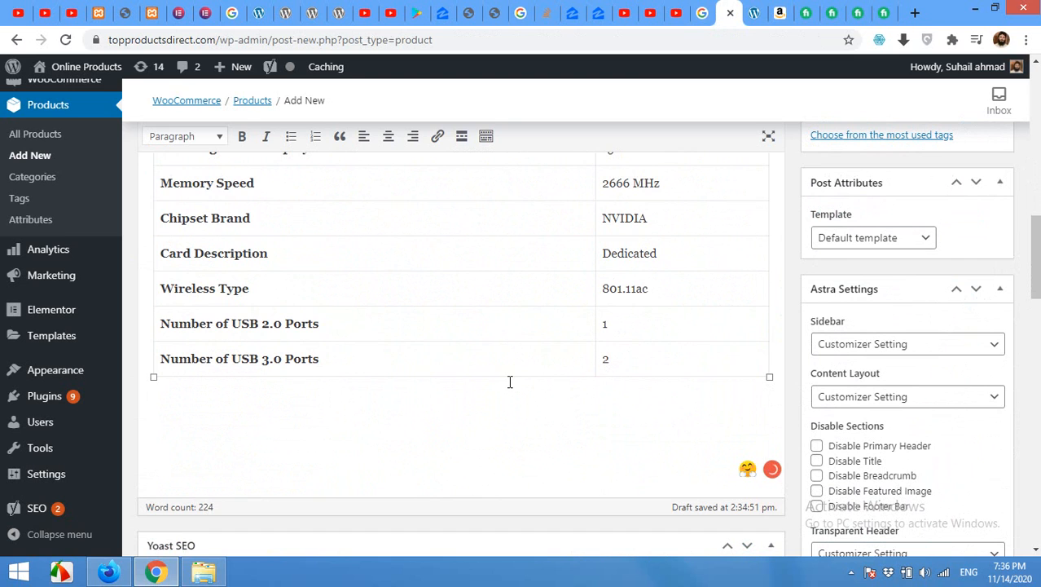
Step: Copy the Other Technical Details table (brand, series, model, OS) into the description as well
left_click(754, 13)
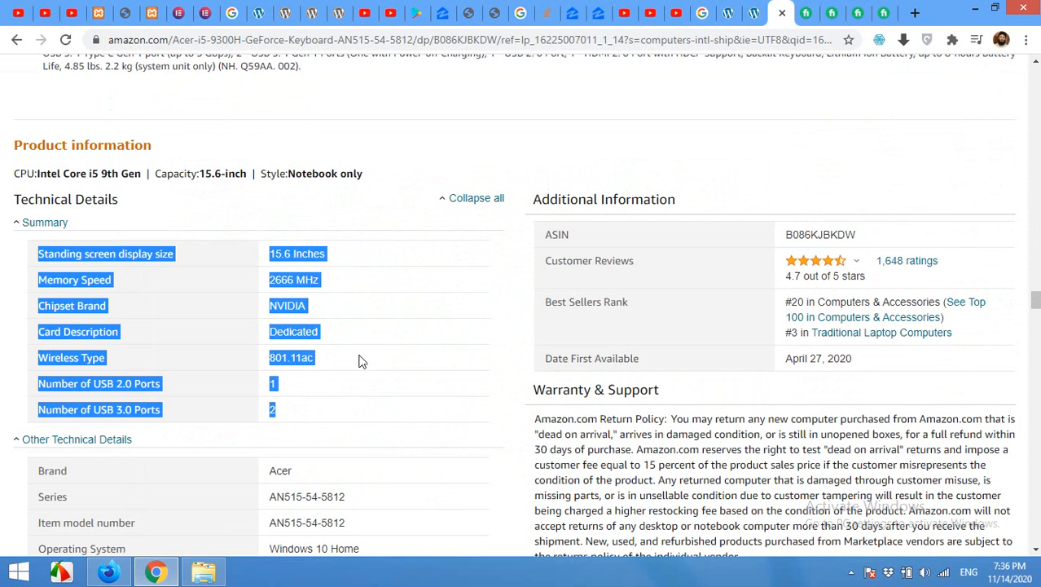
scroll("down", 3)
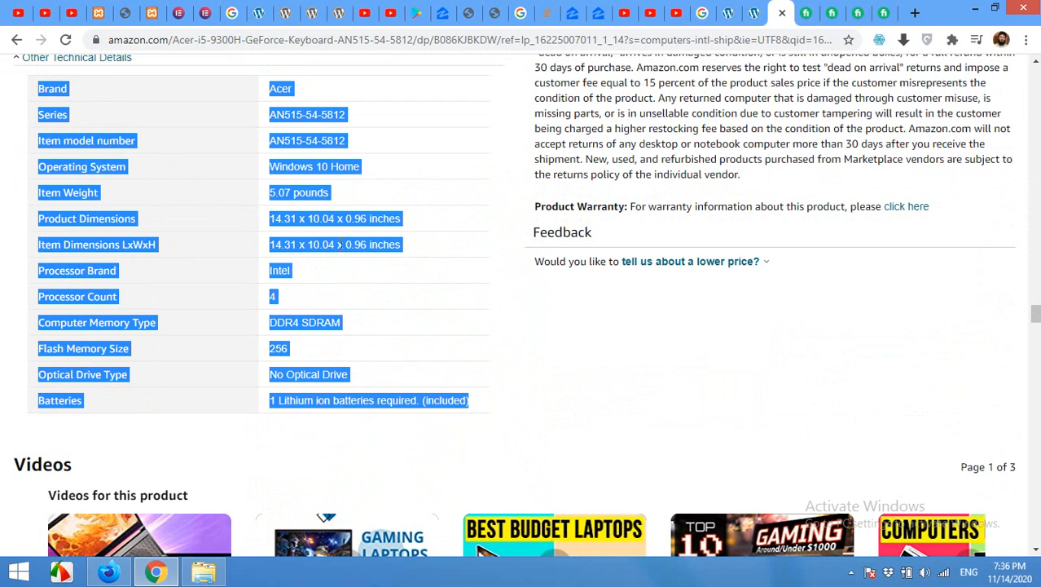
mouse_move(733, 8)
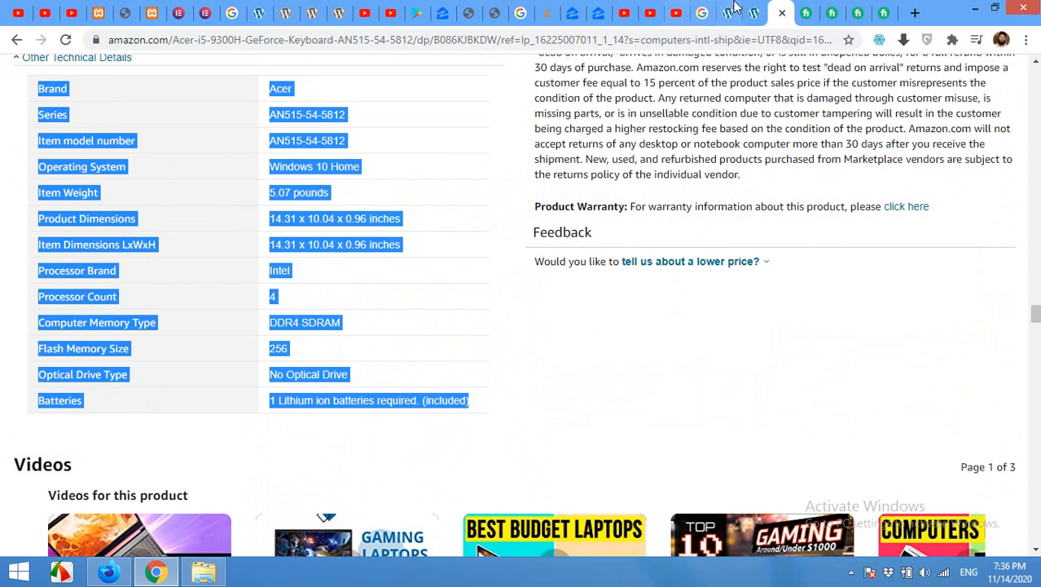
left_click(730, 13)
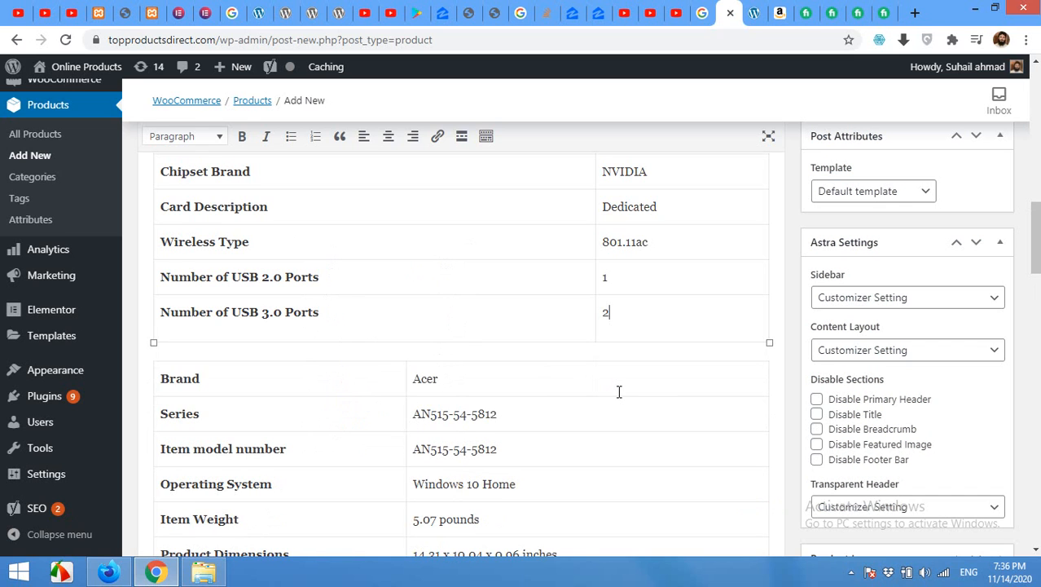
scroll("down", 3)
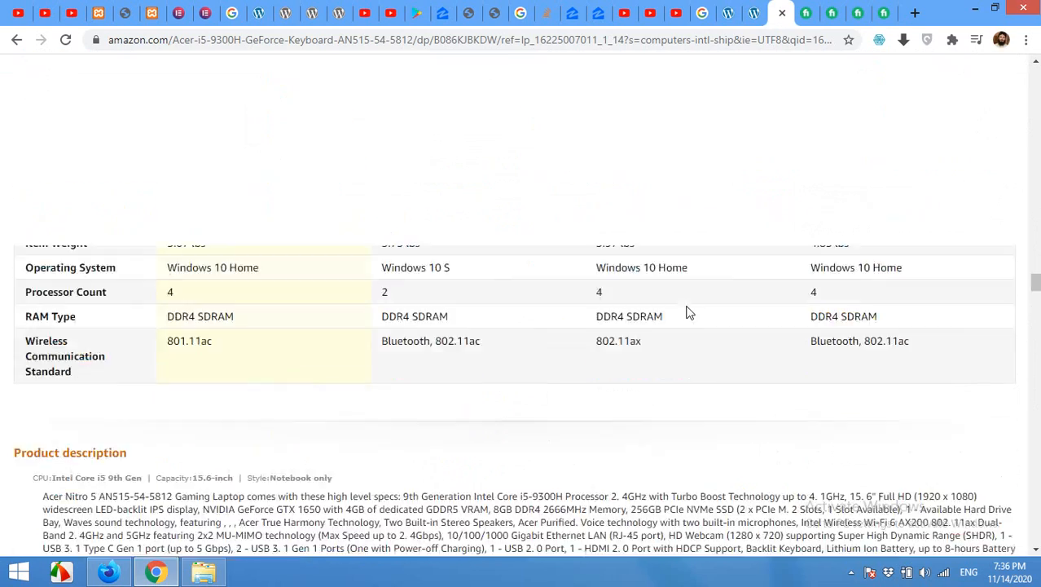
scroll("down", 3)
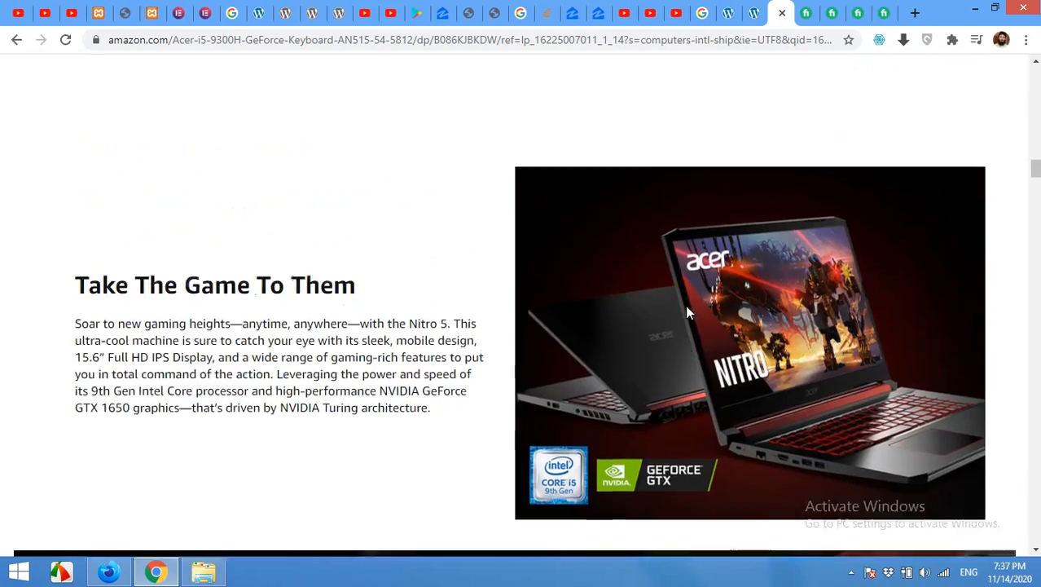
scroll("up", 3)
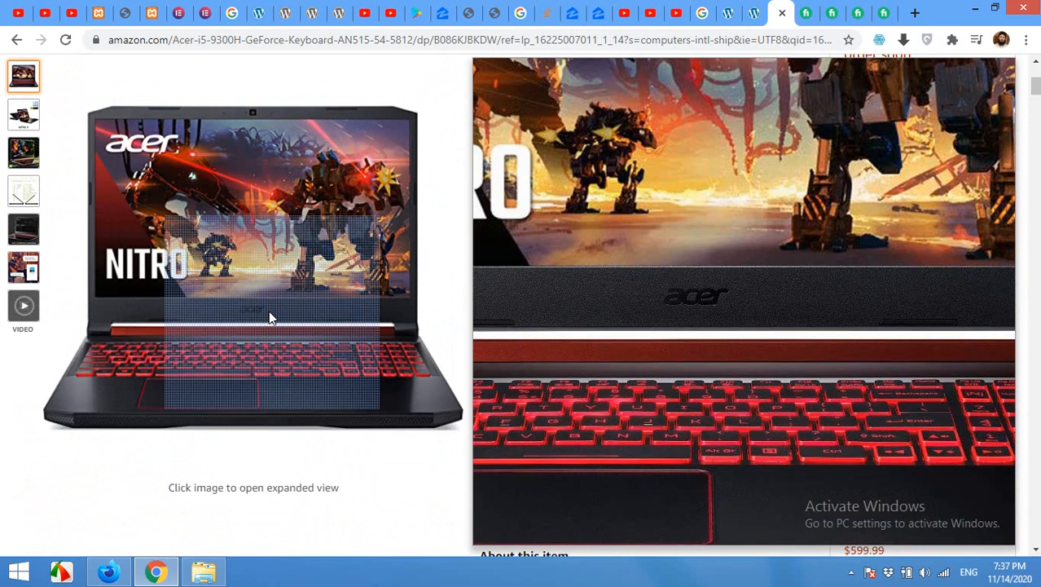
key("ctrl+s")
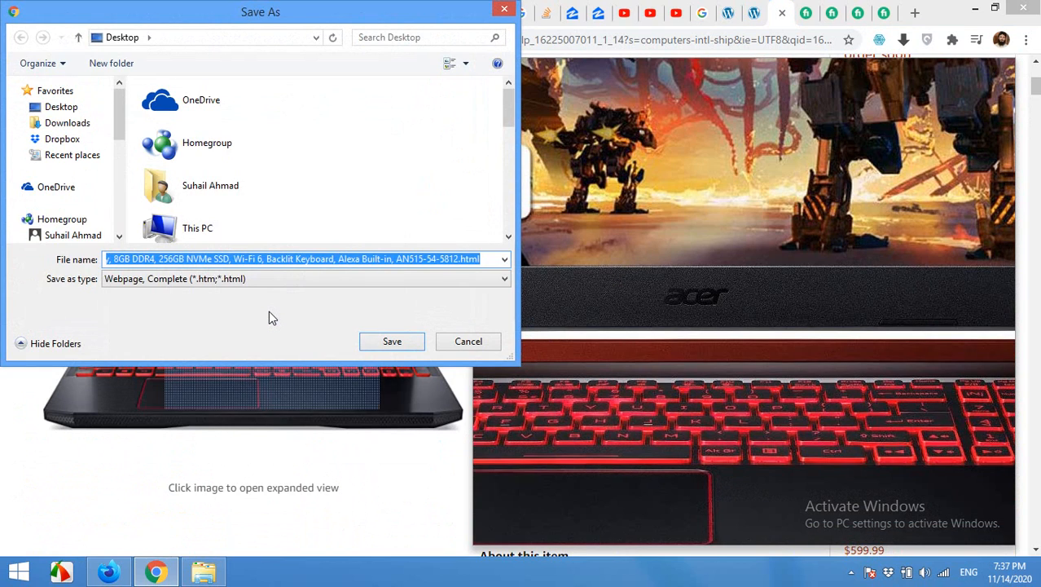
left_click(469, 340)
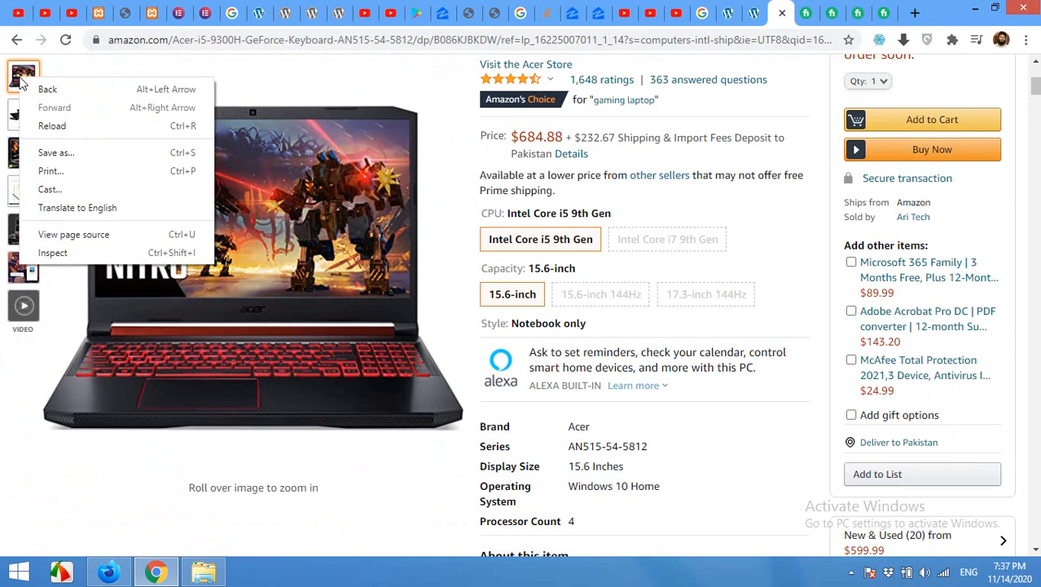
mouse_move(73, 234)
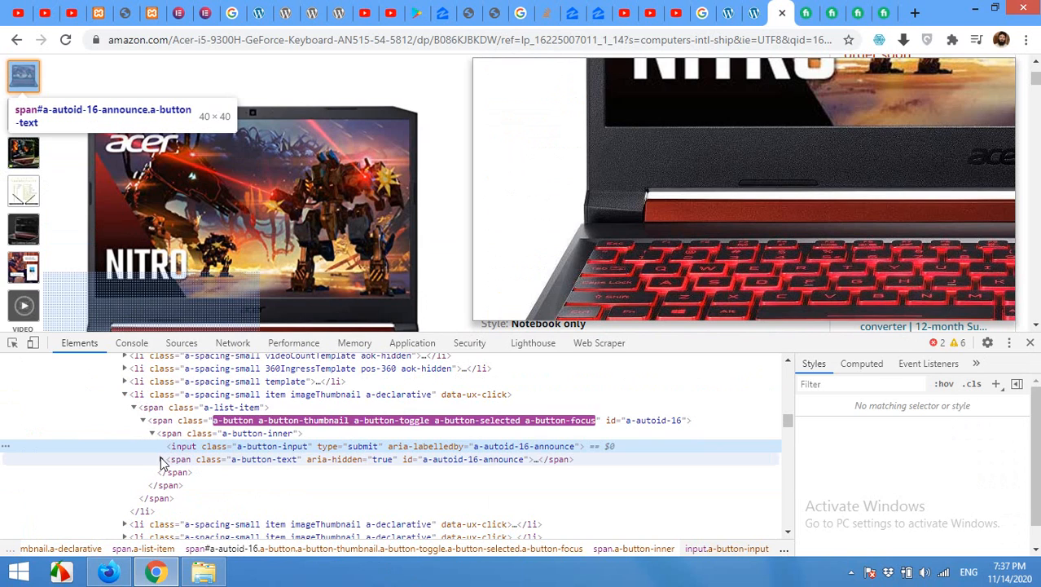
Step: Open the main product photo's image URL via Inspect and save it to the Desktop as a JPG
left_click(160, 459)
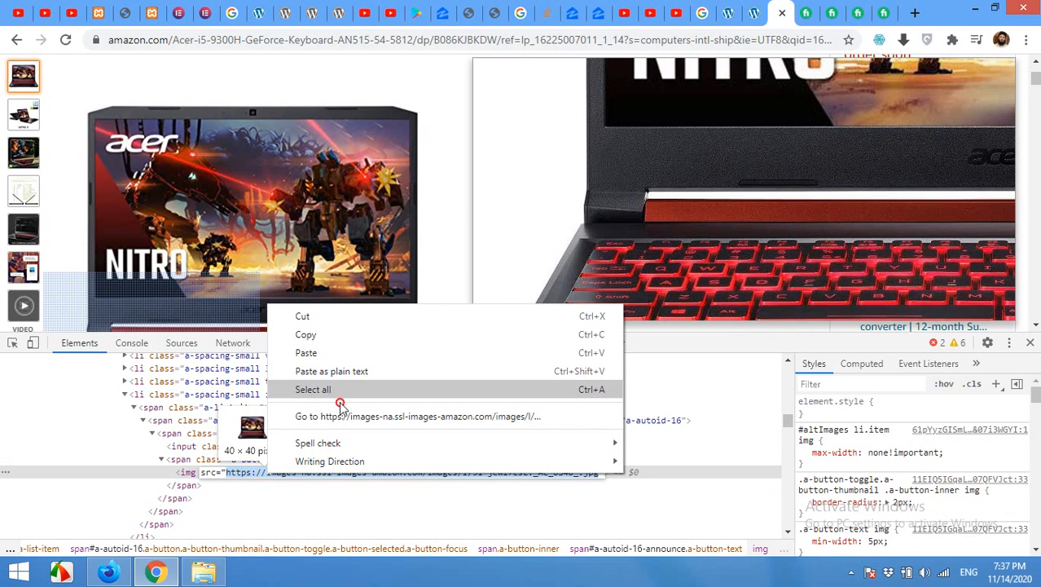
left_click(417, 415)
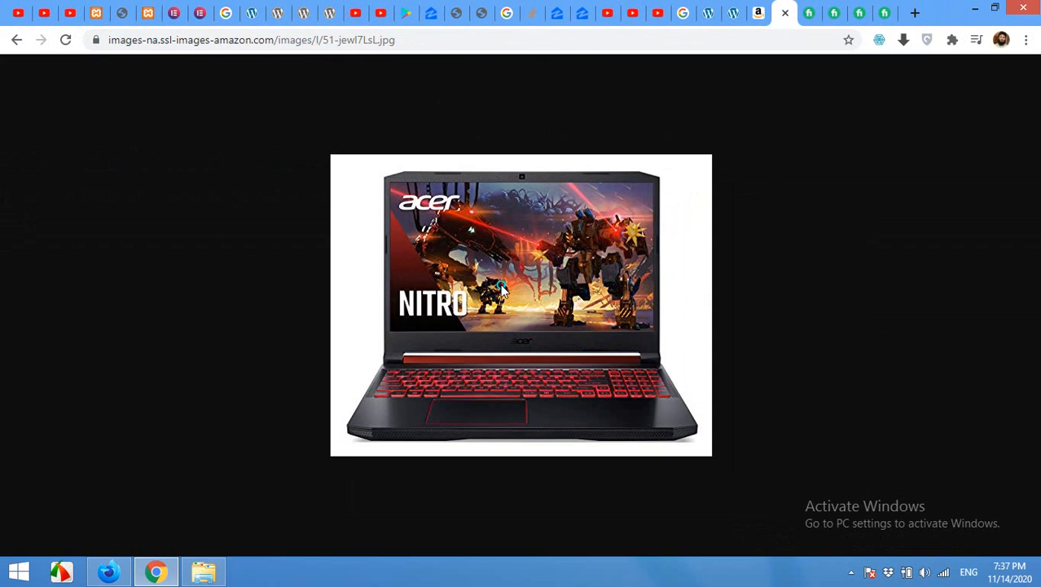
mouse_move(498, 319)
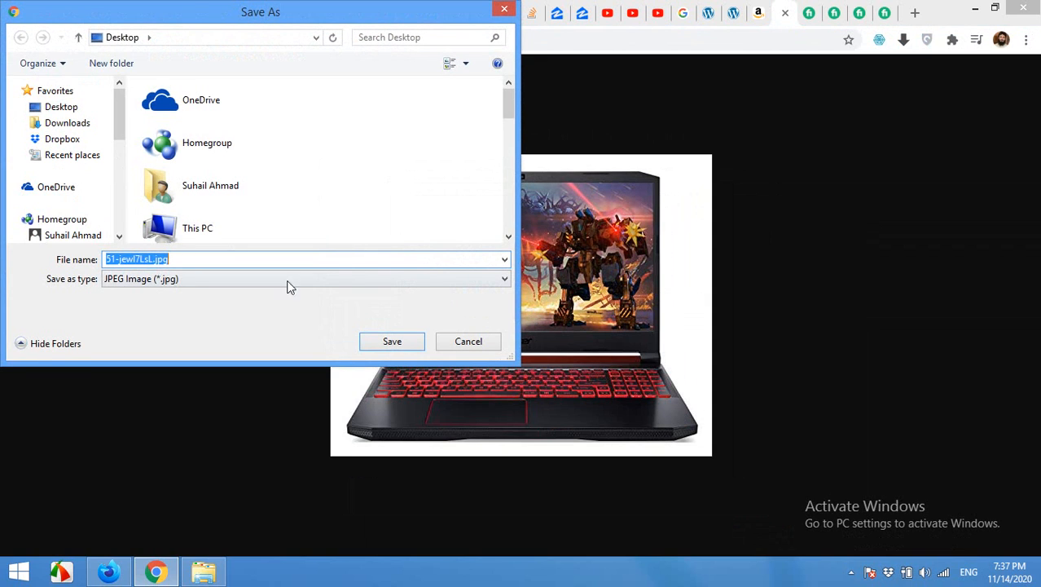
left_click(391, 341)
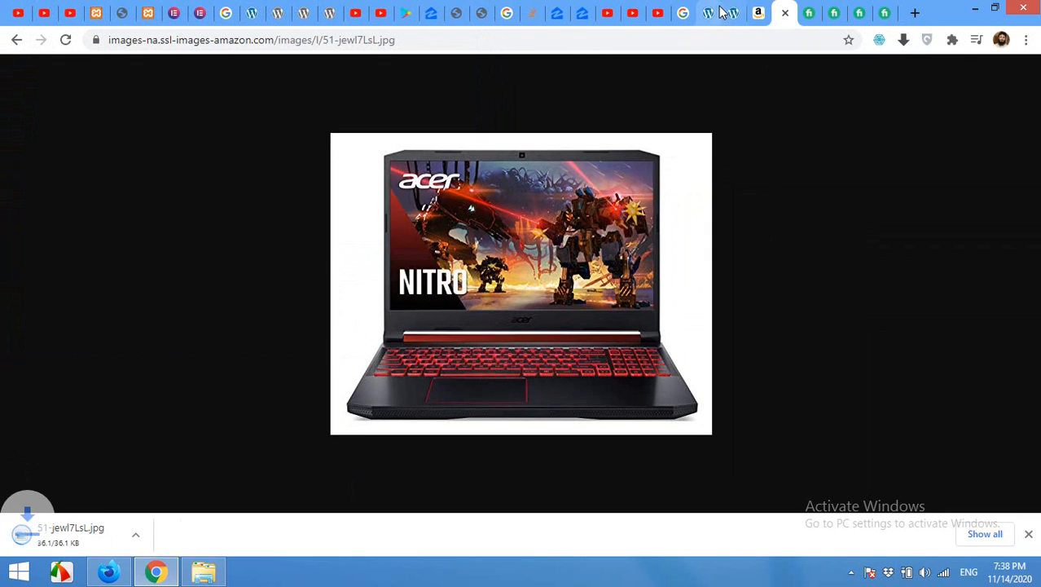
Step: Start setting the product image and browse the Desktop folder without choosing a file
left_click(709, 14)
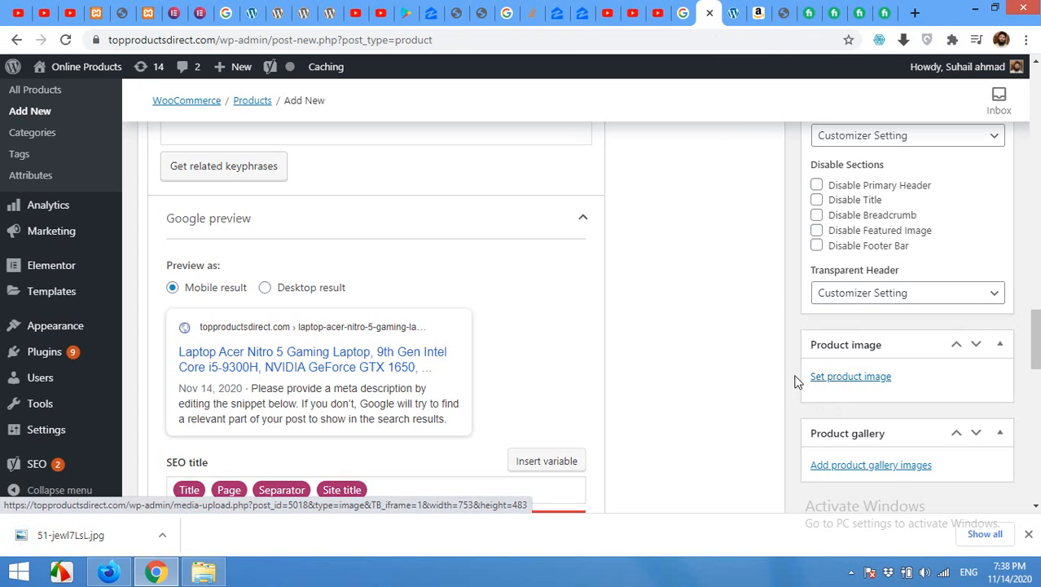
left_click(850, 375)
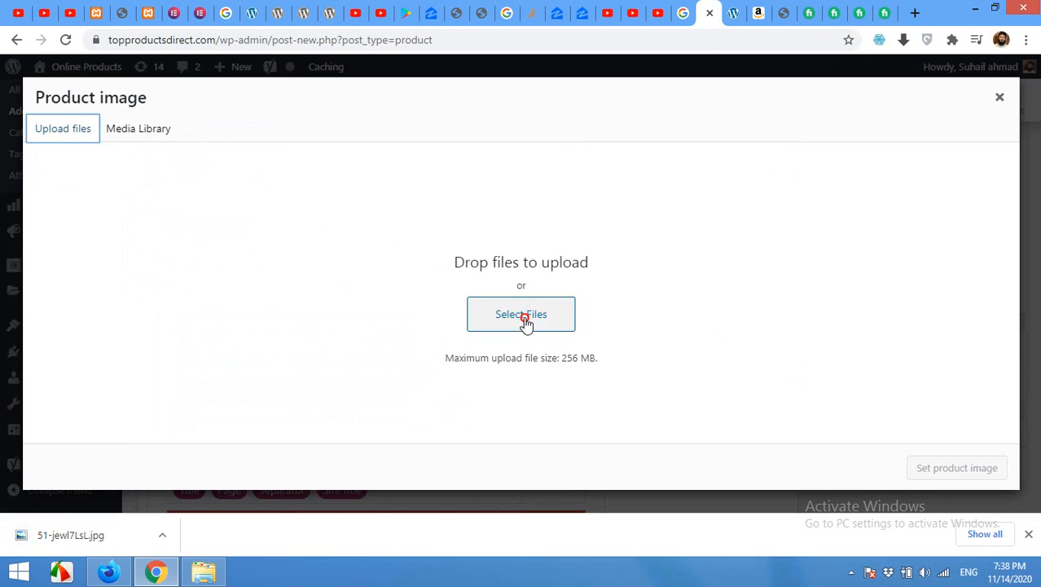
left_click(522, 313)
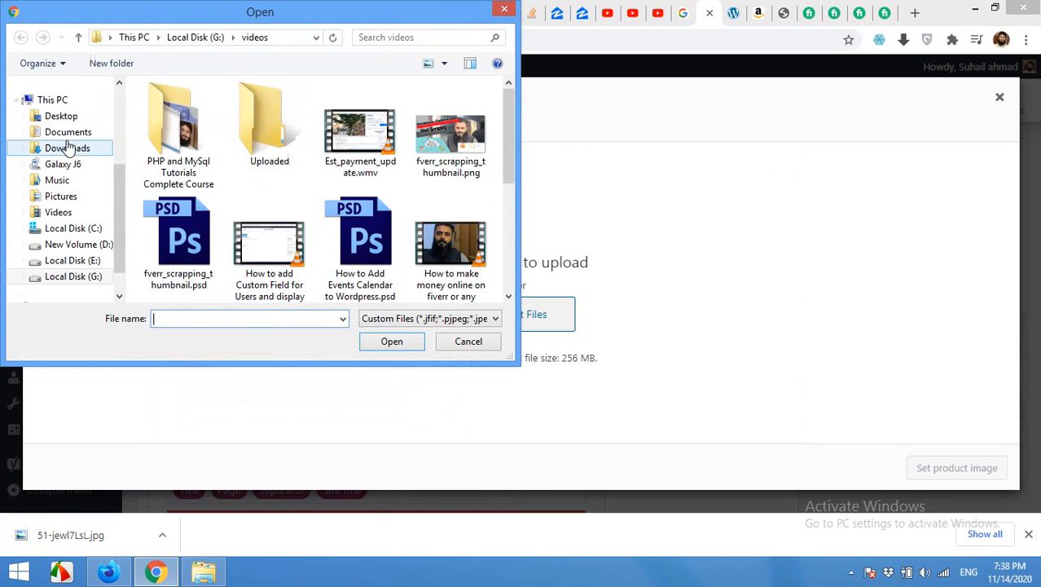
left_click(62, 115)
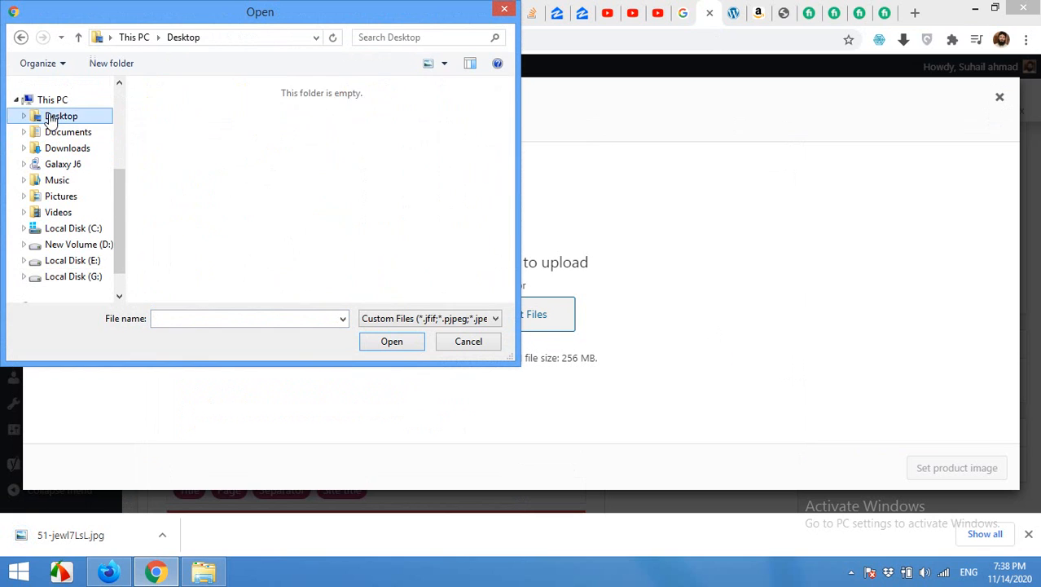
left_click(179, 248)
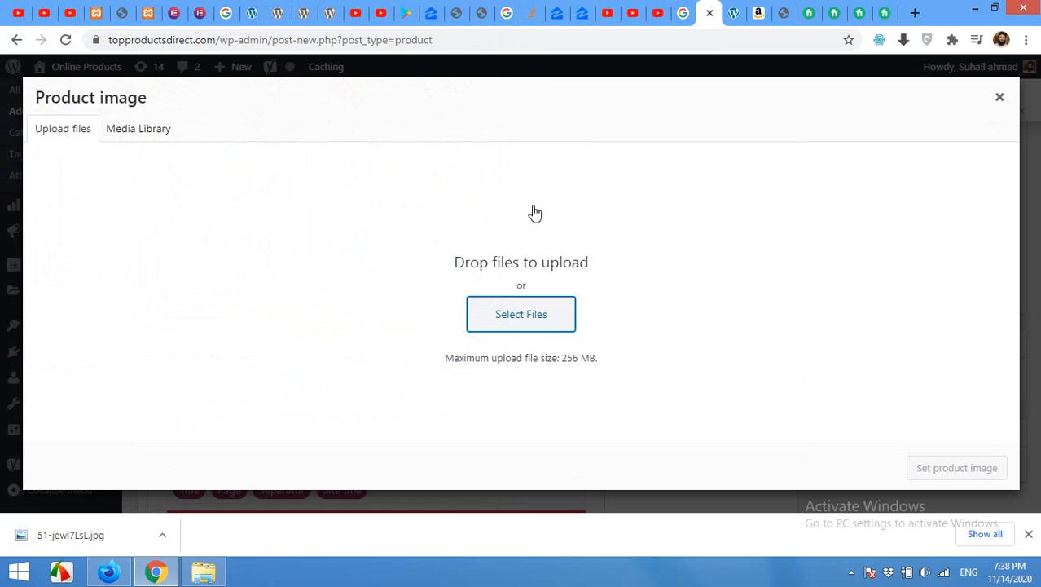
Step: Pick the red-keyboard Acer Nitro photo from the media library as the product image
left_click(137, 127)
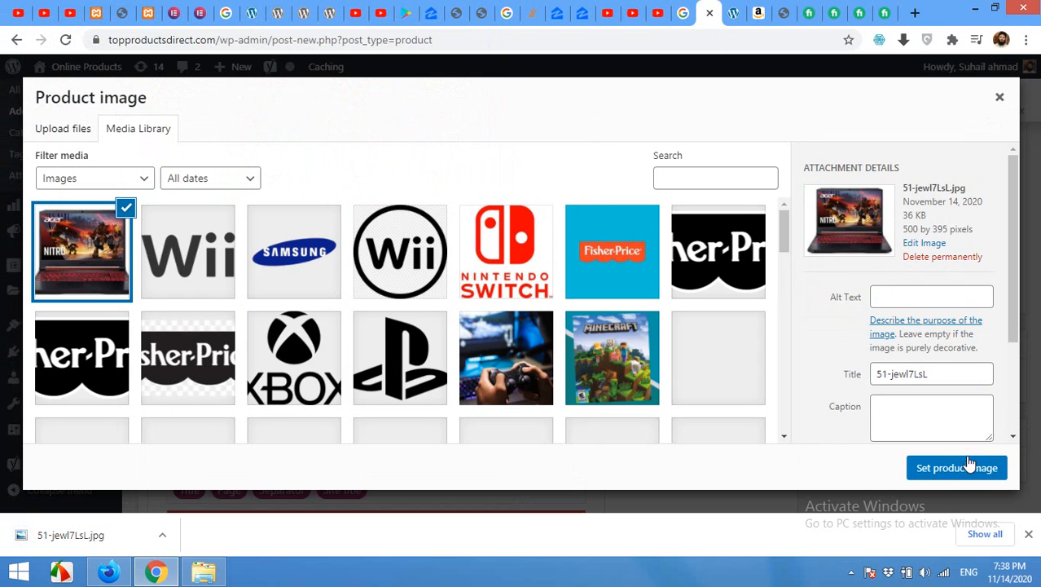
scroll("down", 3)
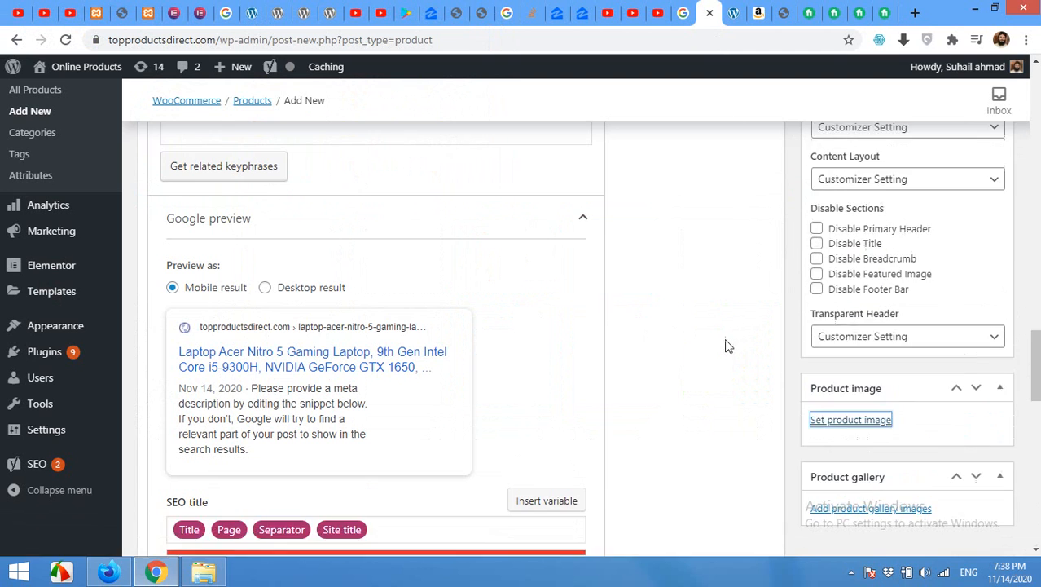
scroll("down", 3)
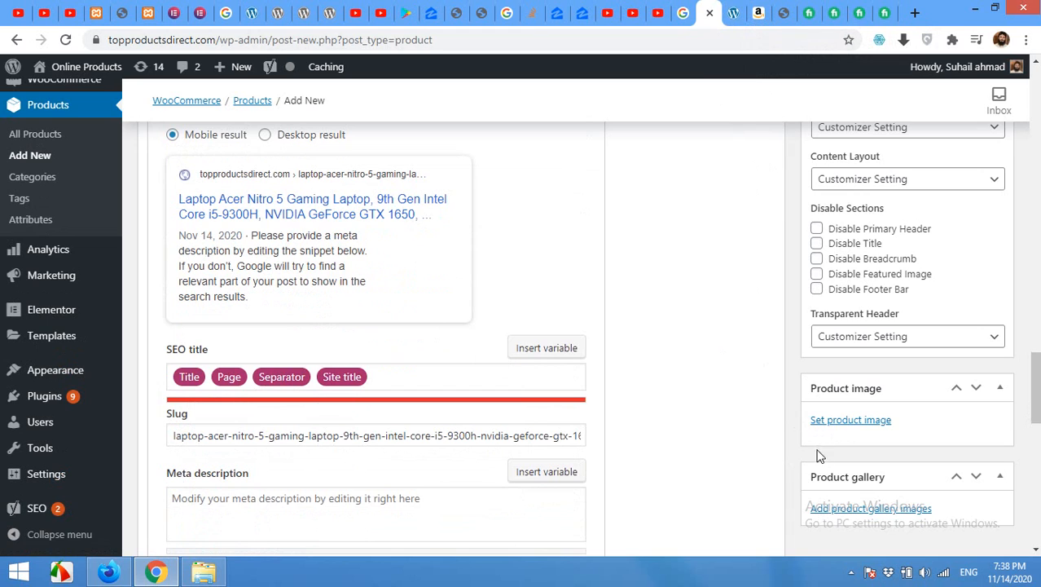
left_click(851, 419)
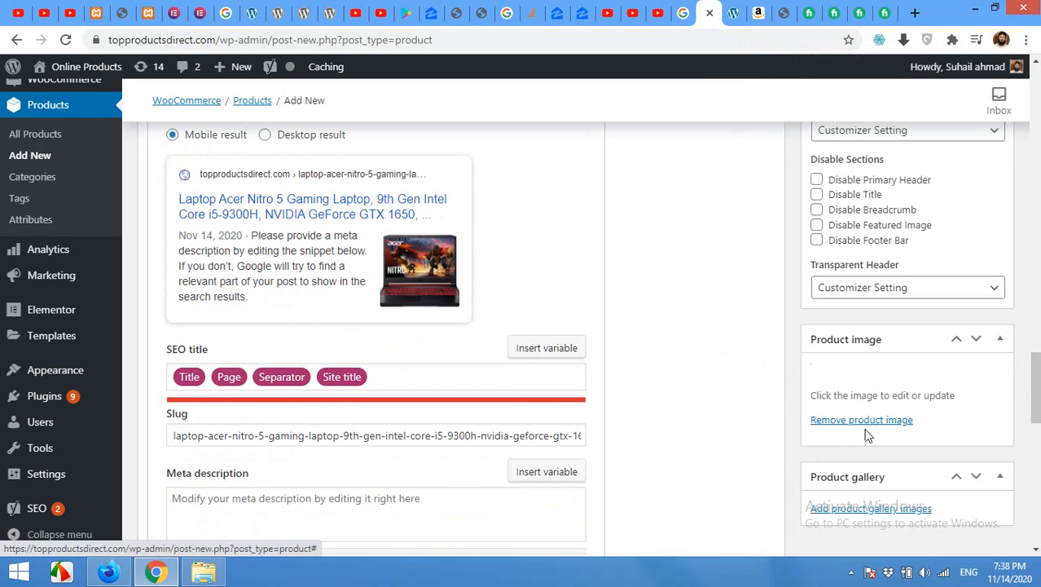
mouse_move(844, 515)
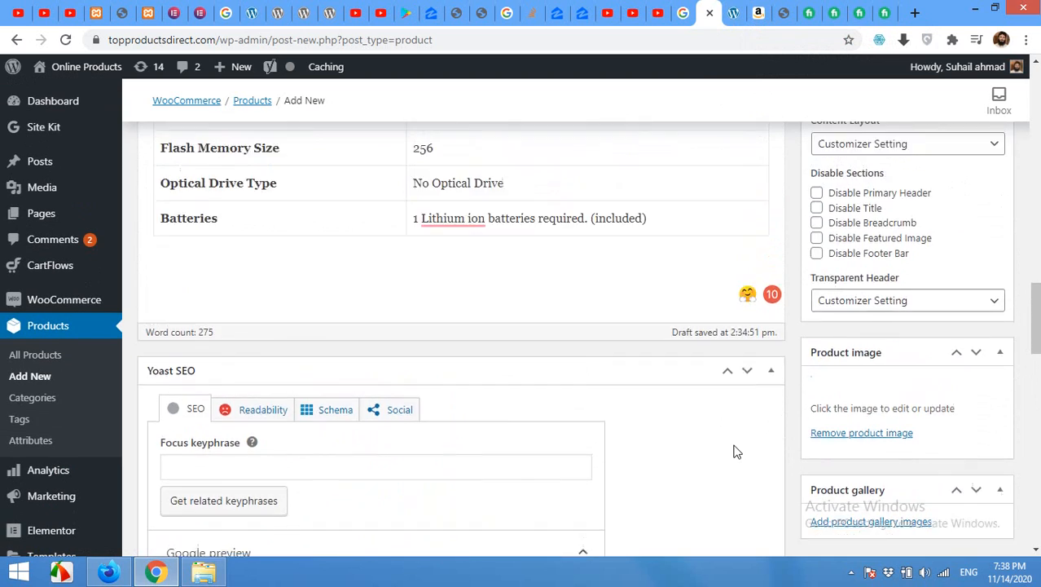
Step: Change the product type to External/Affiliate product
scroll("down", 3)
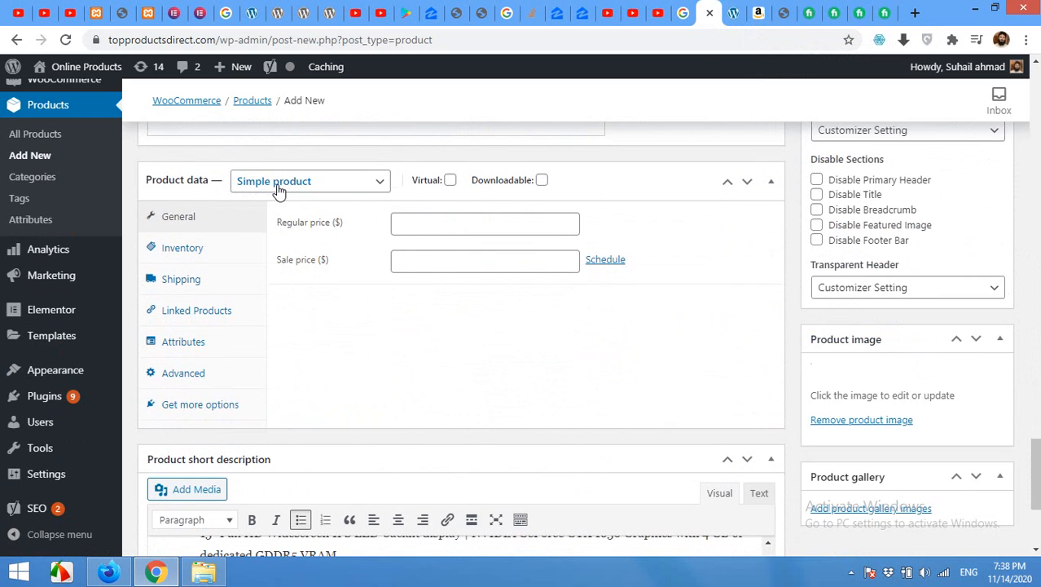
left_click(308, 181)
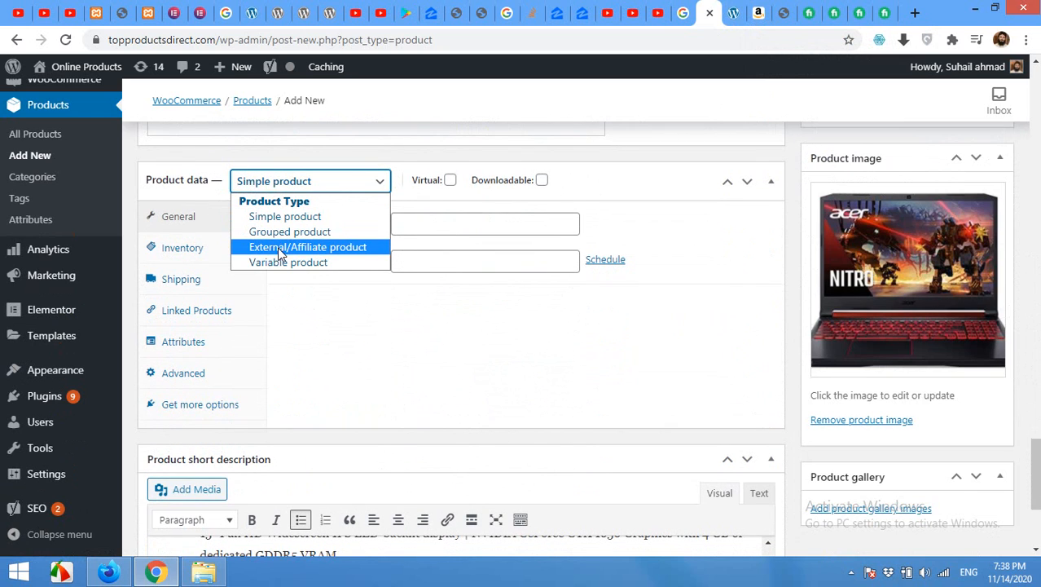
left_click(306, 248)
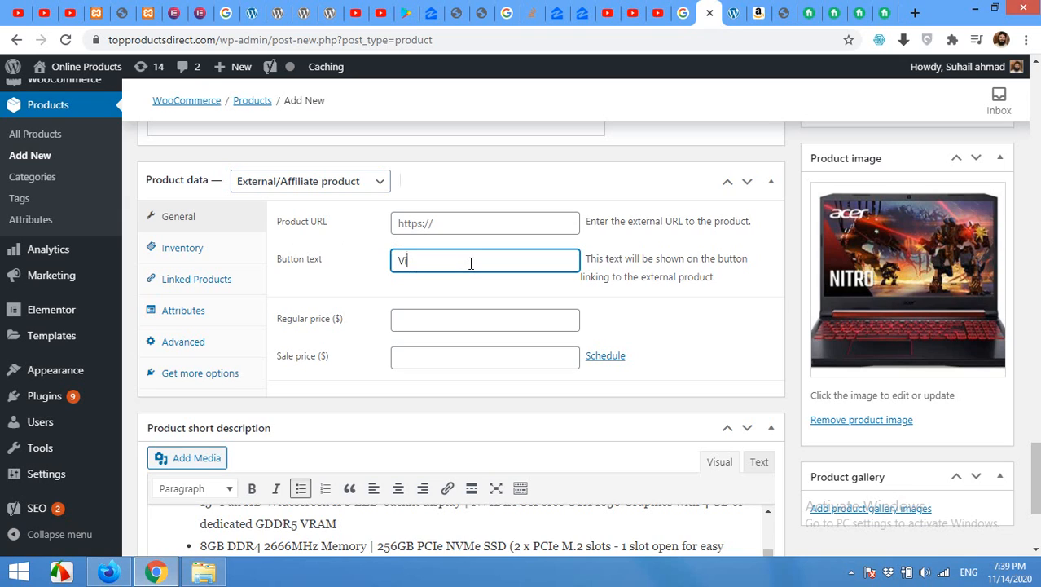
Step: Set the button text to Buy Now, replacing the first attempt View Details
type("ew Details")
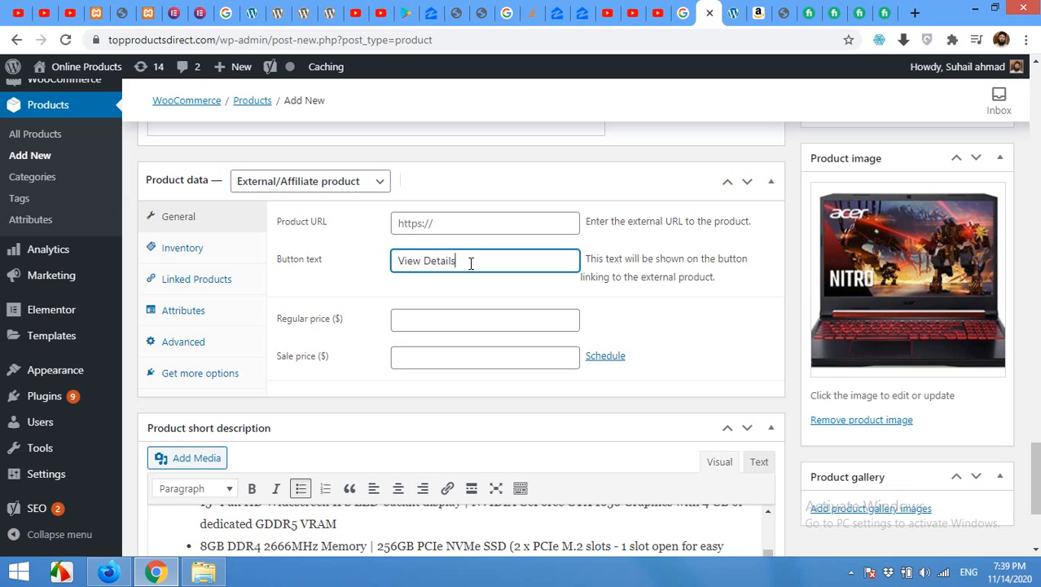
key("Backspace")
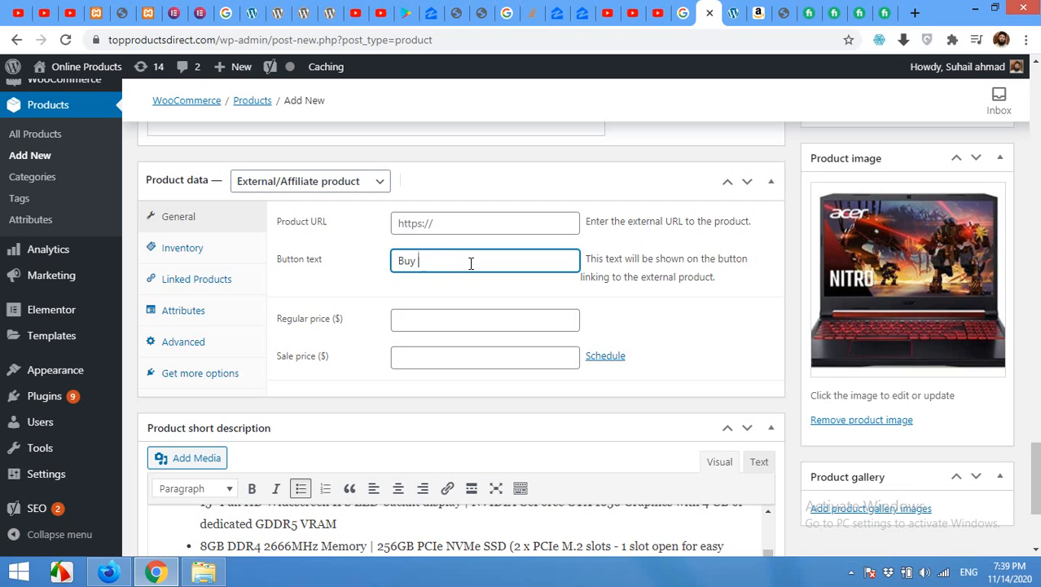
type("Now")
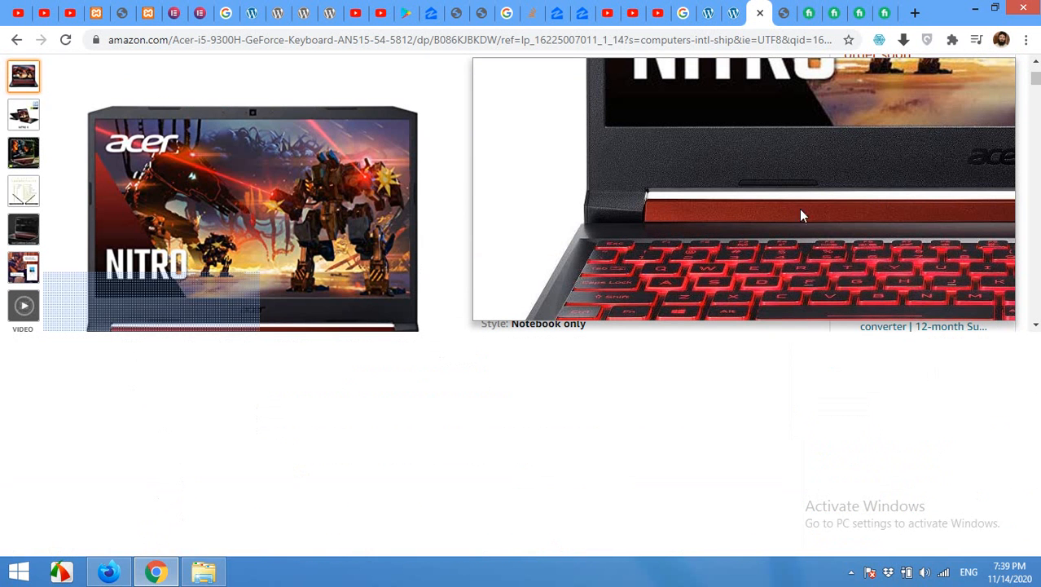
mouse_move(688, 352)
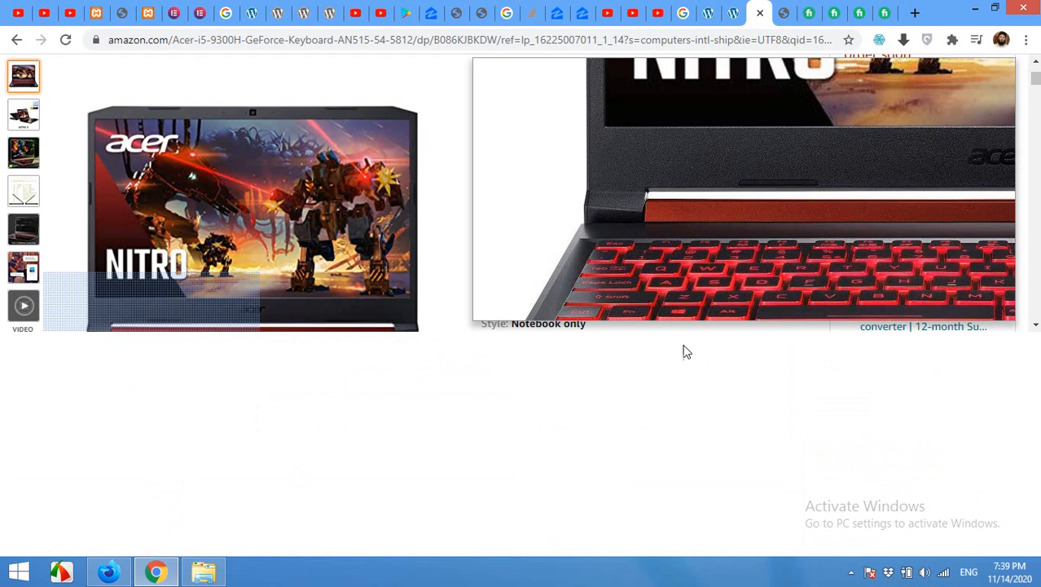
mouse_move(655, 349)
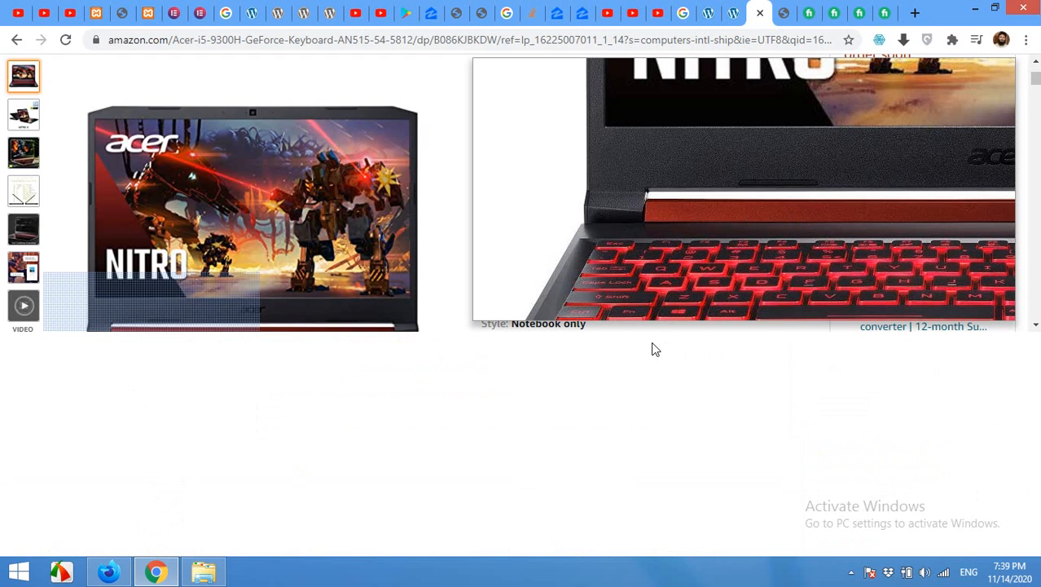
Step: Select the $684.88 price on the Amazon Acer Nitro 5 listing to copy it
scroll("up", 3)
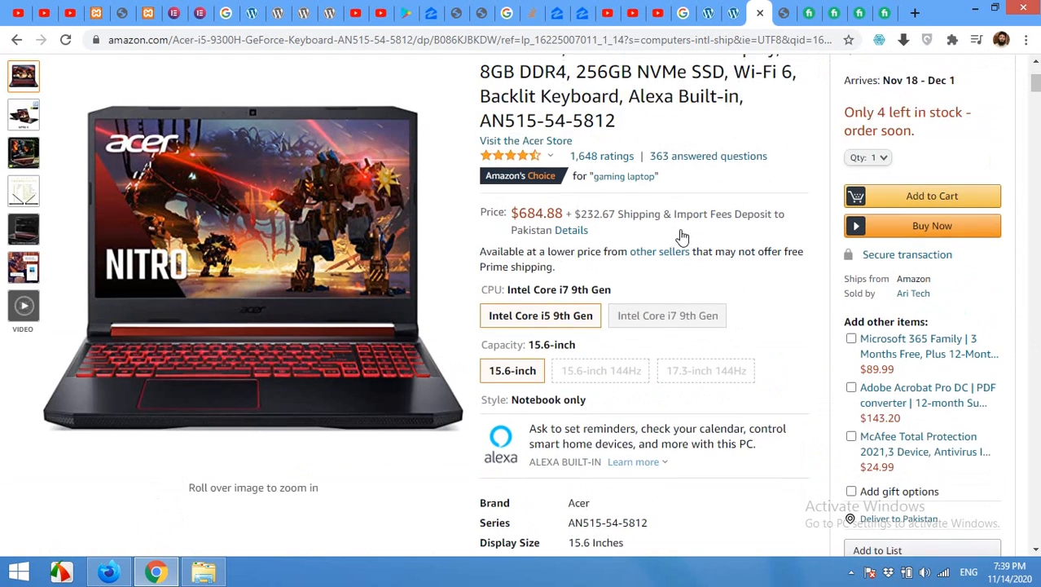
double_click(544, 211)
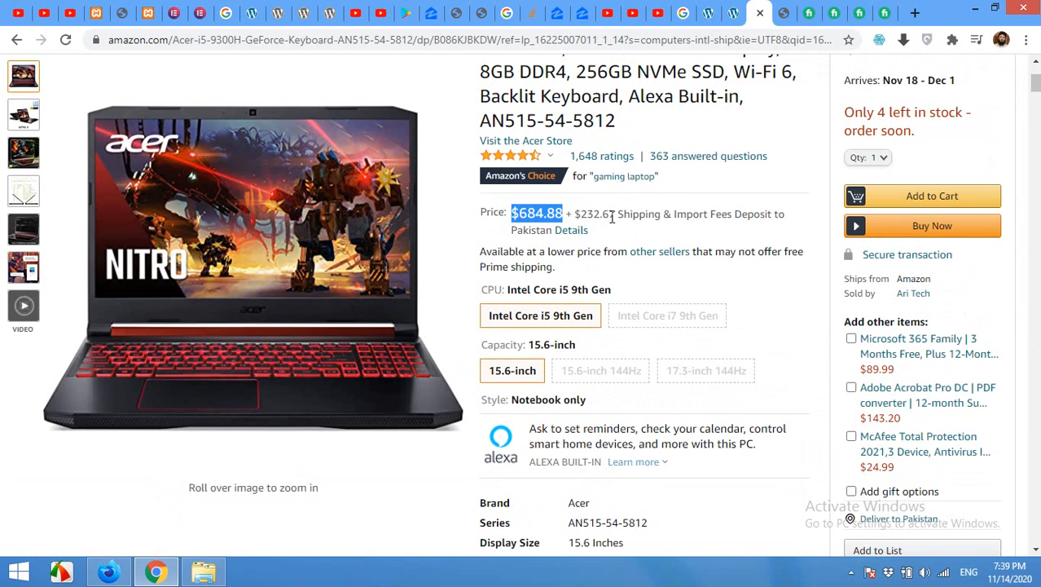
mouse_move(603, 214)
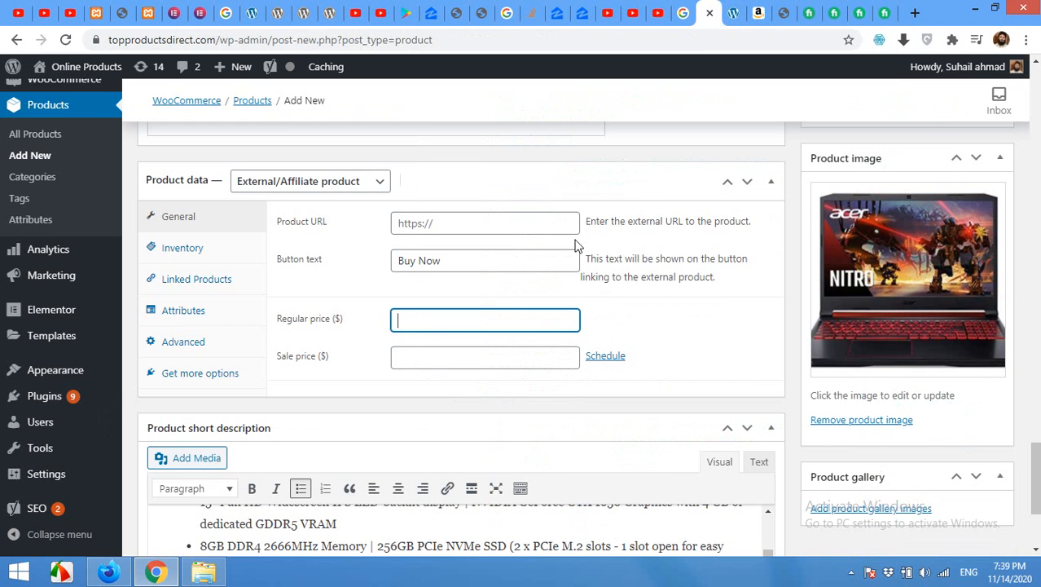
Step: Set the regular price to $684.88 and move on to the Product URL field
type("$684.88")
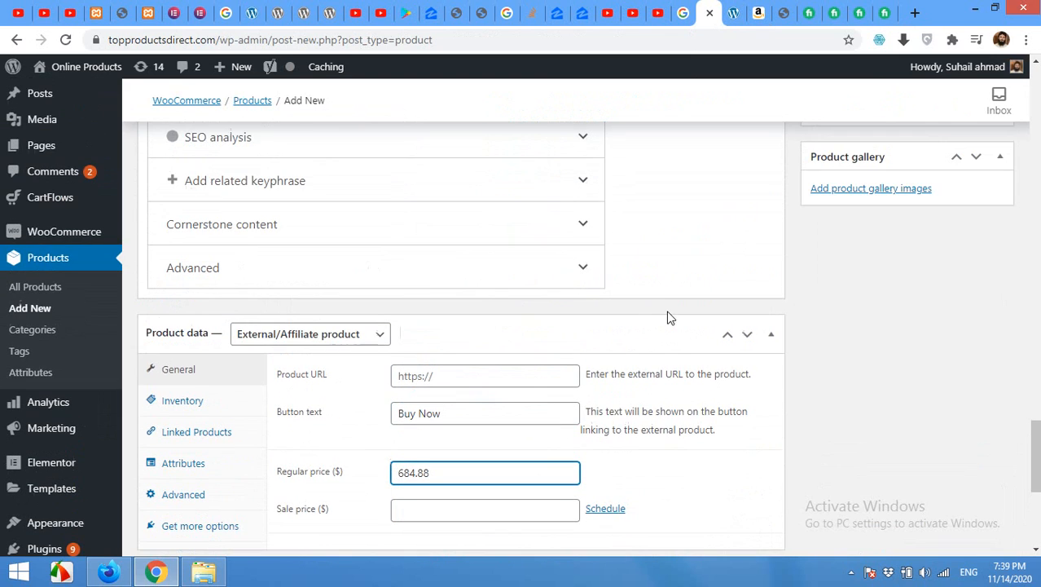
scroll("down", 3)
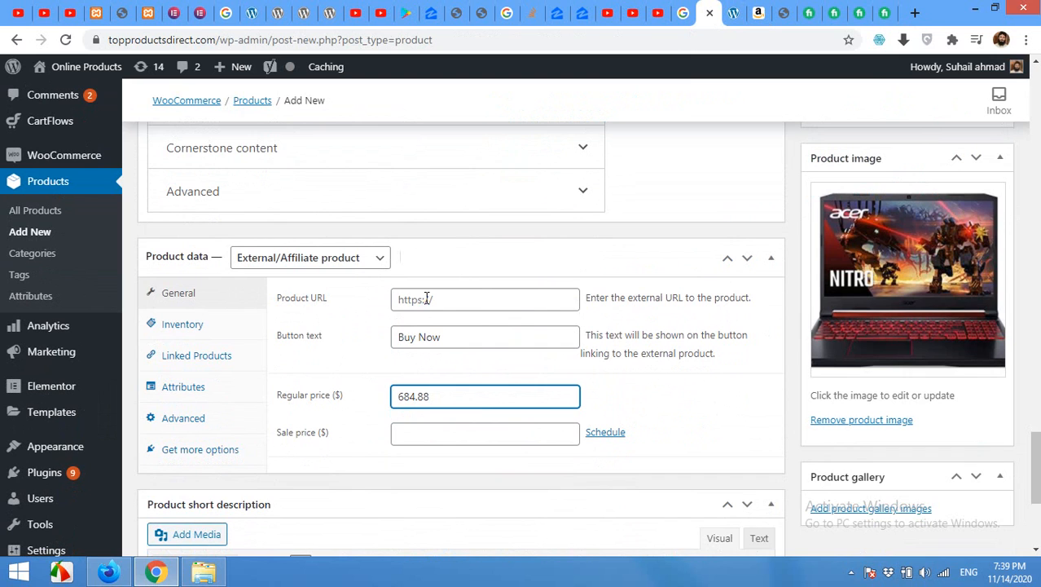
left_click(486, 300)
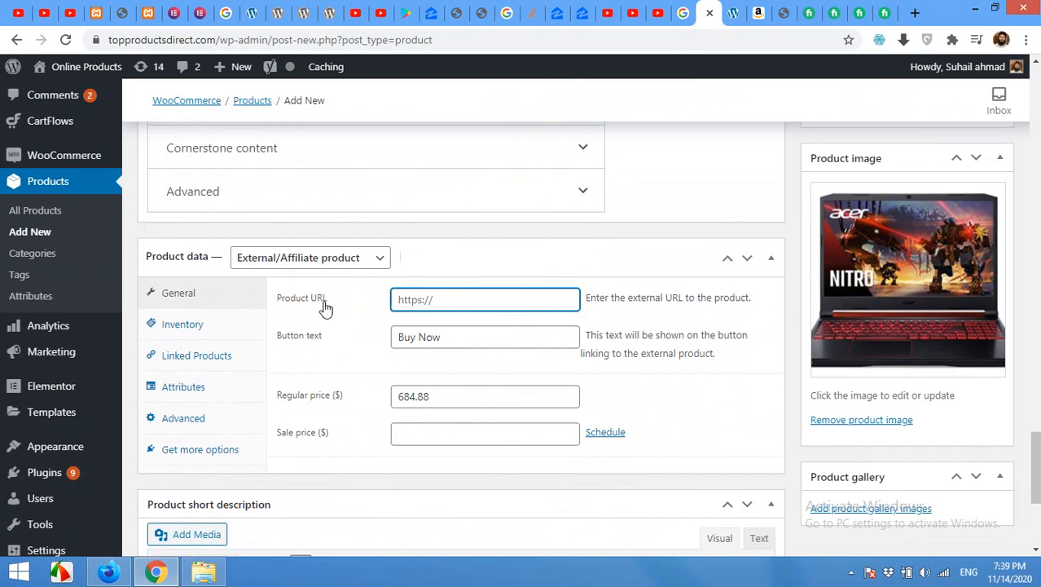
left_click(733, 13)
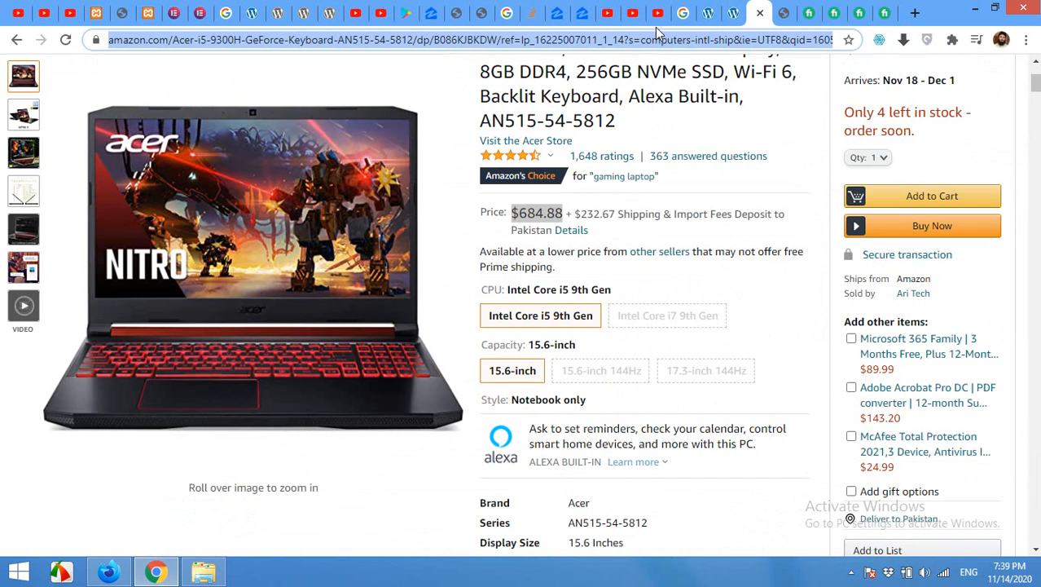
Step: Fill Product URL with the Amazon laptop link ending &tag=saazawazcom-20
left_click(708, 13)
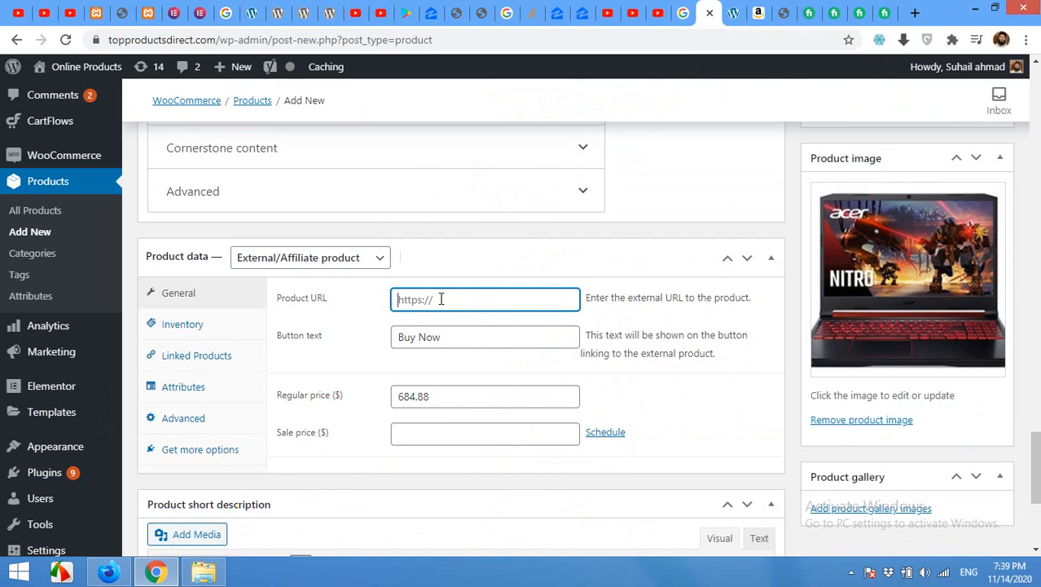
type("F8&qid=1605364078&sr=1-14&th=1")
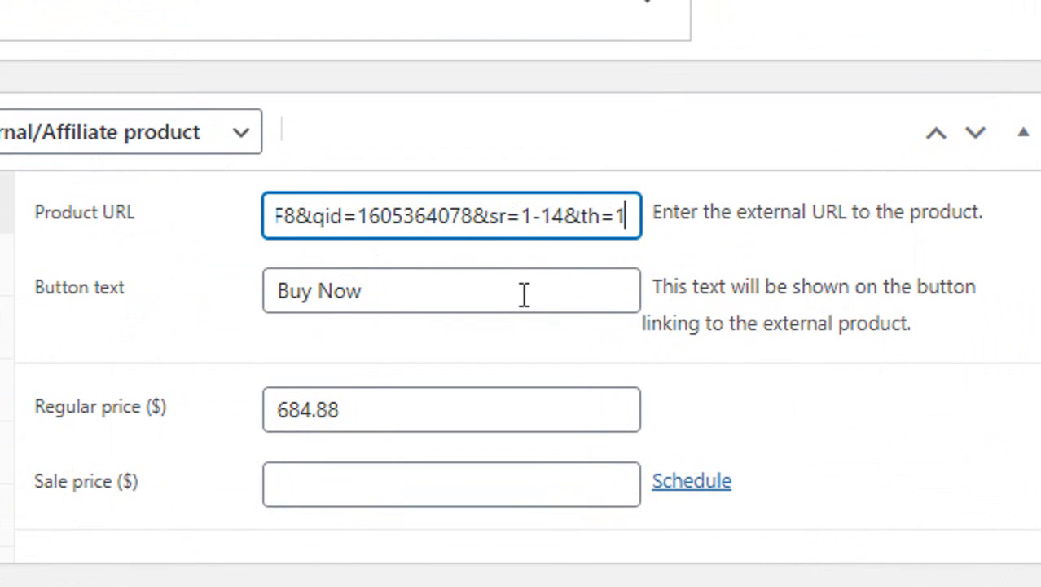
type("&tag=")
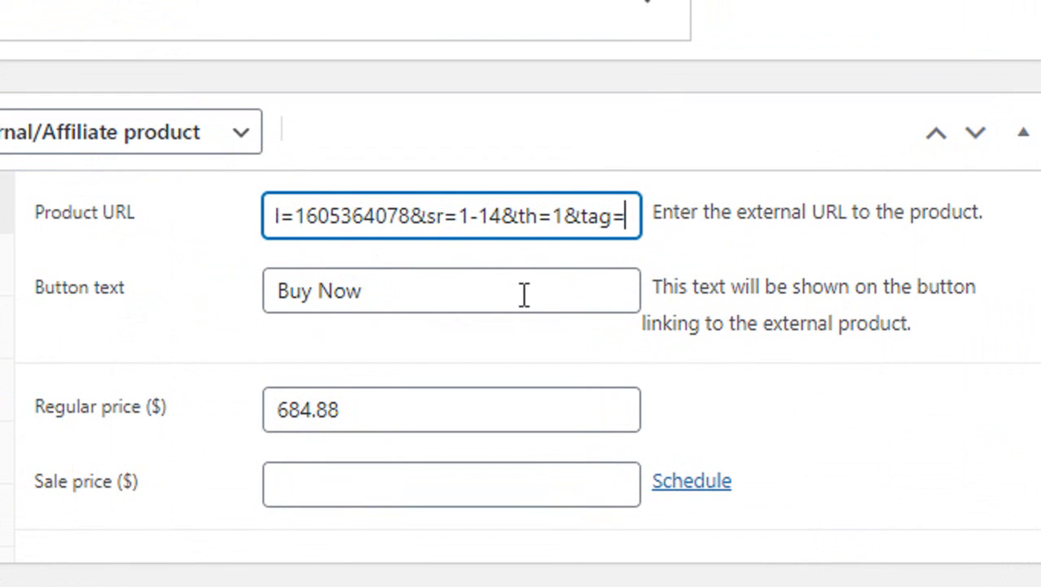
type("saazawaz")
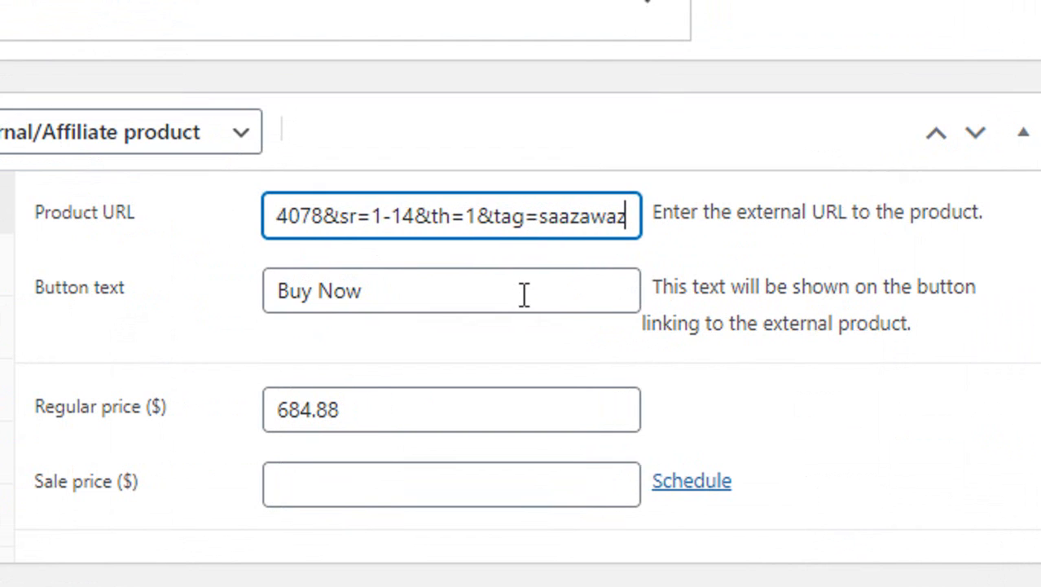
type("com-20")
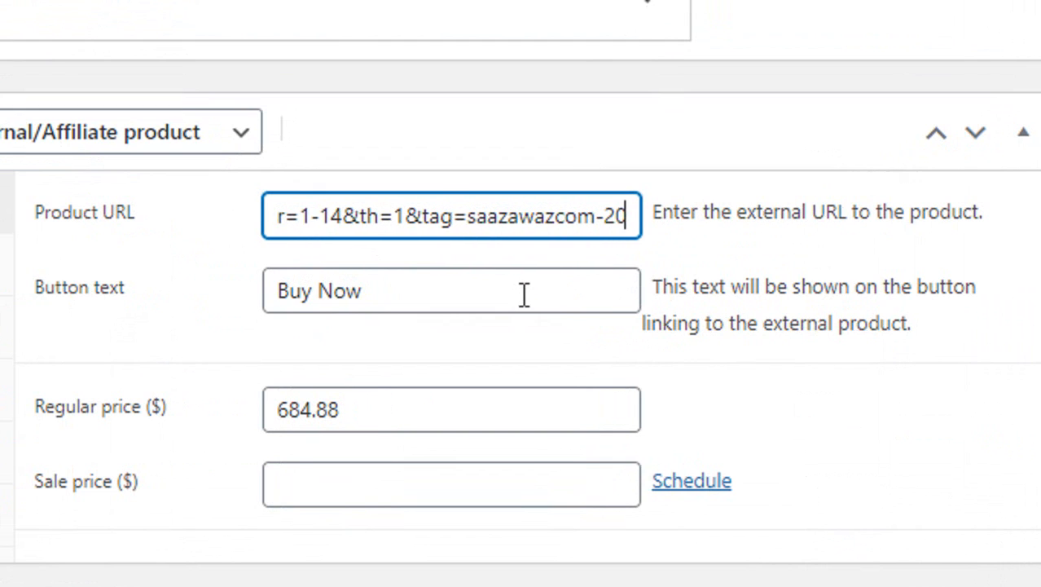
mouse_move(509, 258)
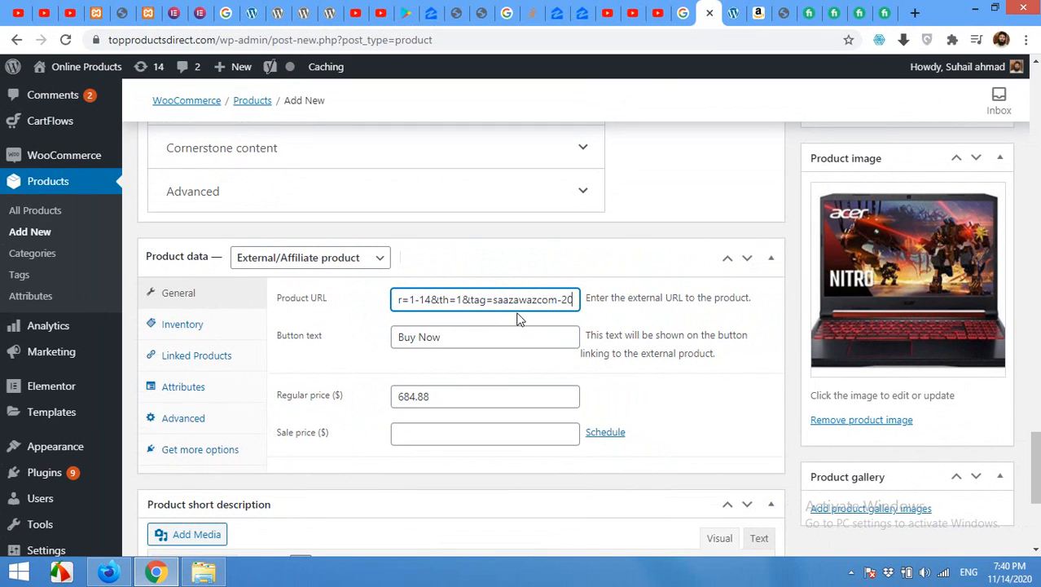
mouse_move(606, 332)
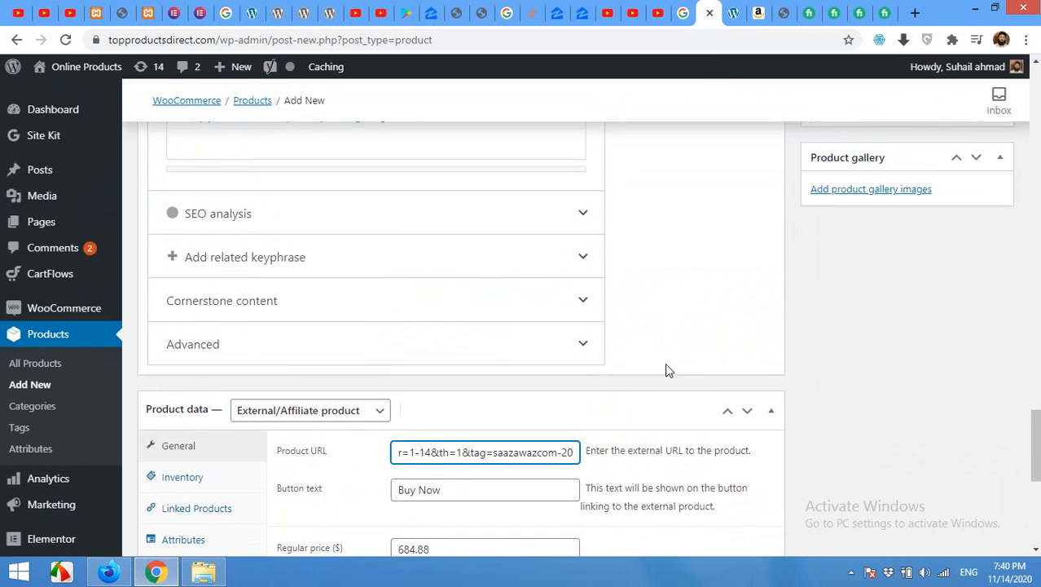
Step: Tick the Accessories category in the Product categories box
scroll("up", 3)
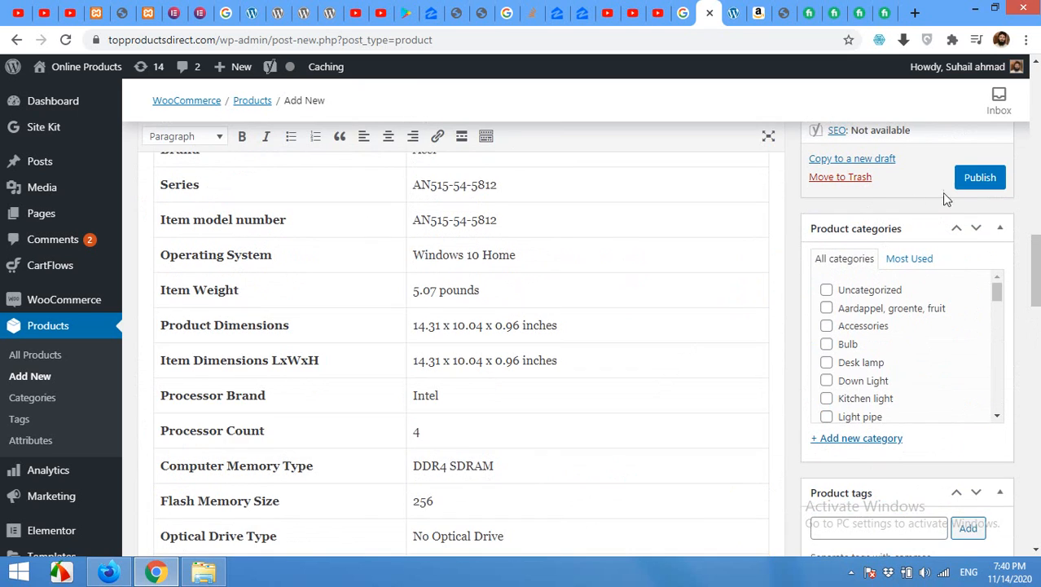
left_click(981, 176)
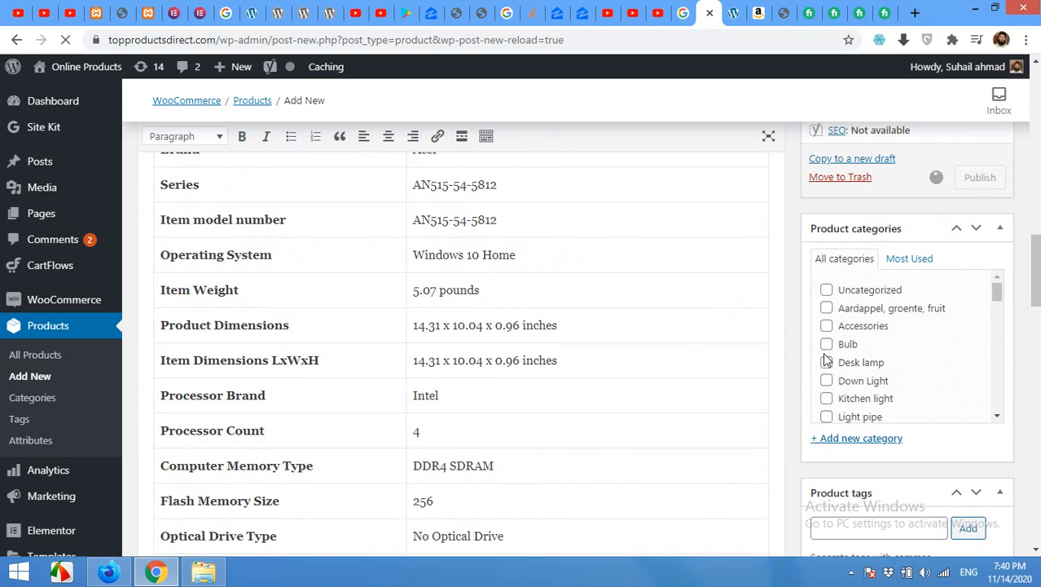
scroll("down", 3)
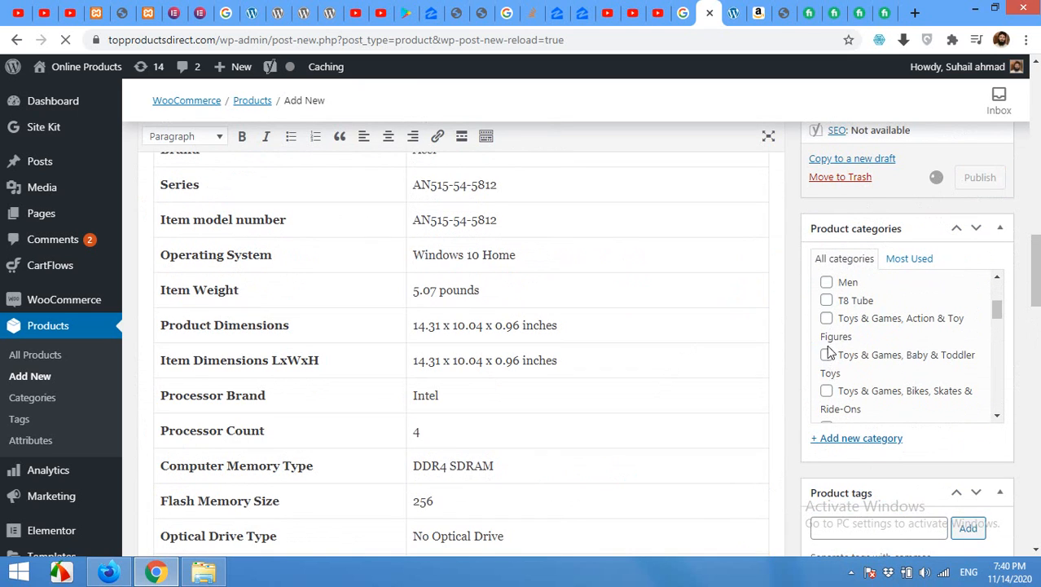
scroll("down", 3)
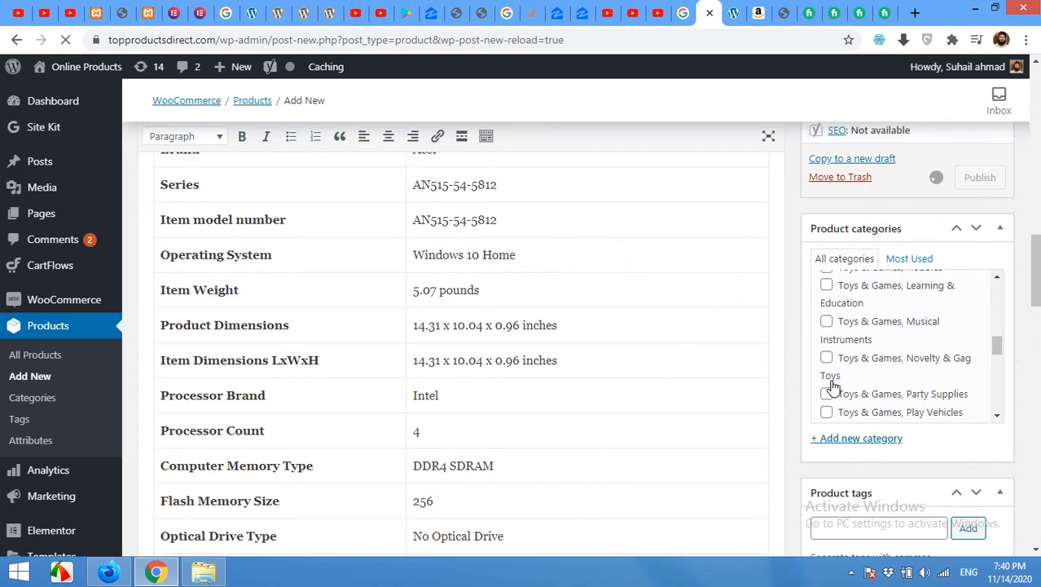
scroll("down", 3)
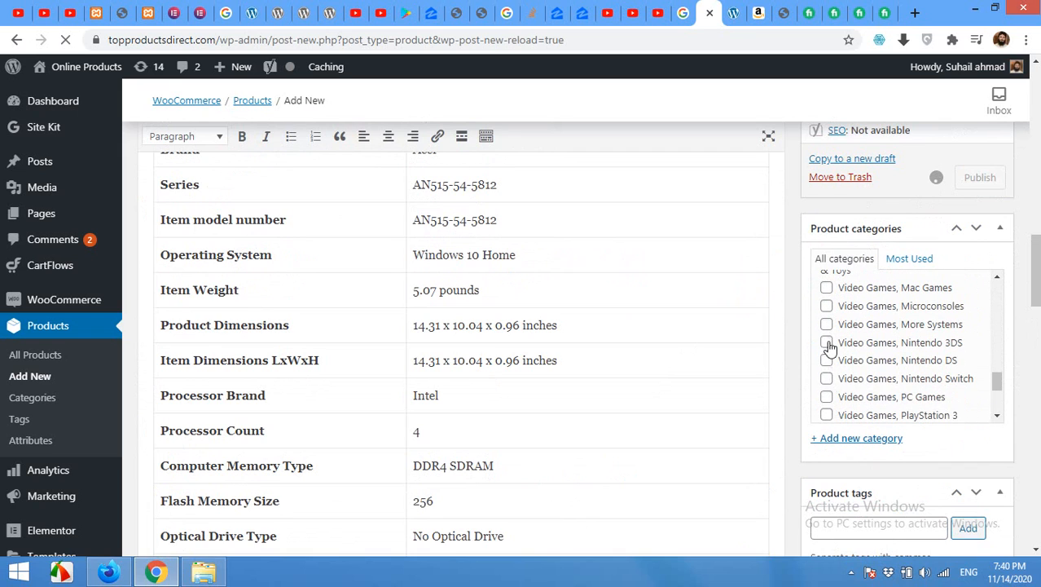
scroll("down", 3)
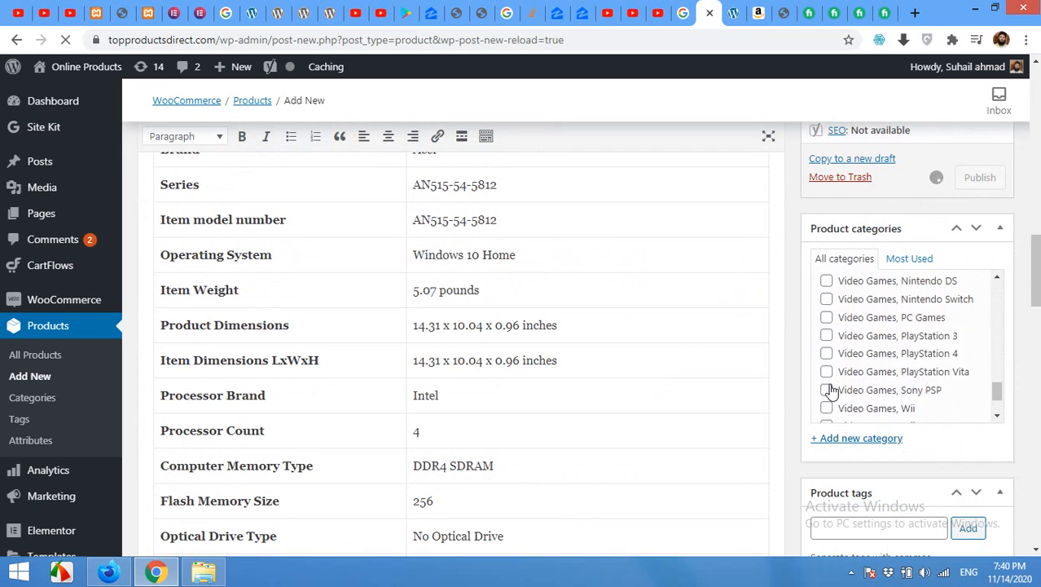
scroll("down", 3)
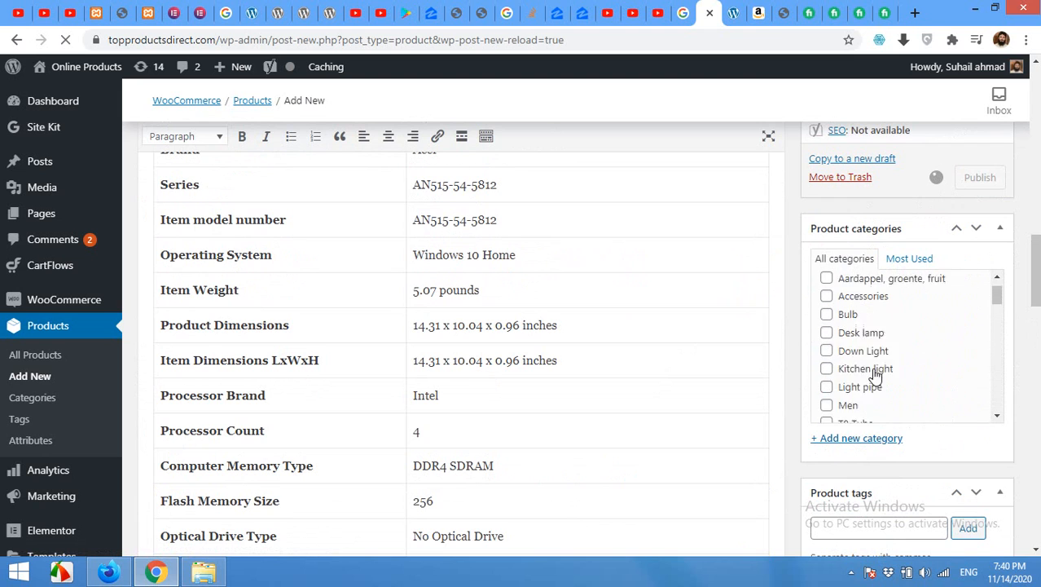
scroll("up", 3)
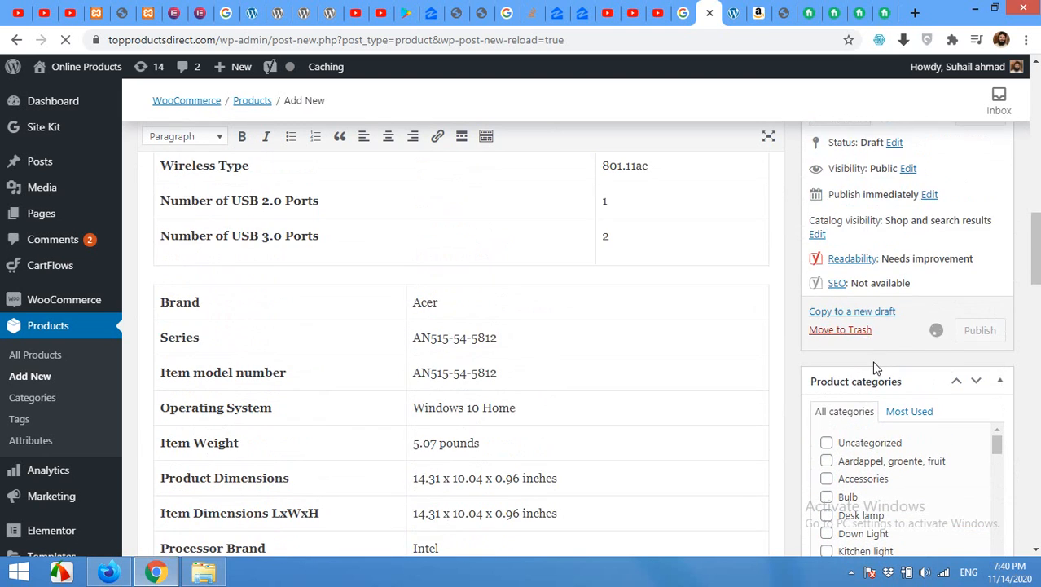
scroll("down", 3)
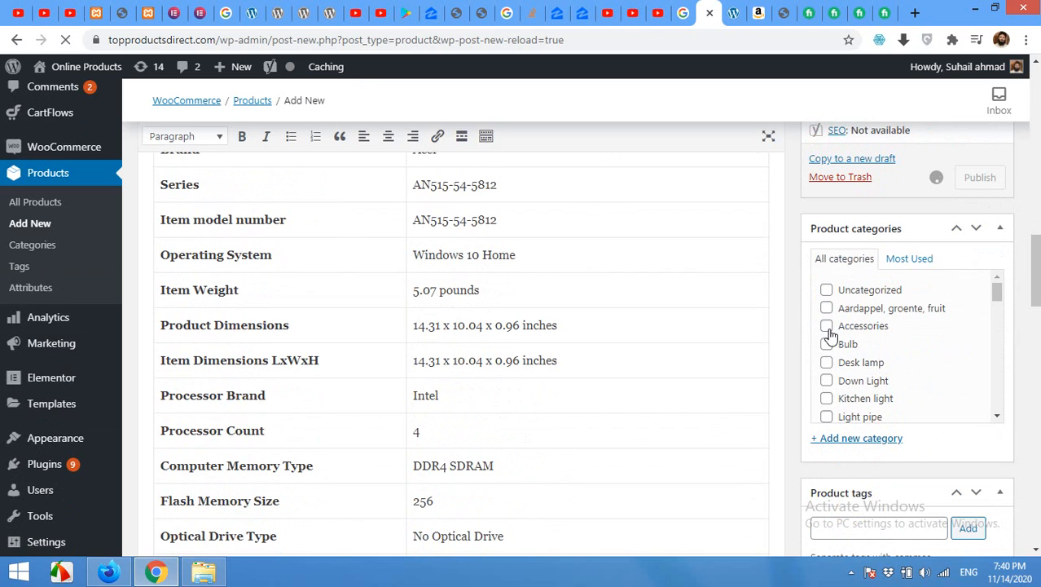
left_click(826, 326)
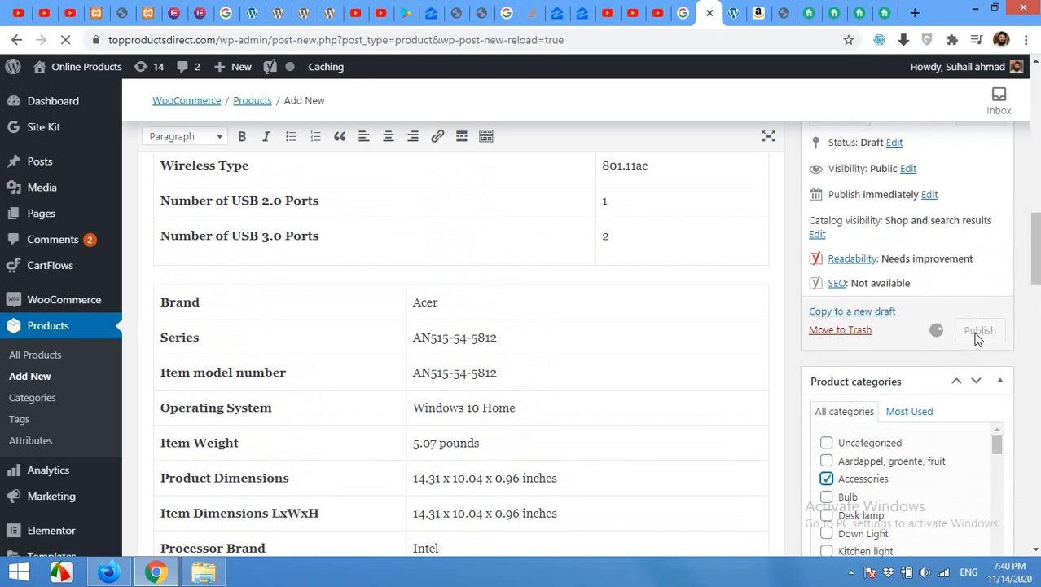
Step: Publish the new Acer Nitro 5 laptop product
left_click(981, 329)
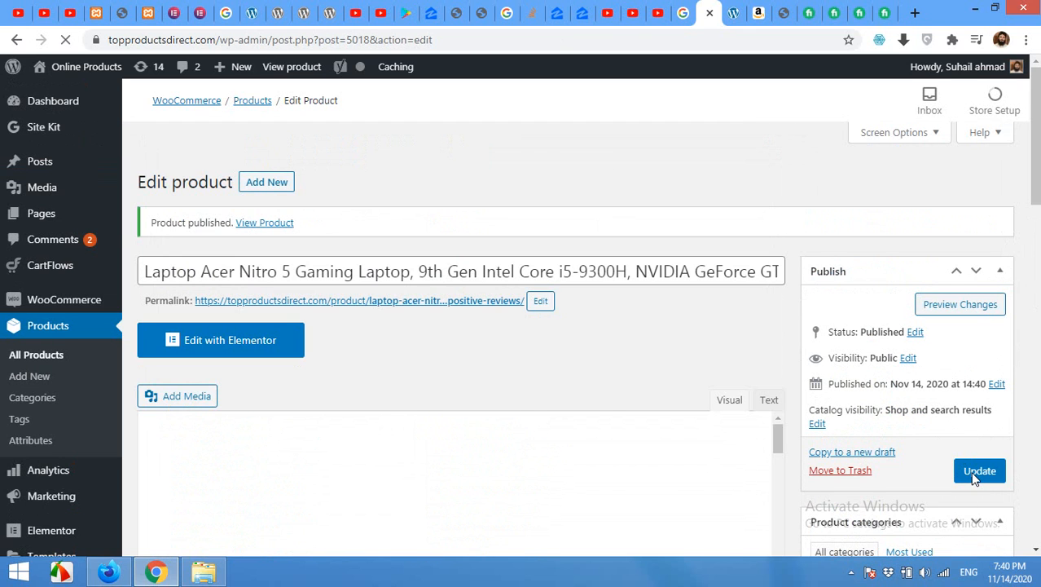
Step: Untick Uncategorized, keep Accessories only, and update the product
left_click(979, 469)
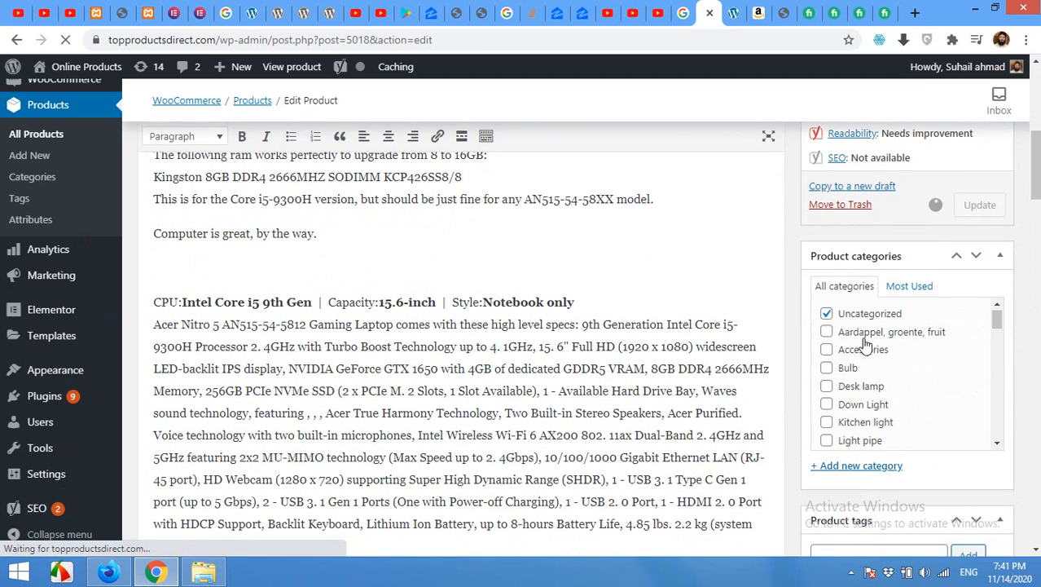
left_click(826, 313)
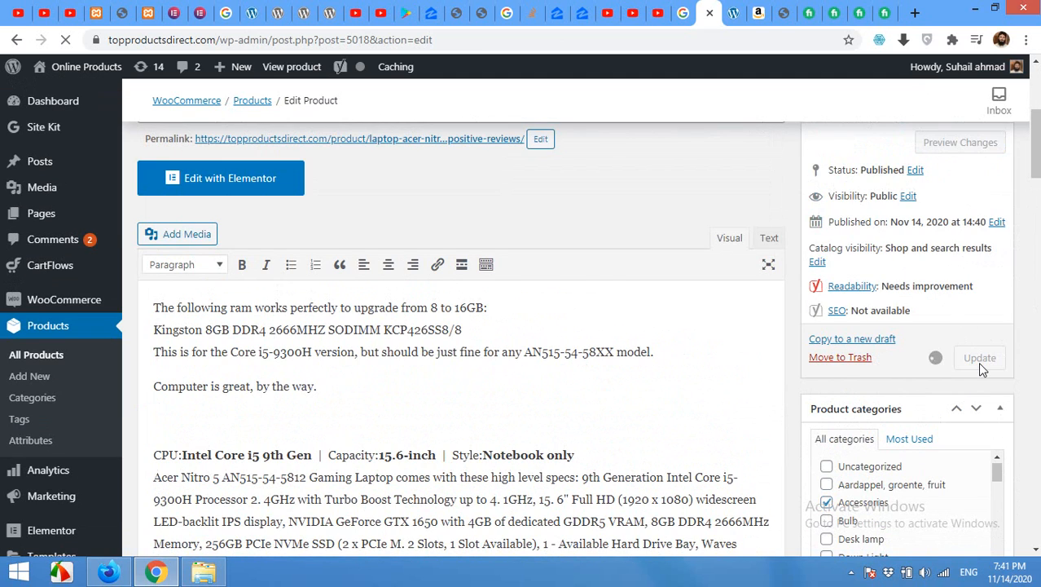
scroll("down", 3)
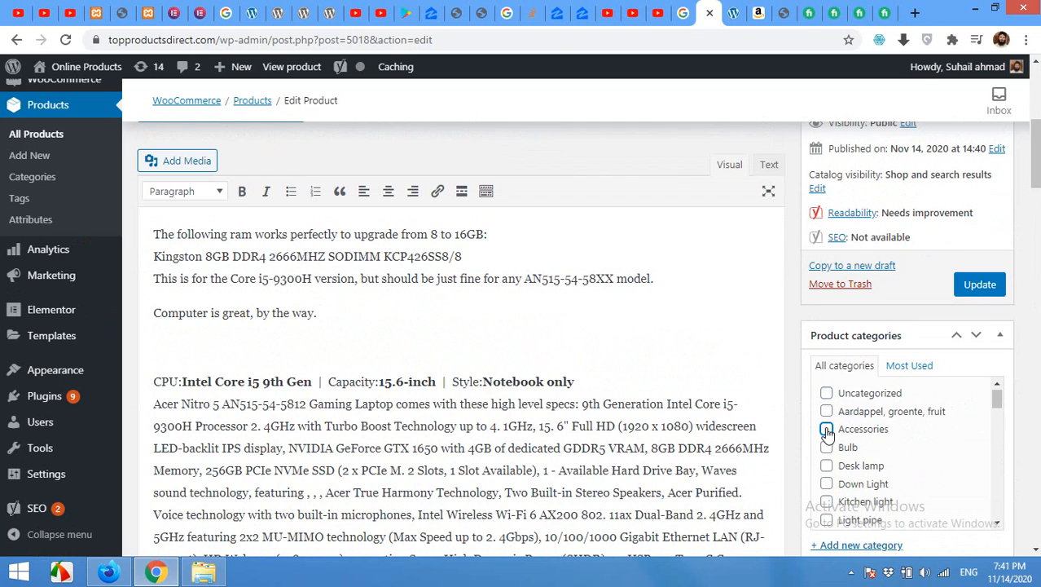
left_click(826, 428)
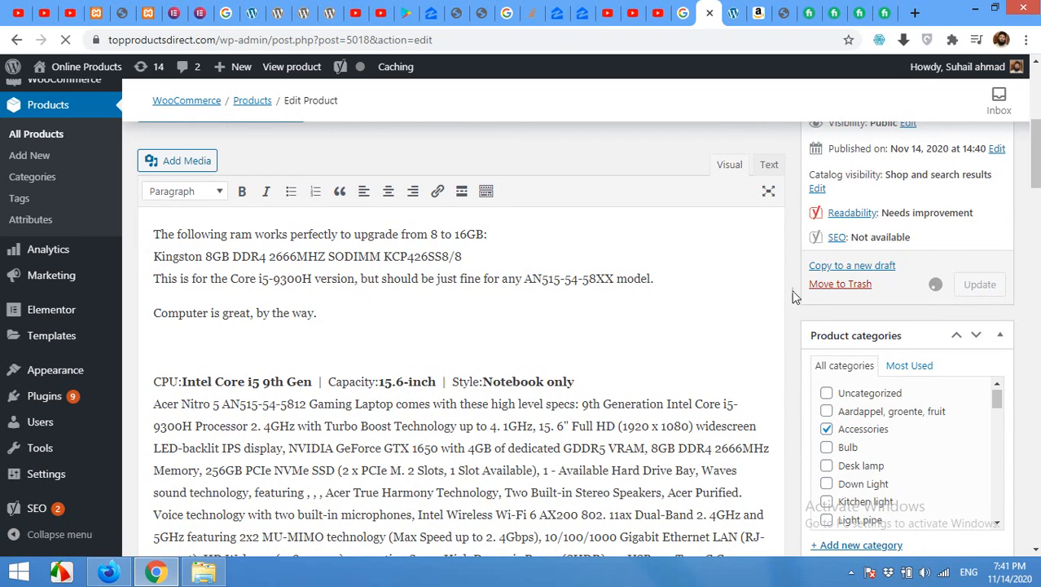
left_click(979, 284)
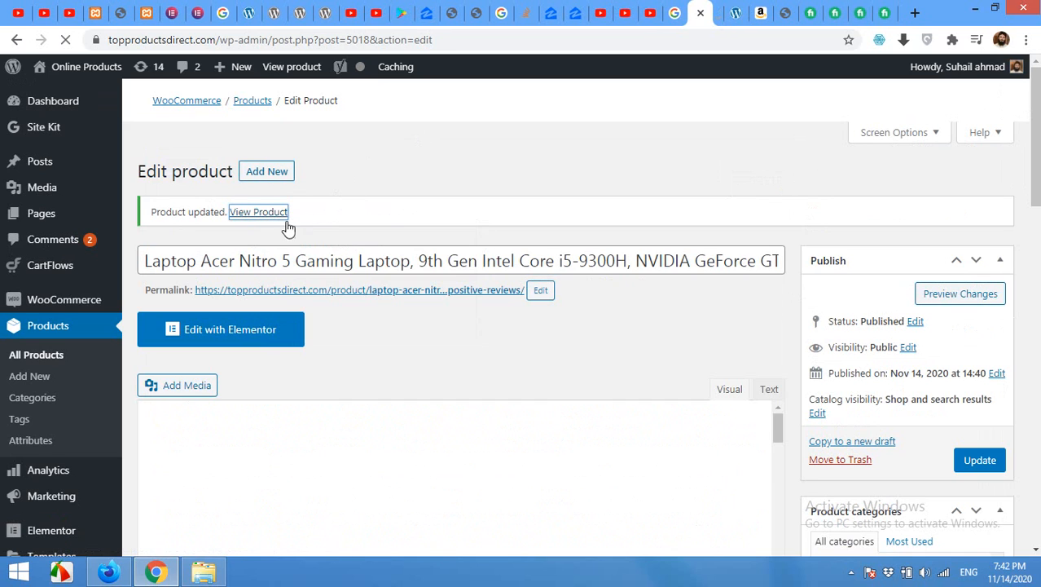
Step: View the live Acer Nitro 5 page with $684.88 price, Buy Now button and Accessories category
left_click(258, 212)
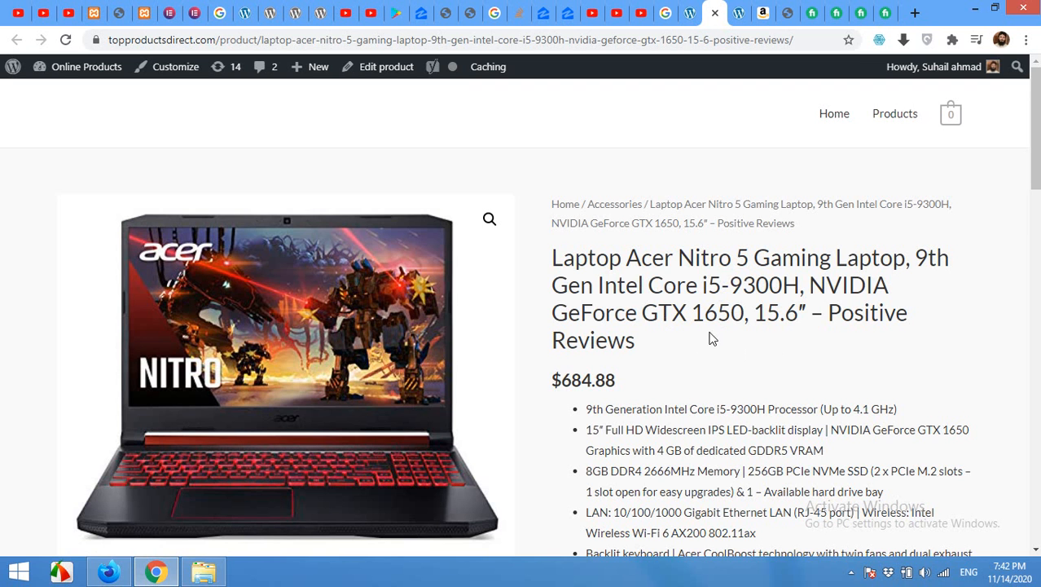
scroll("down", 3)
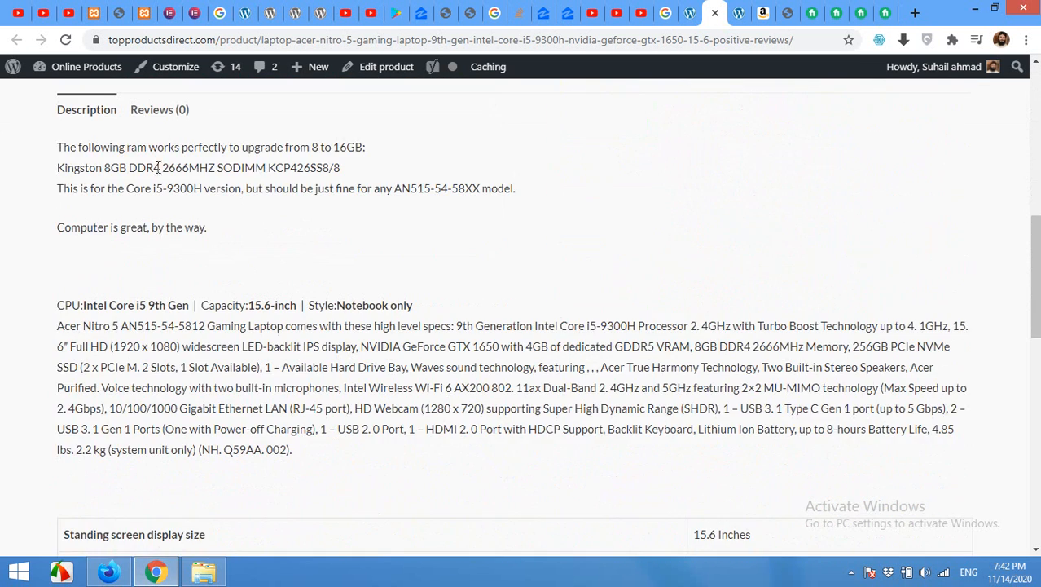
scroll("down", 3)
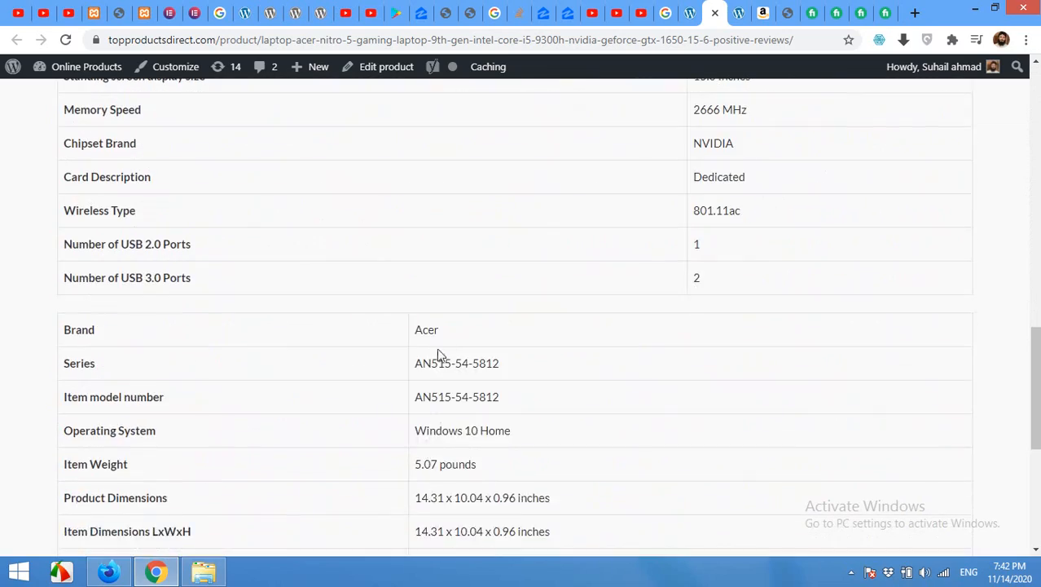
scroll("up", 3)
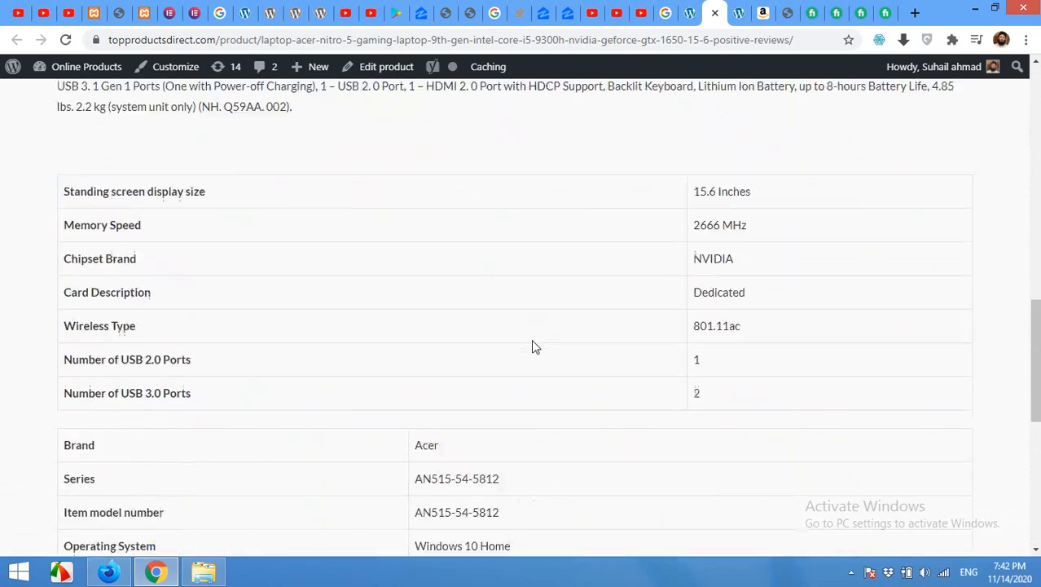
scroll("up", 3)
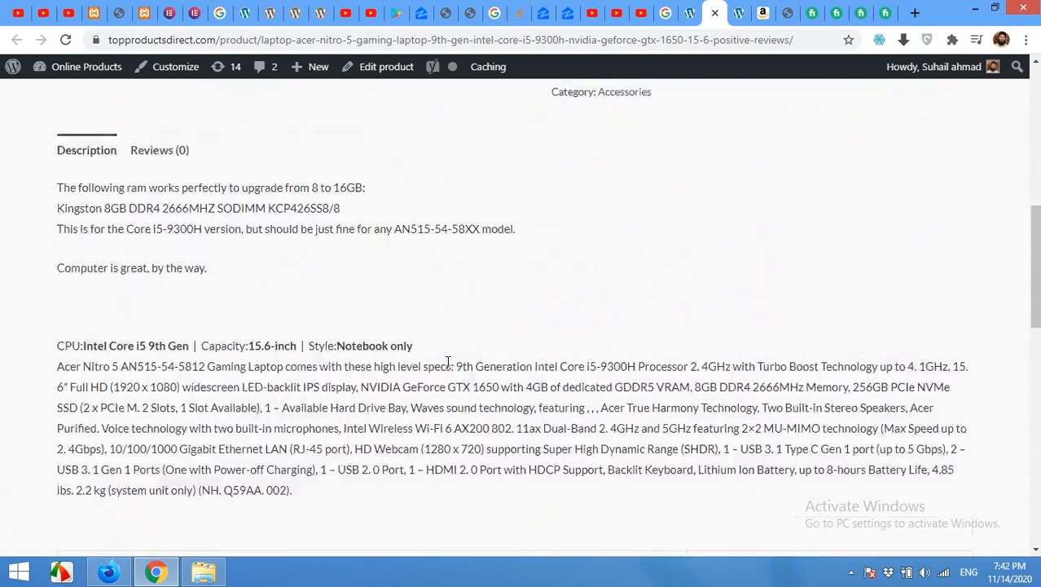
scroll("up", 3)
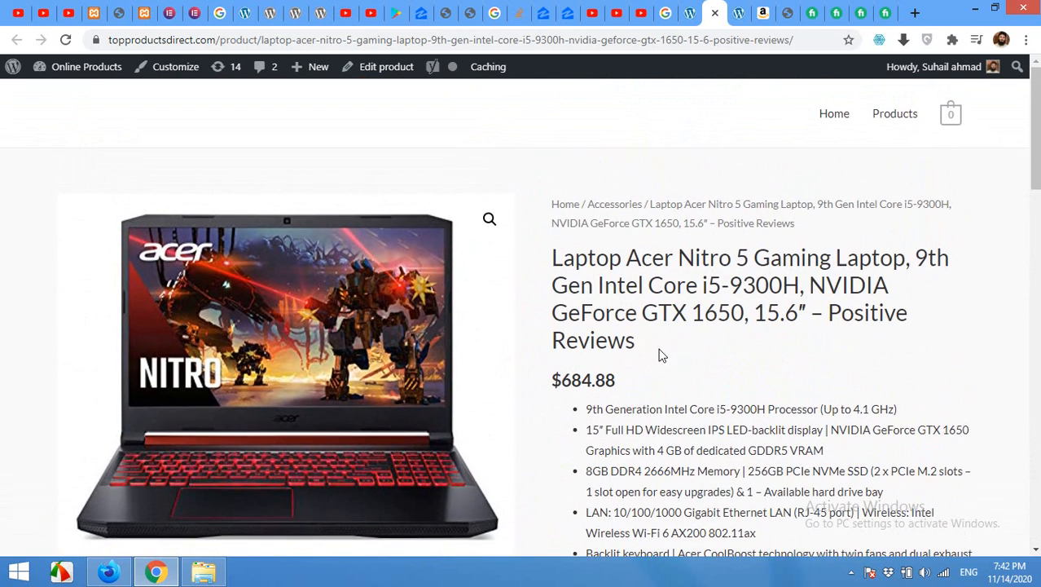
scroll("down", 3)
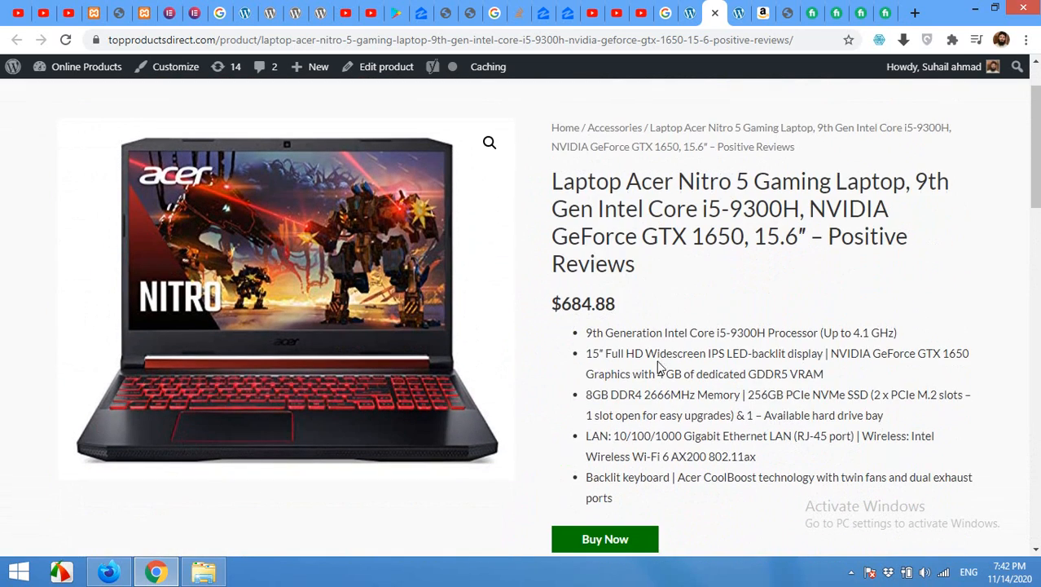
scroll("down", 3)
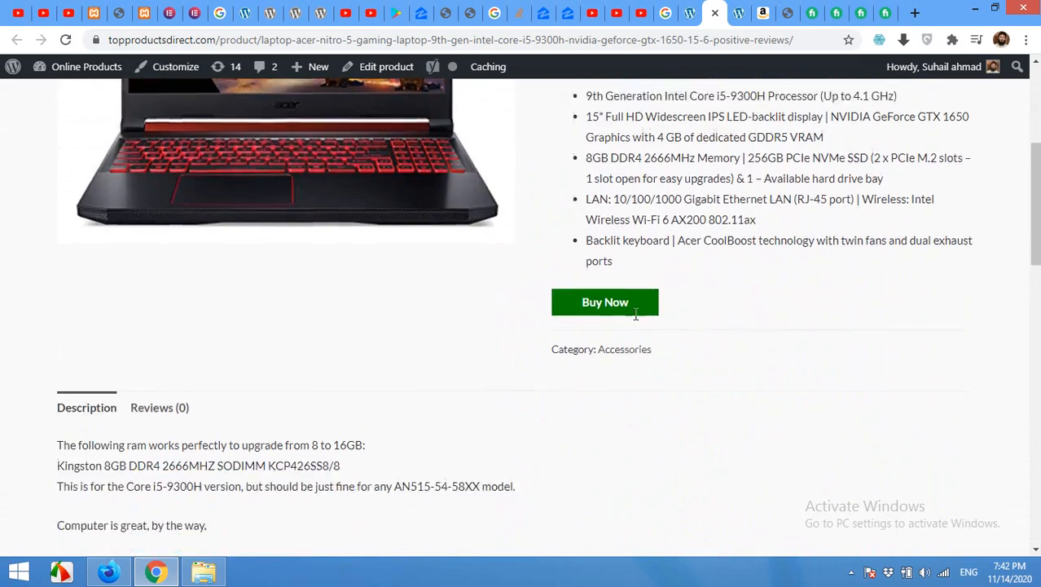
scroll("down", 3)
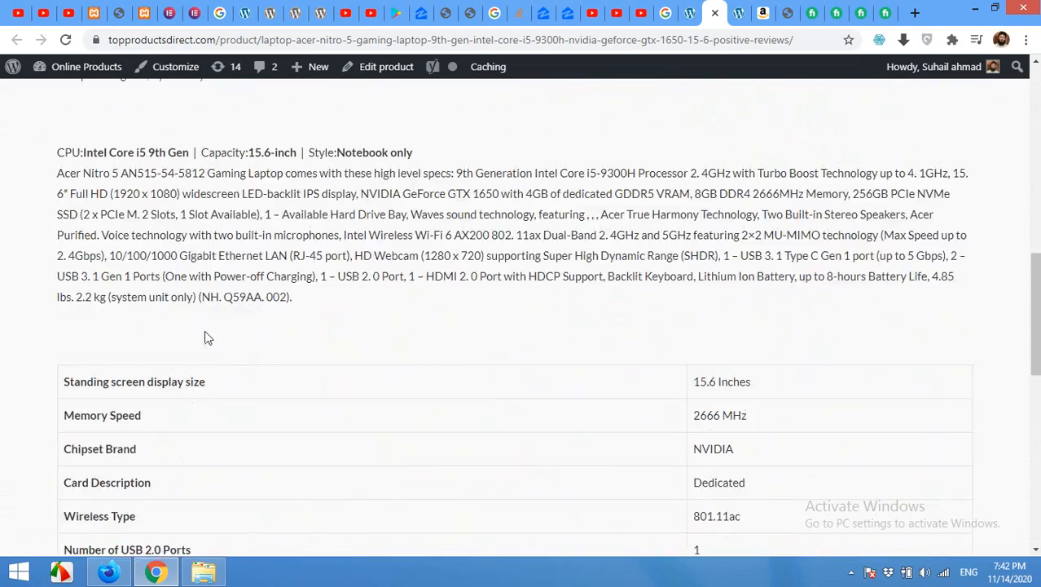
scroll("up", 3)
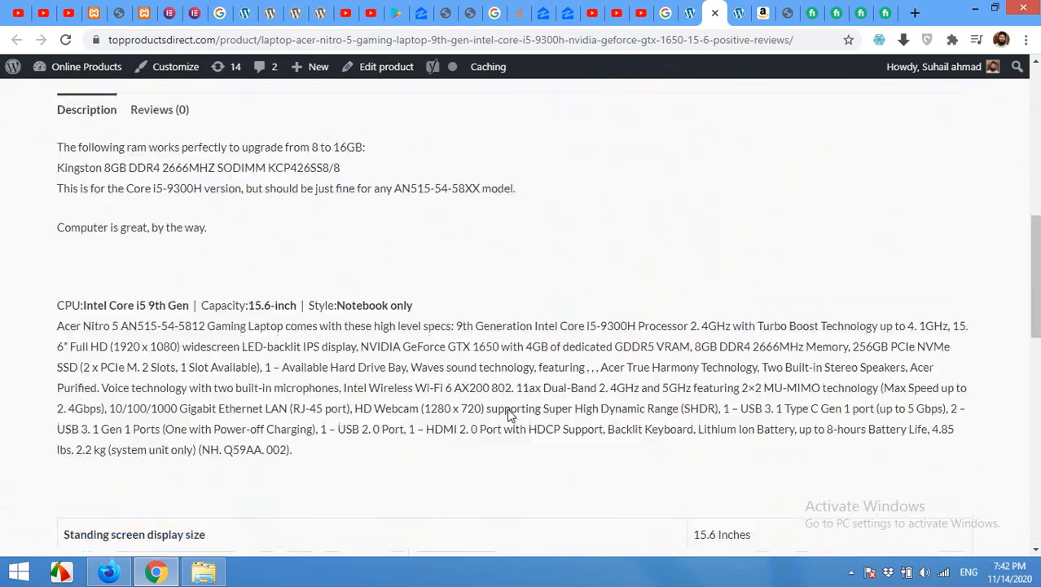
scroll("up", 3)
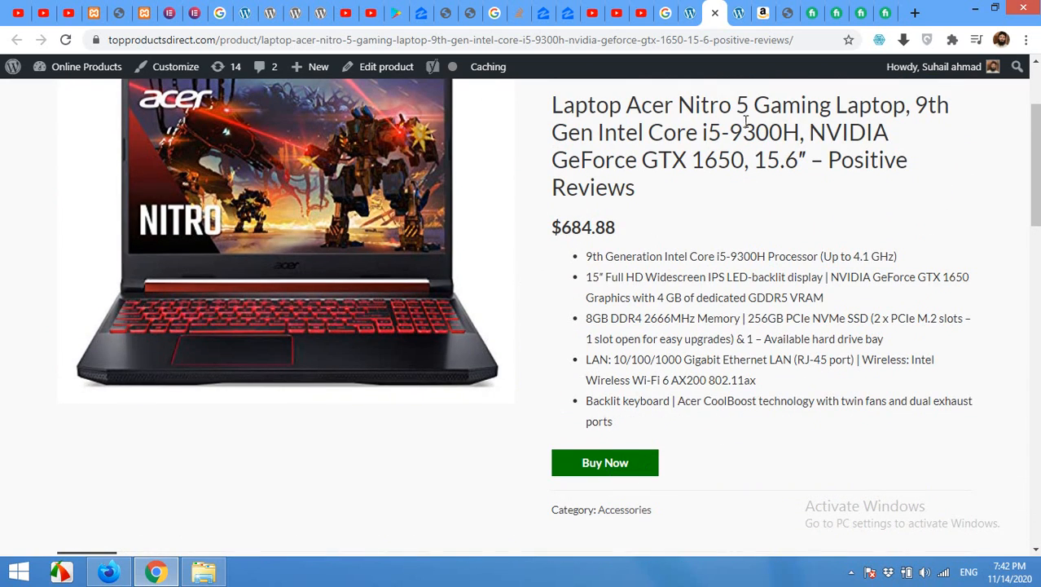
mouse_move(606, 271)
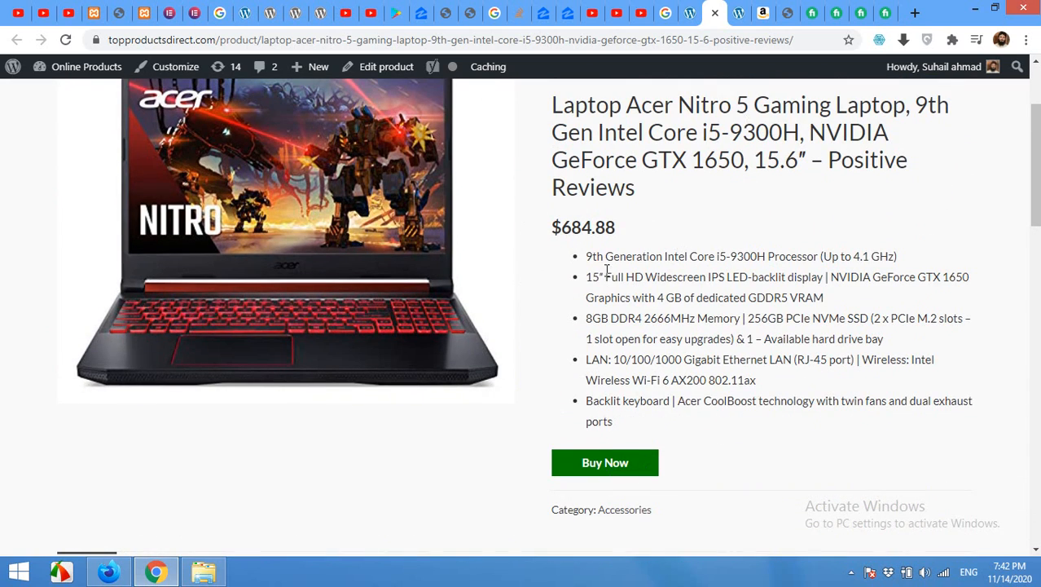
scroll("up", 3)
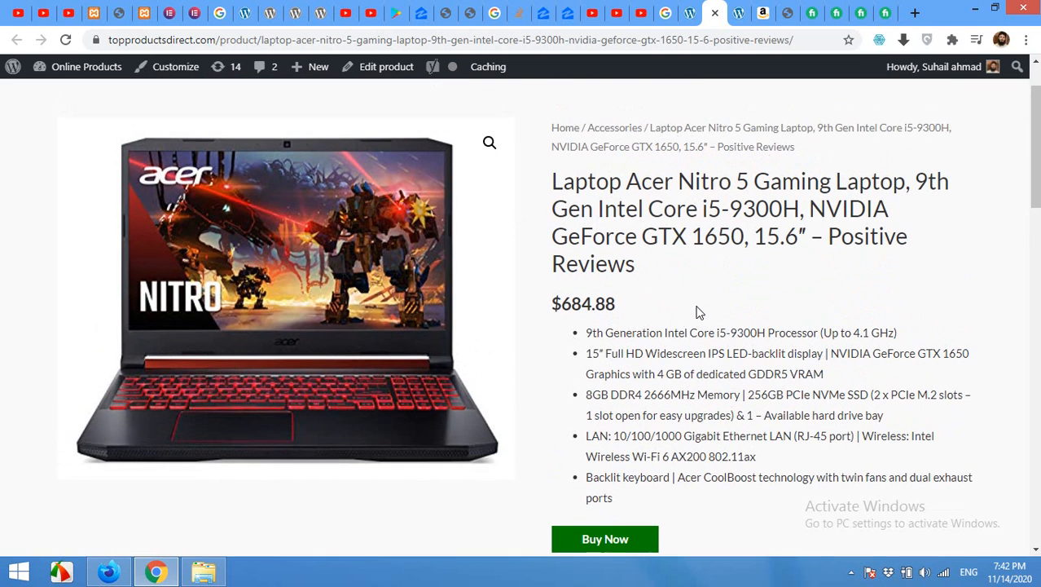
mouse_move(684, 372)
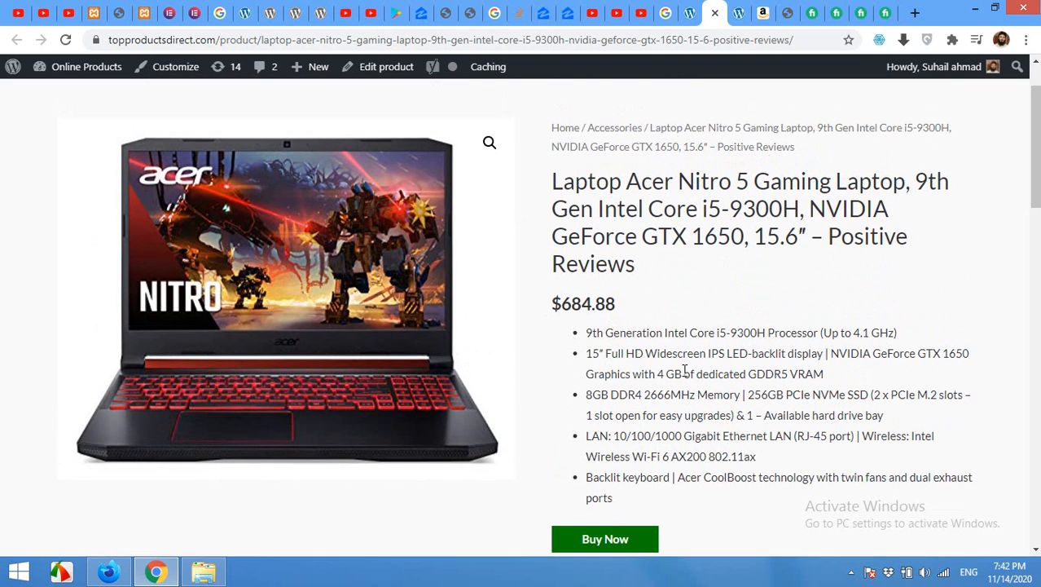
mouse_move(610, 335)
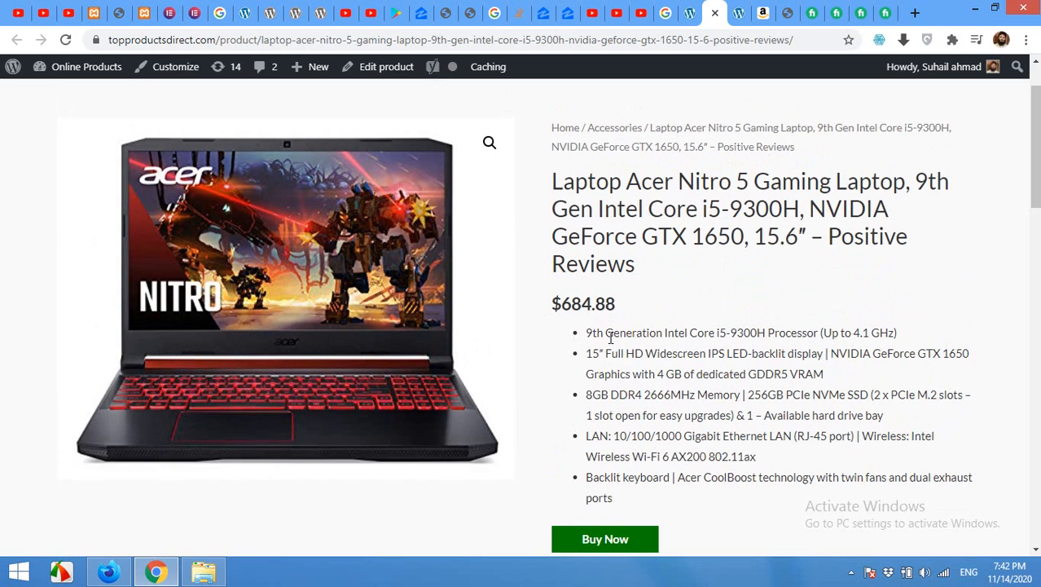